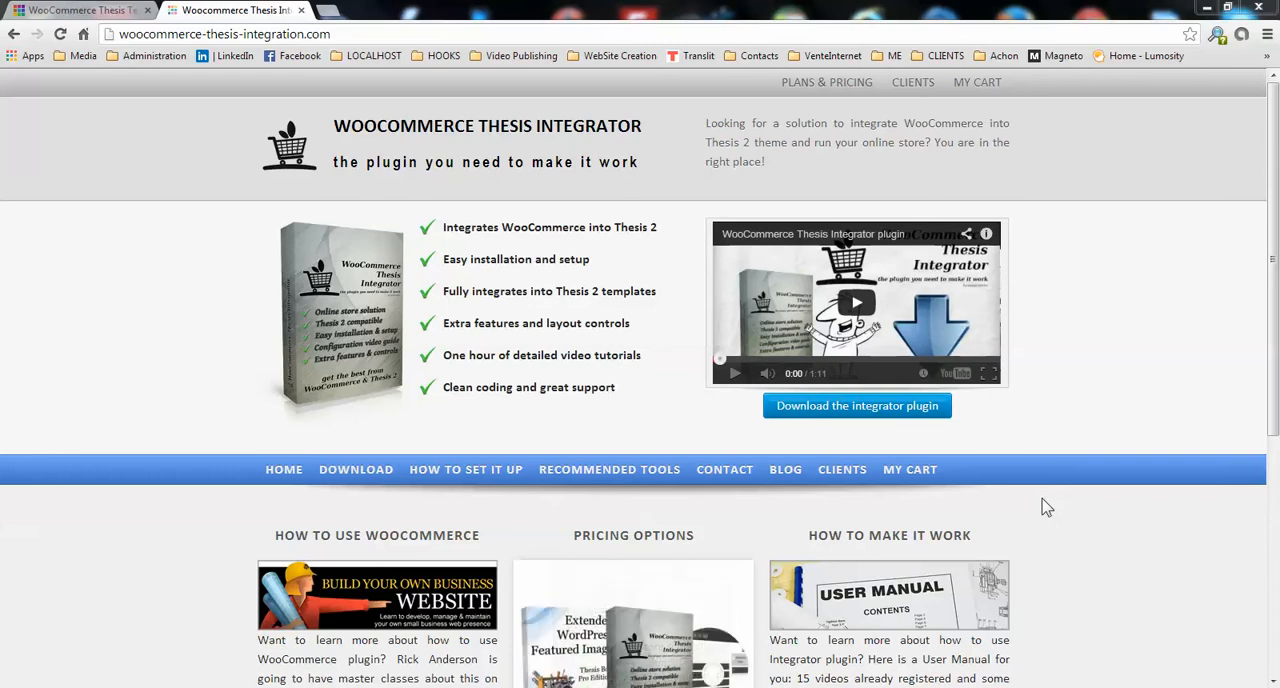
mouse_move(1070, 390)
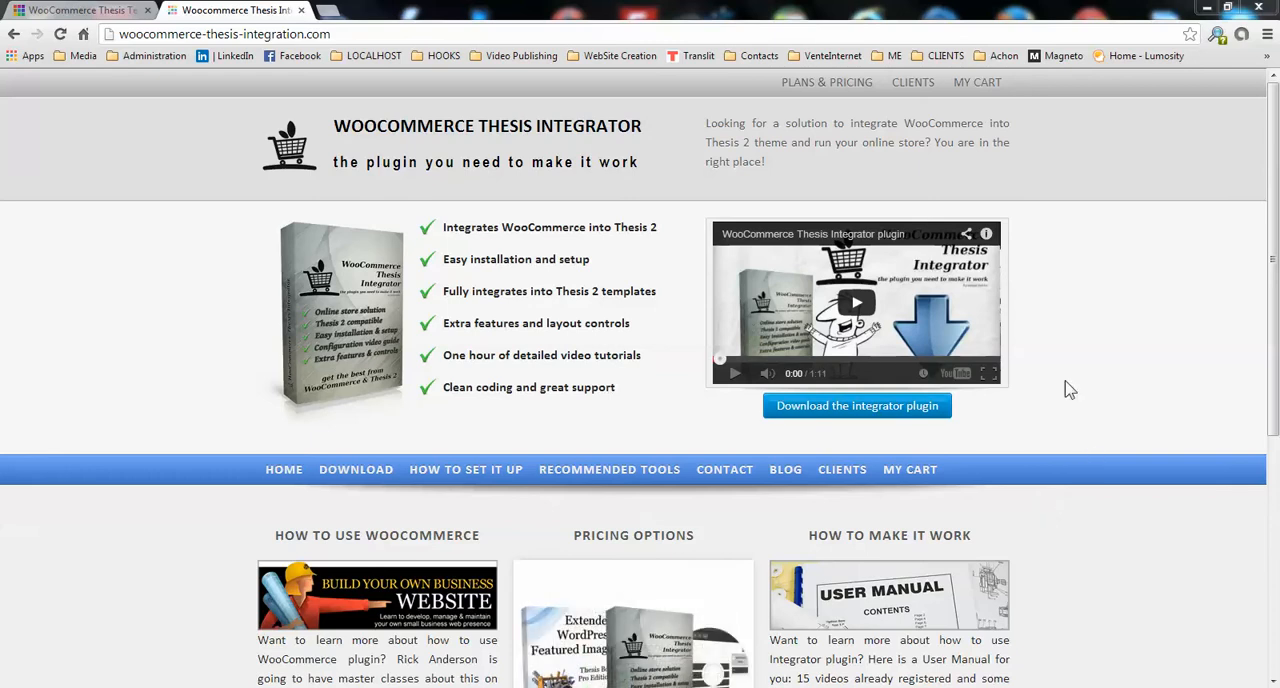
mouse_move(1080, 378)
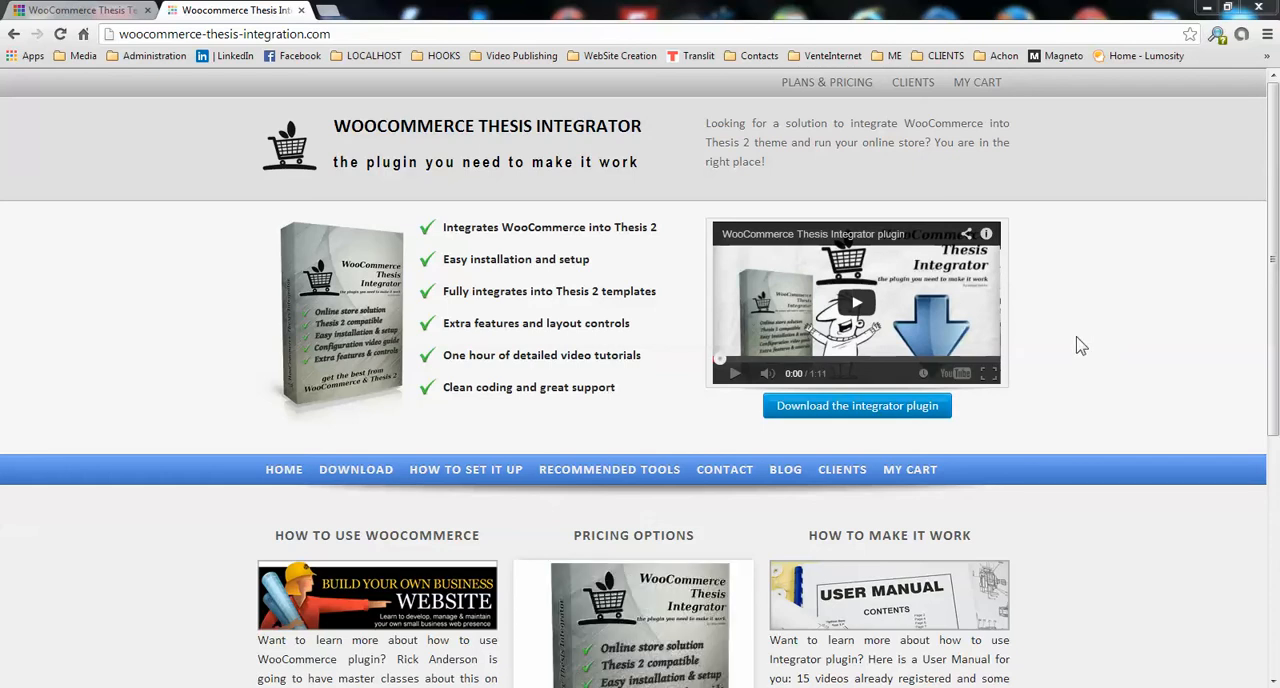
mouse_move(1076, 340)
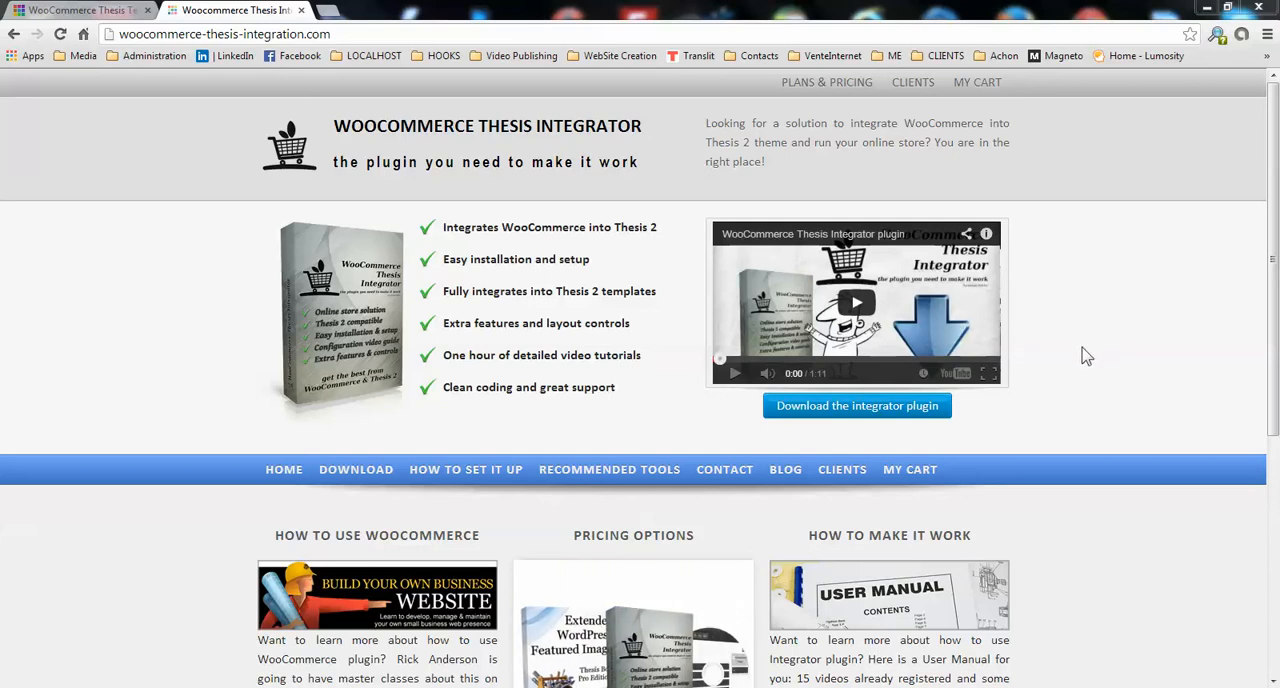
mouse_move(130, 18)
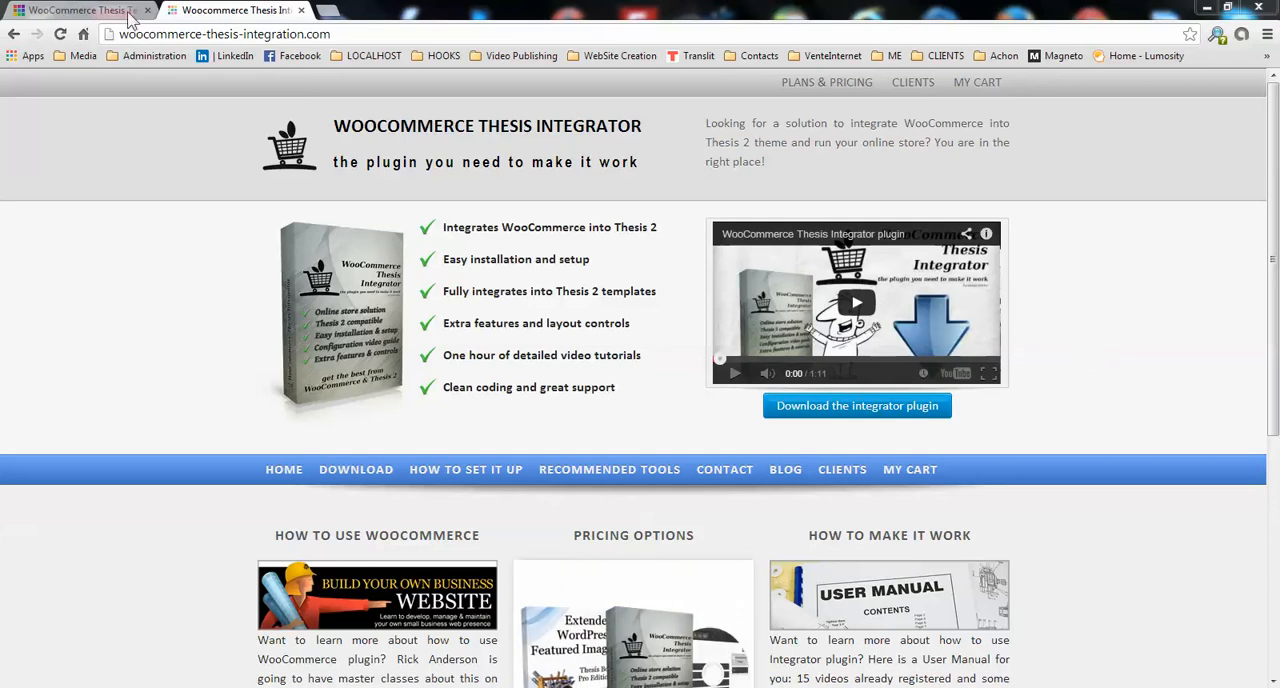
- Reach the WooCommerce Thesis Test admin Dashboard from the site's front end via the admin bar
click(76, 10)
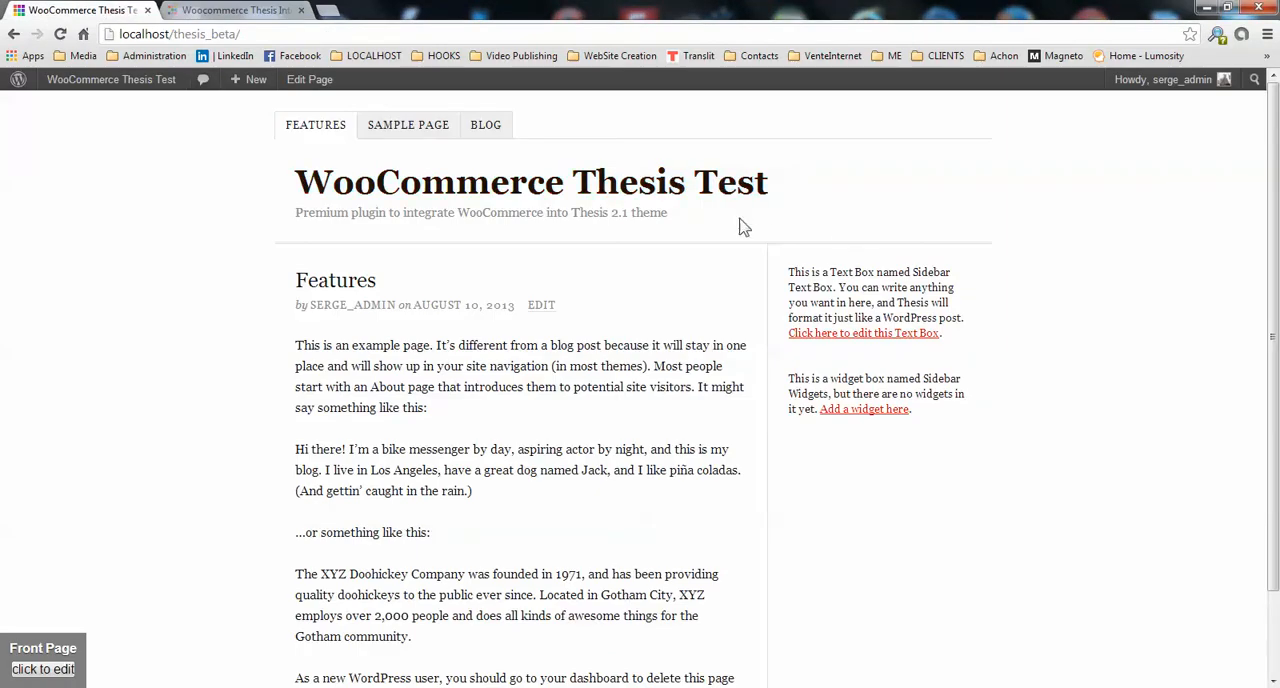
mouse_move(490, 298)
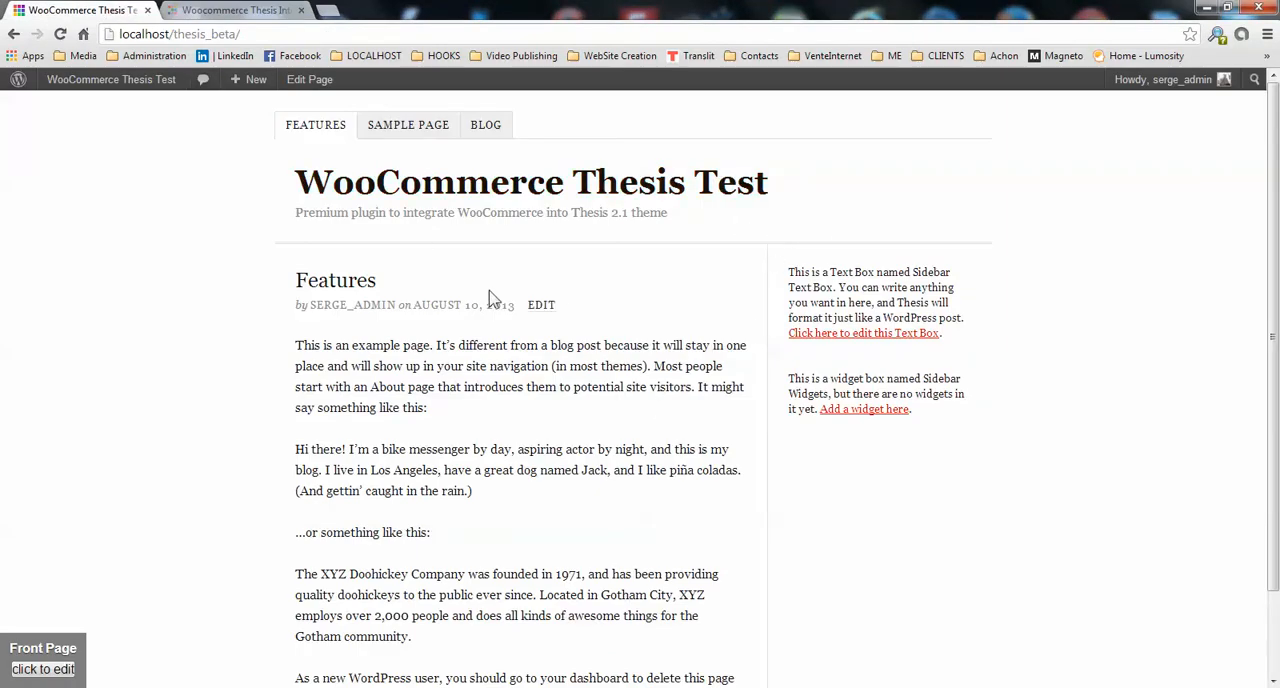
mouse_move(584, 248)
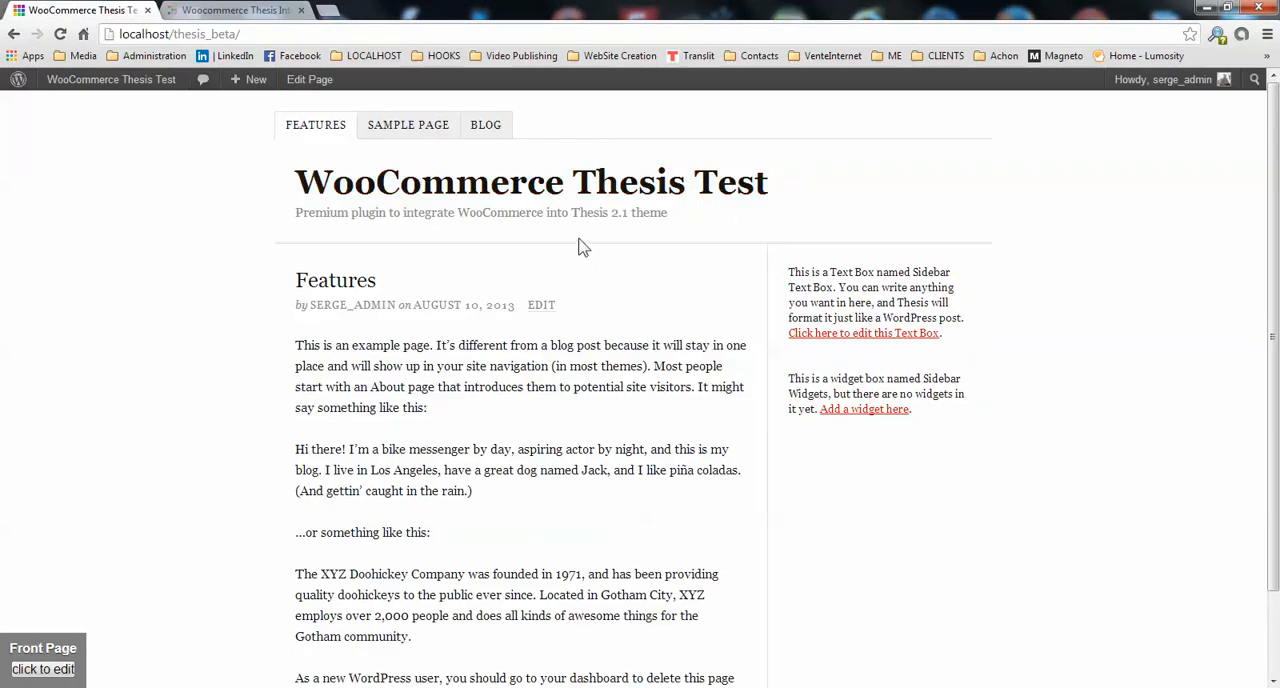
mouse_move(512, 182)
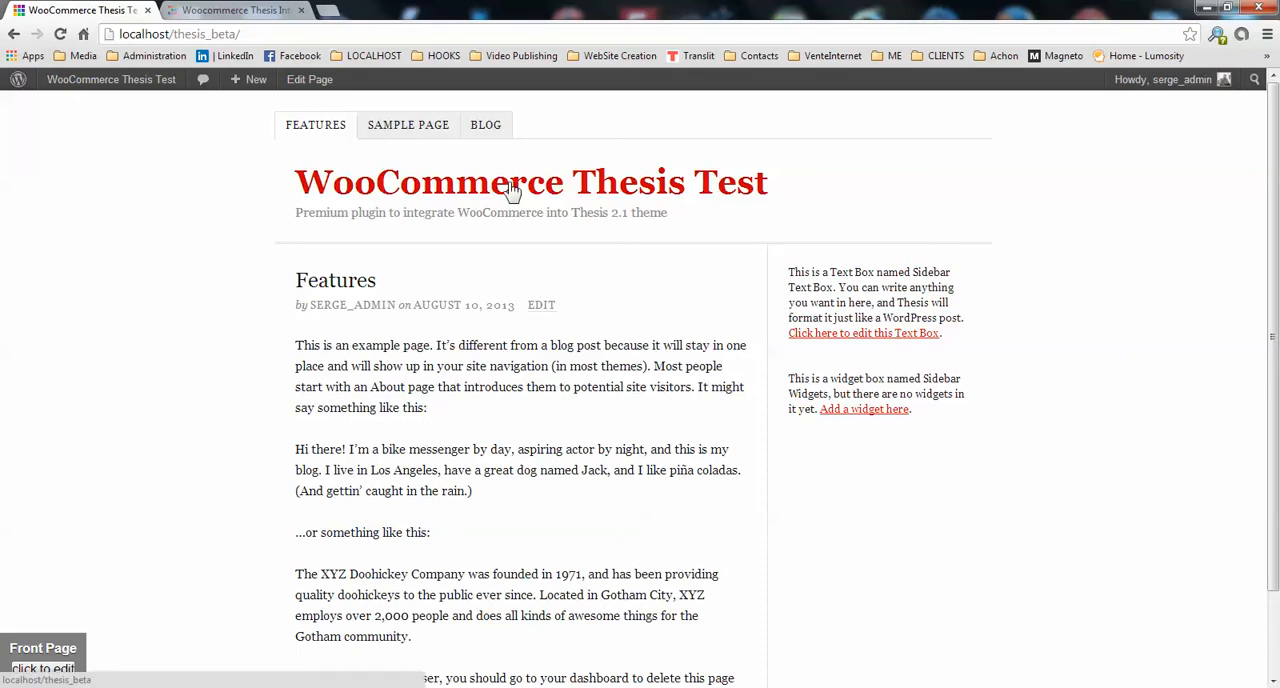
mouse_move(572, 192)
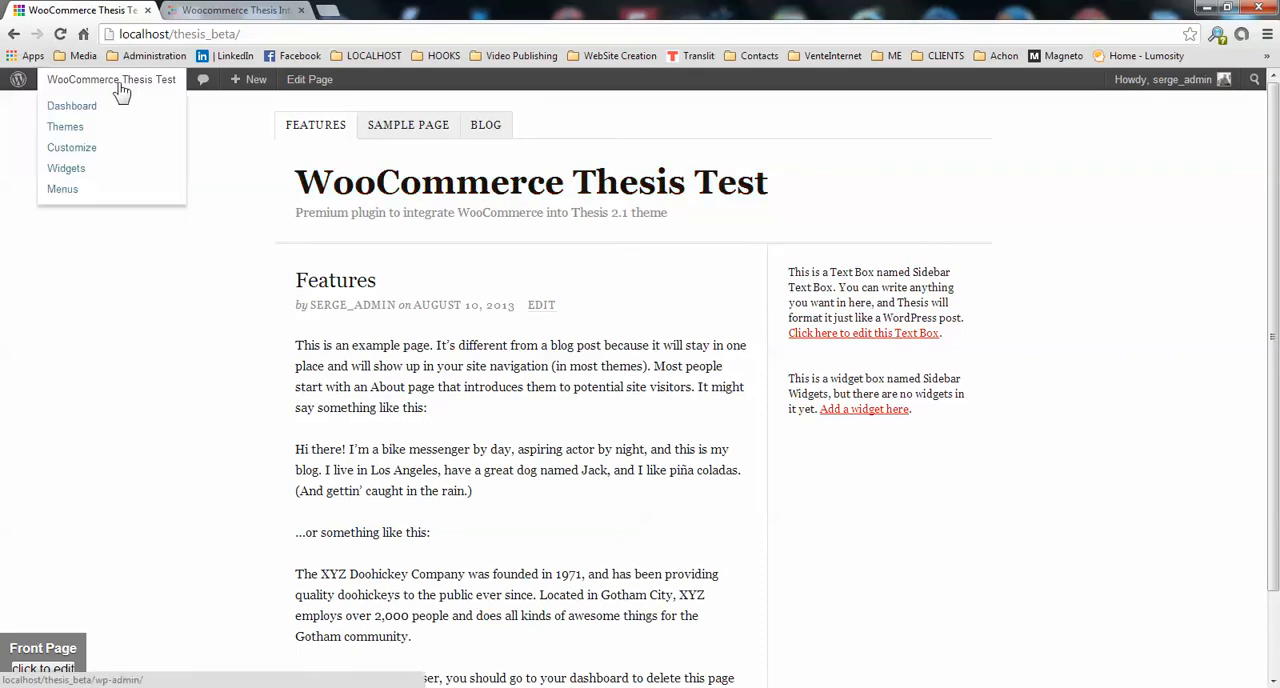
click(72, 106)
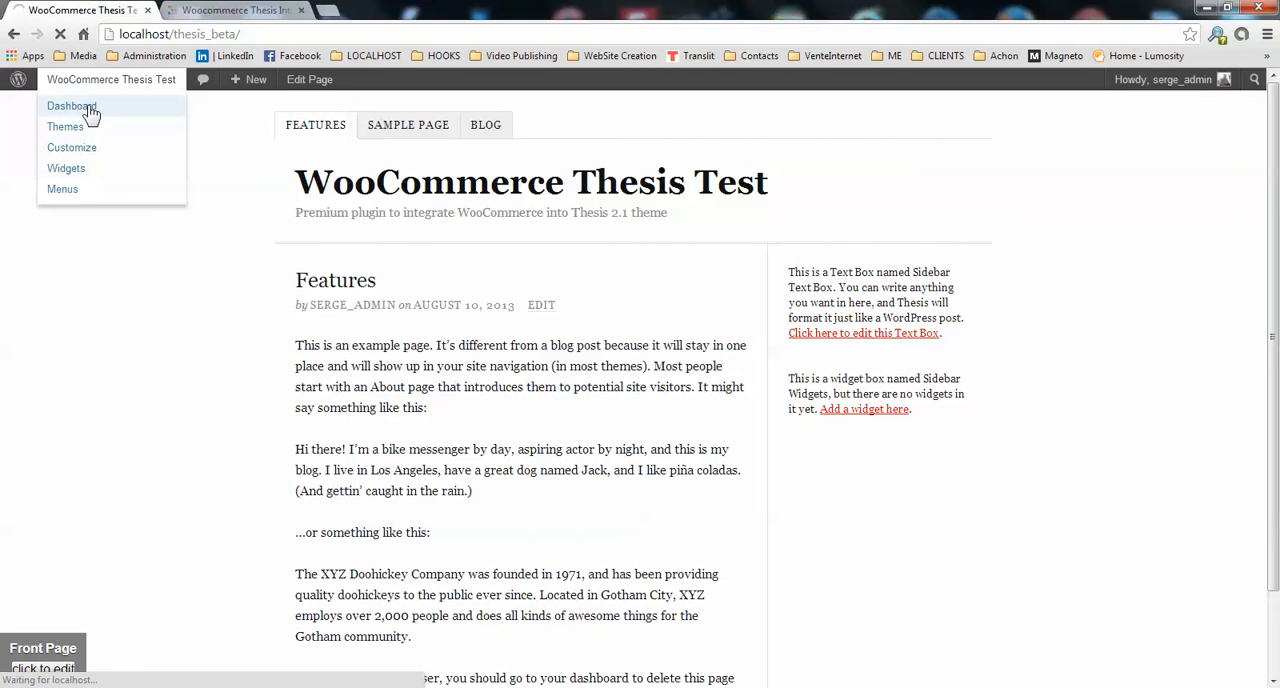
click(70, 106)
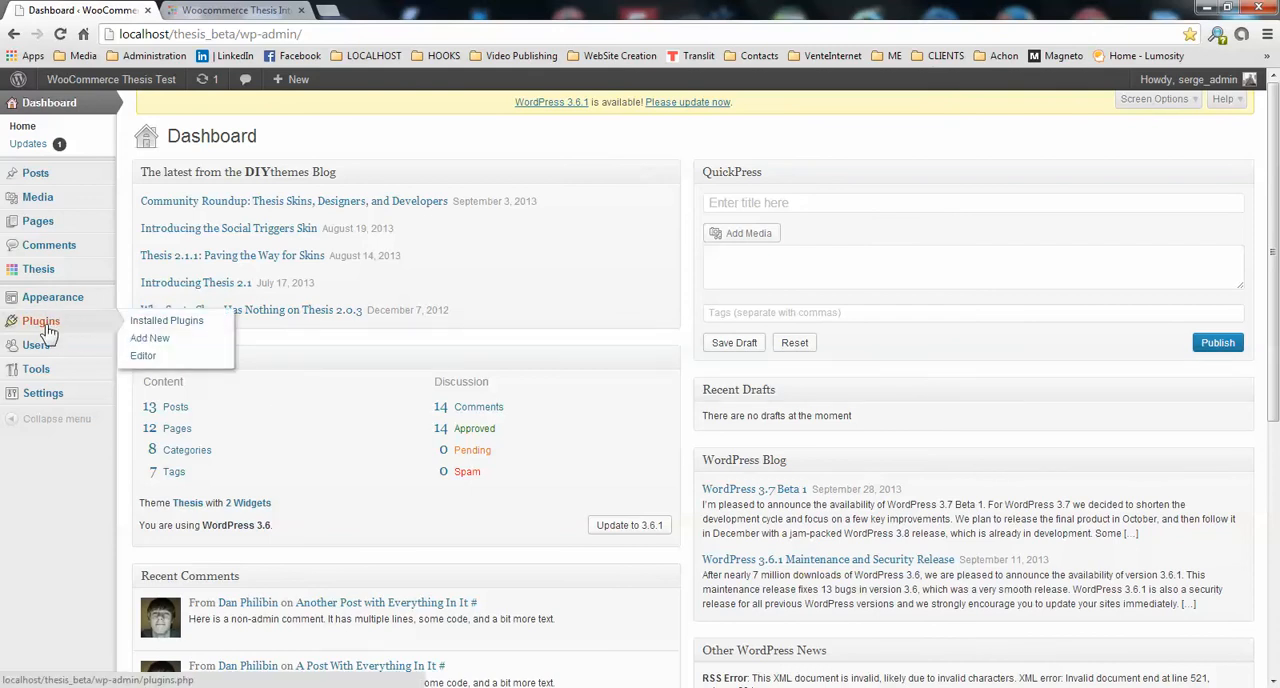
- Search the plugin directory for 'woocommerce' from Plugins > Add New
click(168, 320)
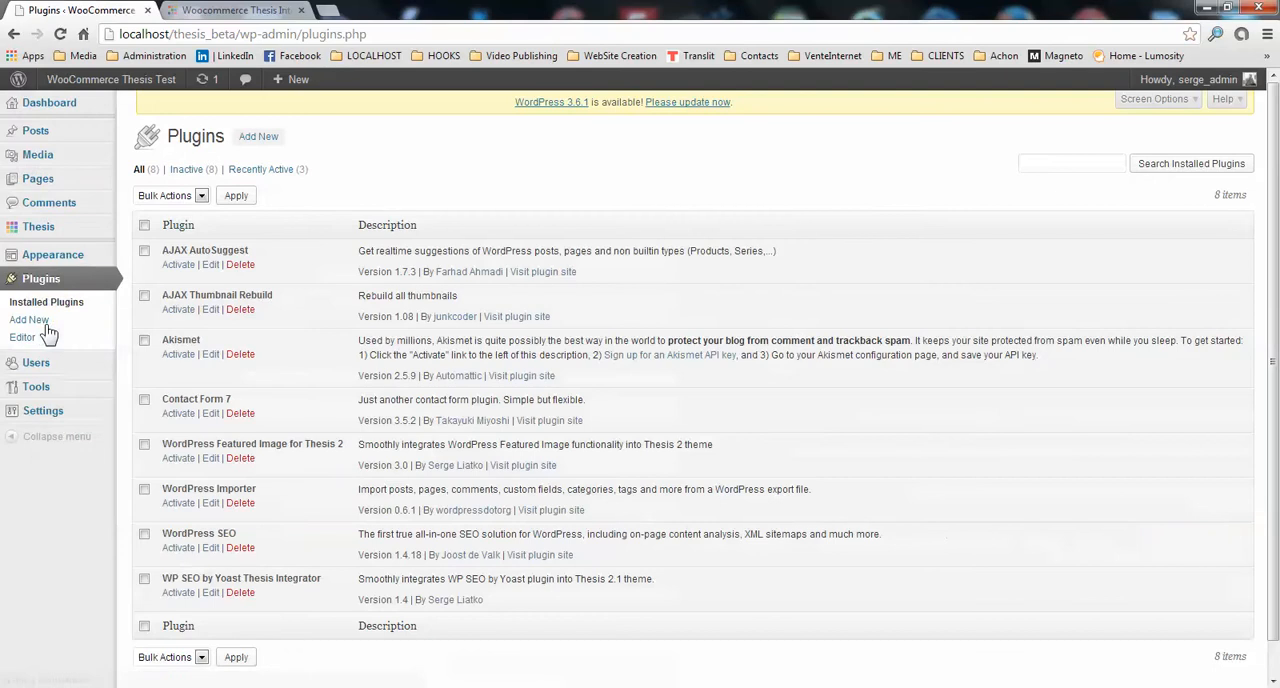
mouse_move(258, 136)
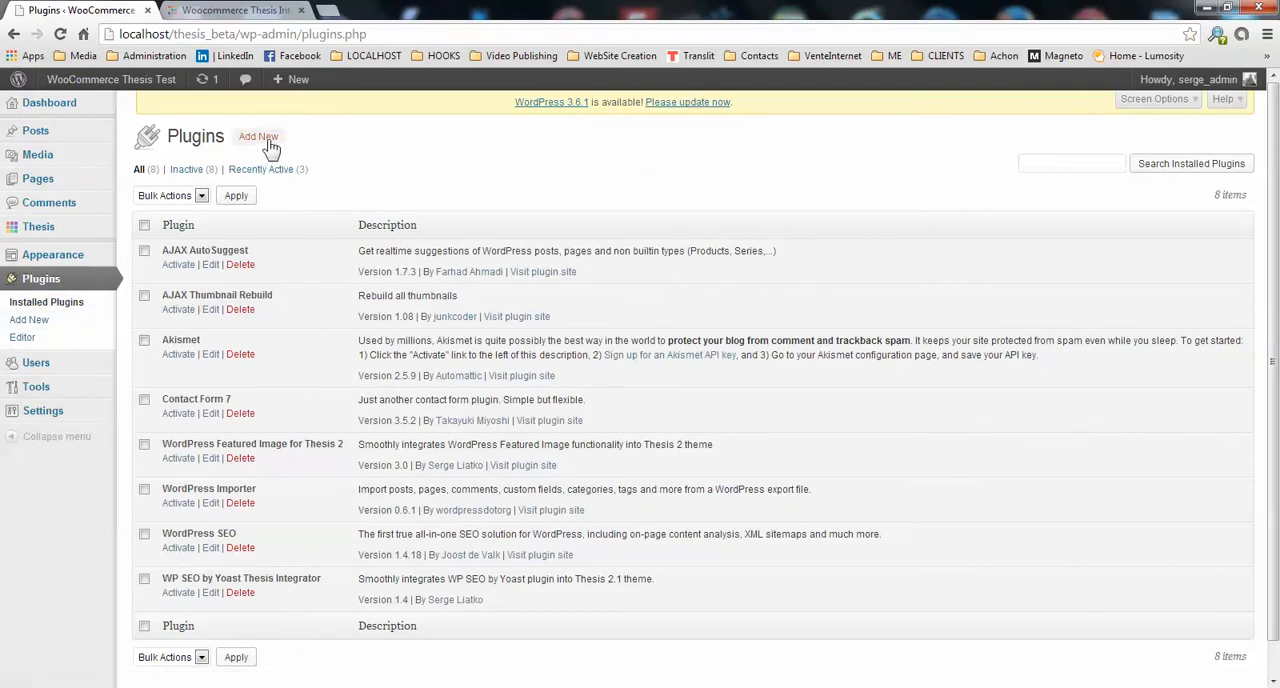
click(258, 136)
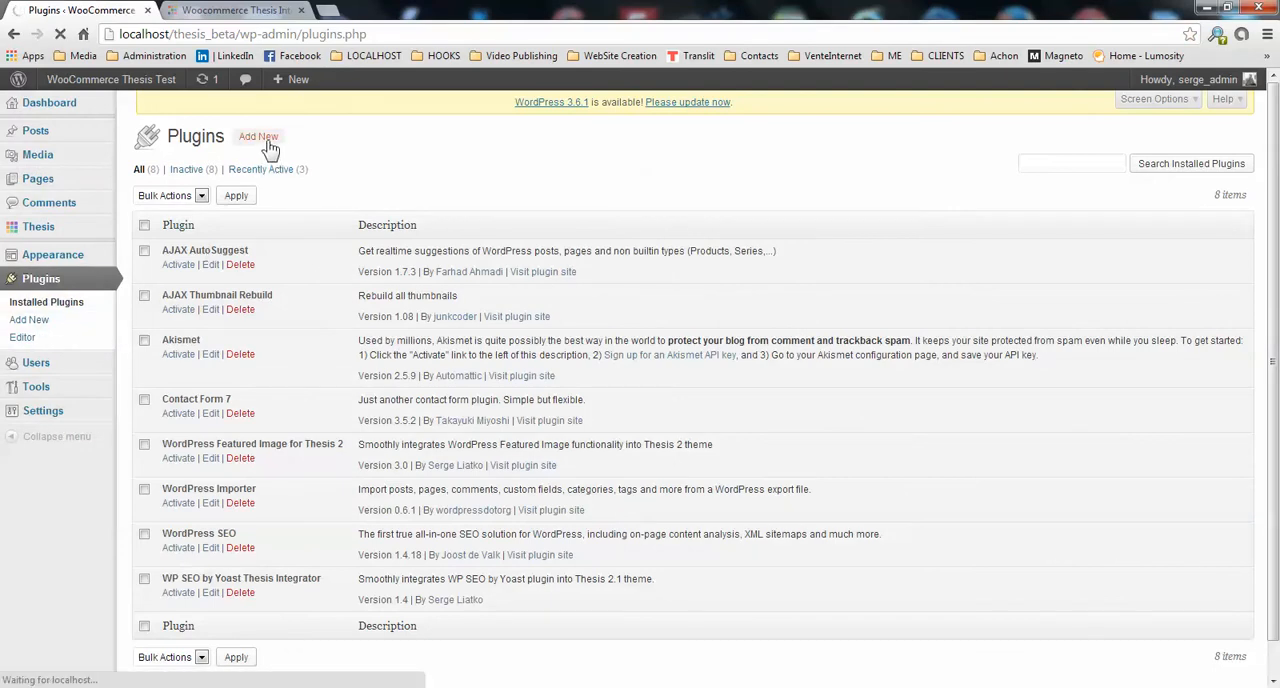
click(258, 136)
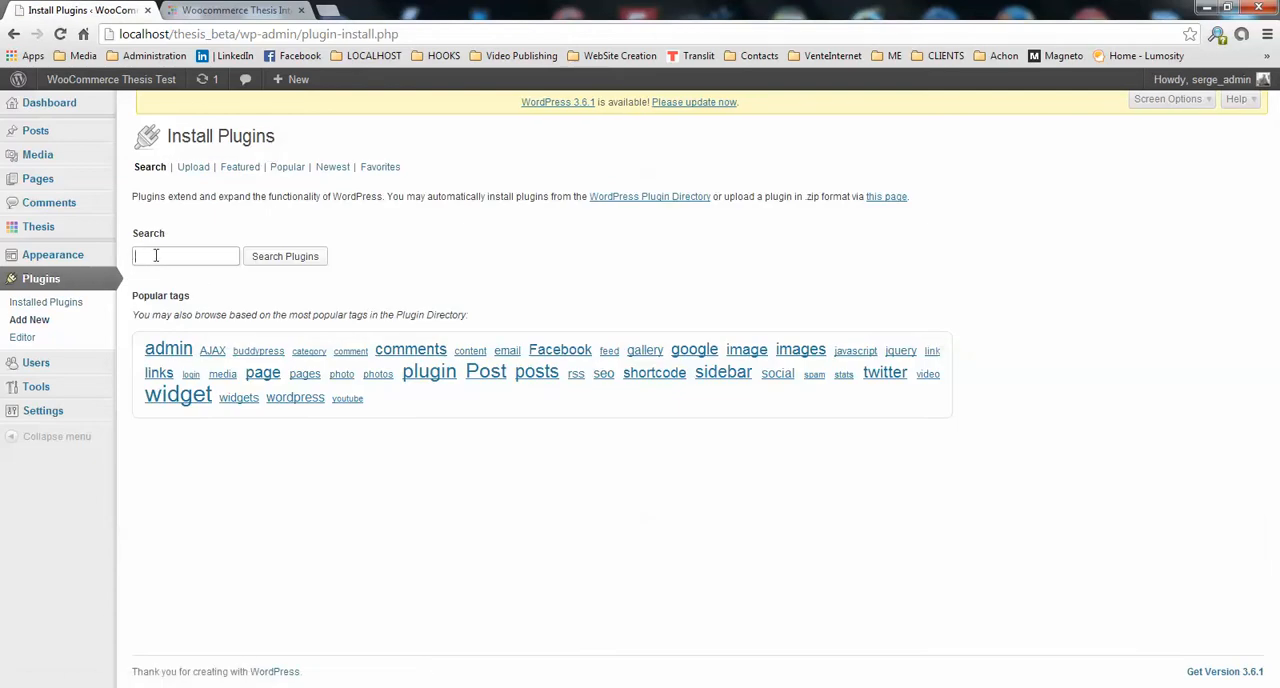
mouse_move(144, 256)
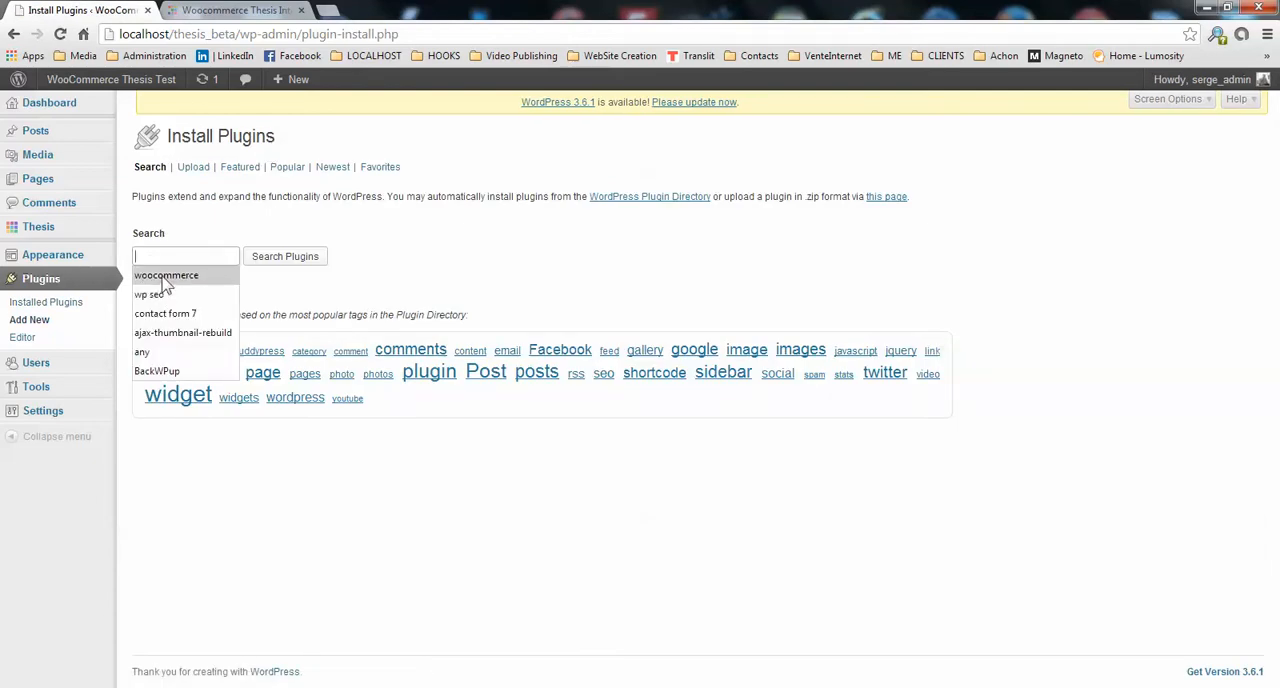
click(166, 276)
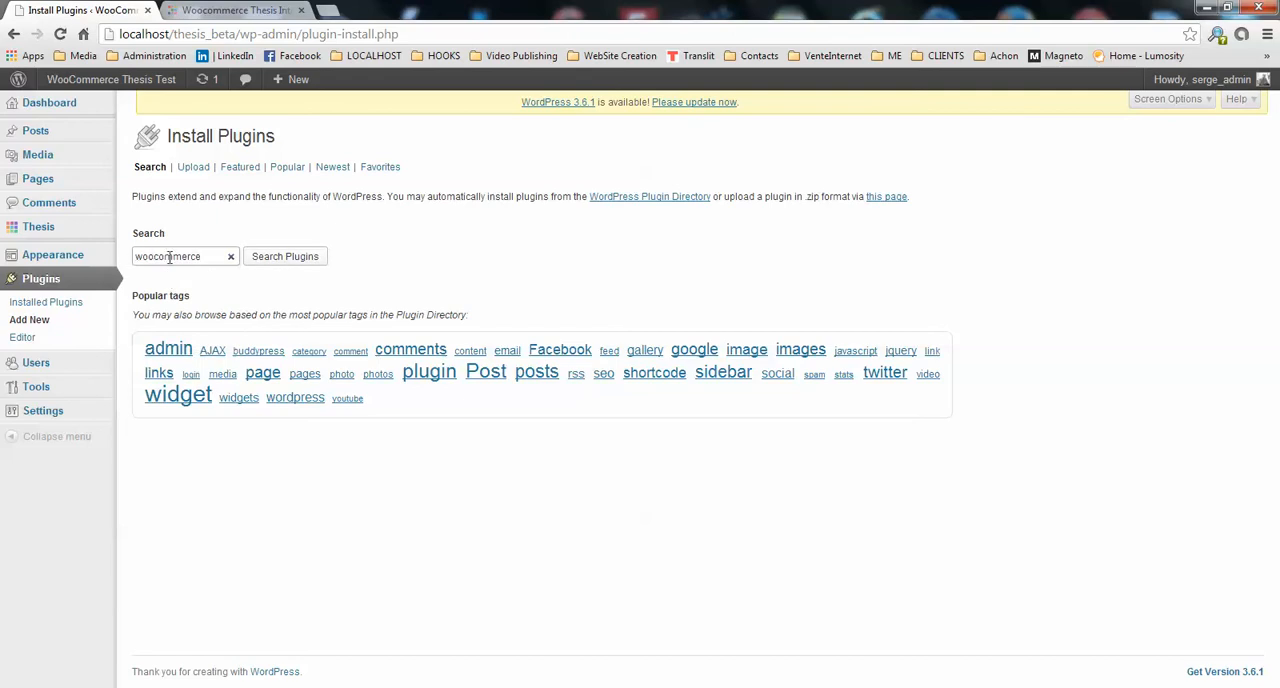
click(284, 256)
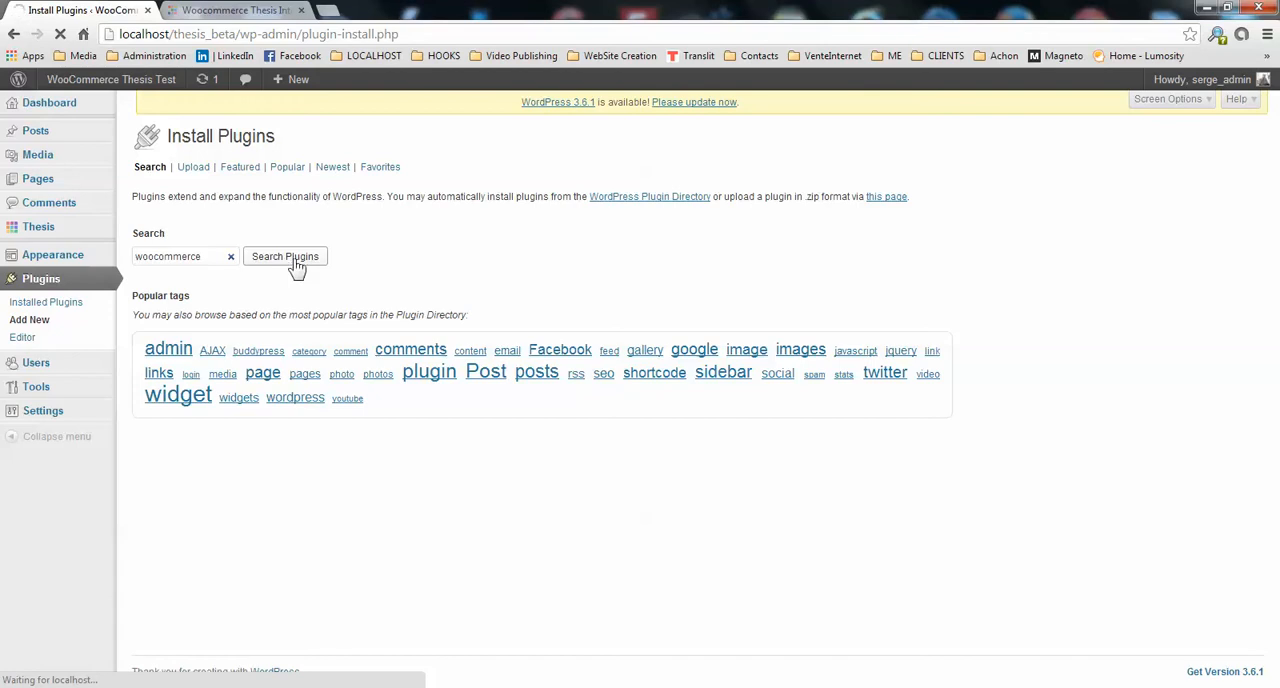
click(284, 256)
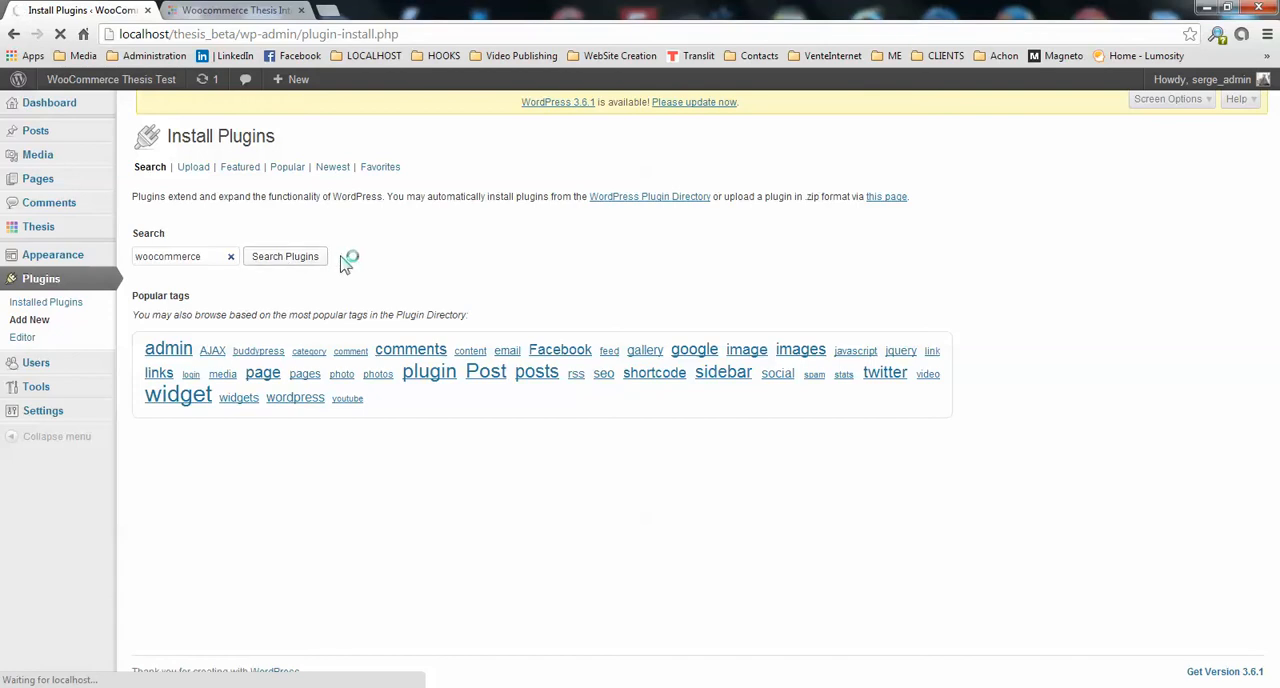
- Start installing the WooCommerce - excelling eCommerce plugin and confirm the installation prompt
click(284, 256)
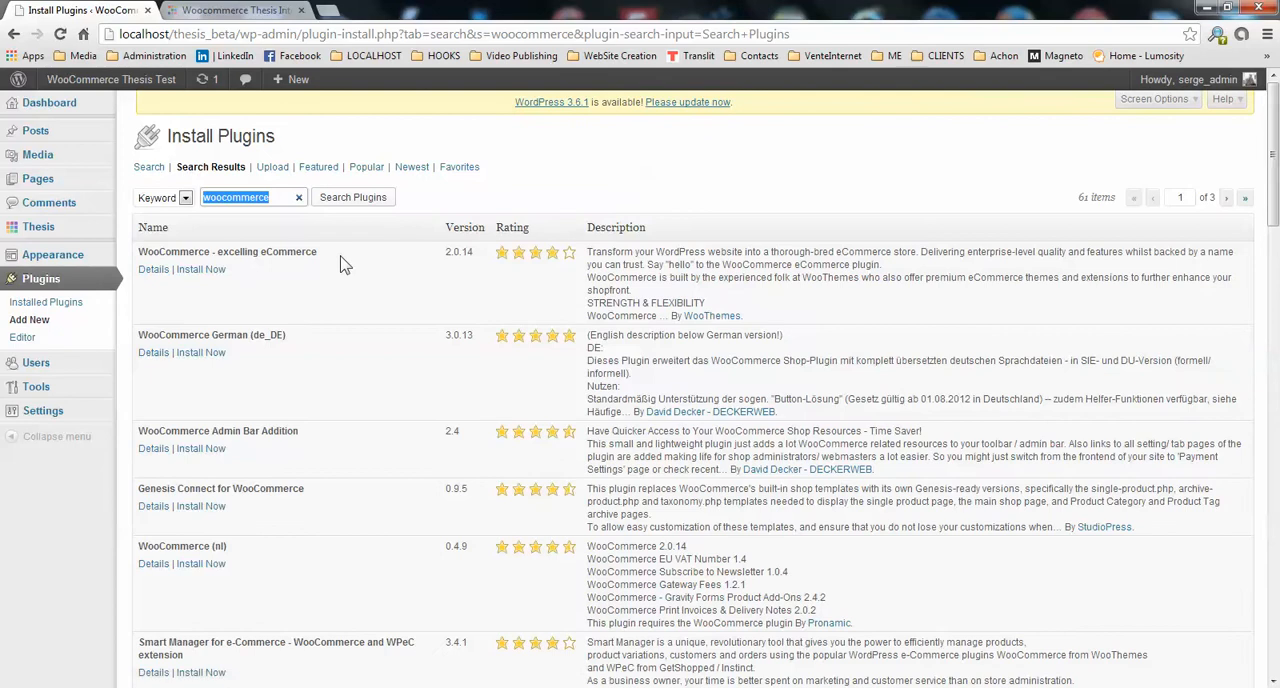
mouse_move(300, 276)
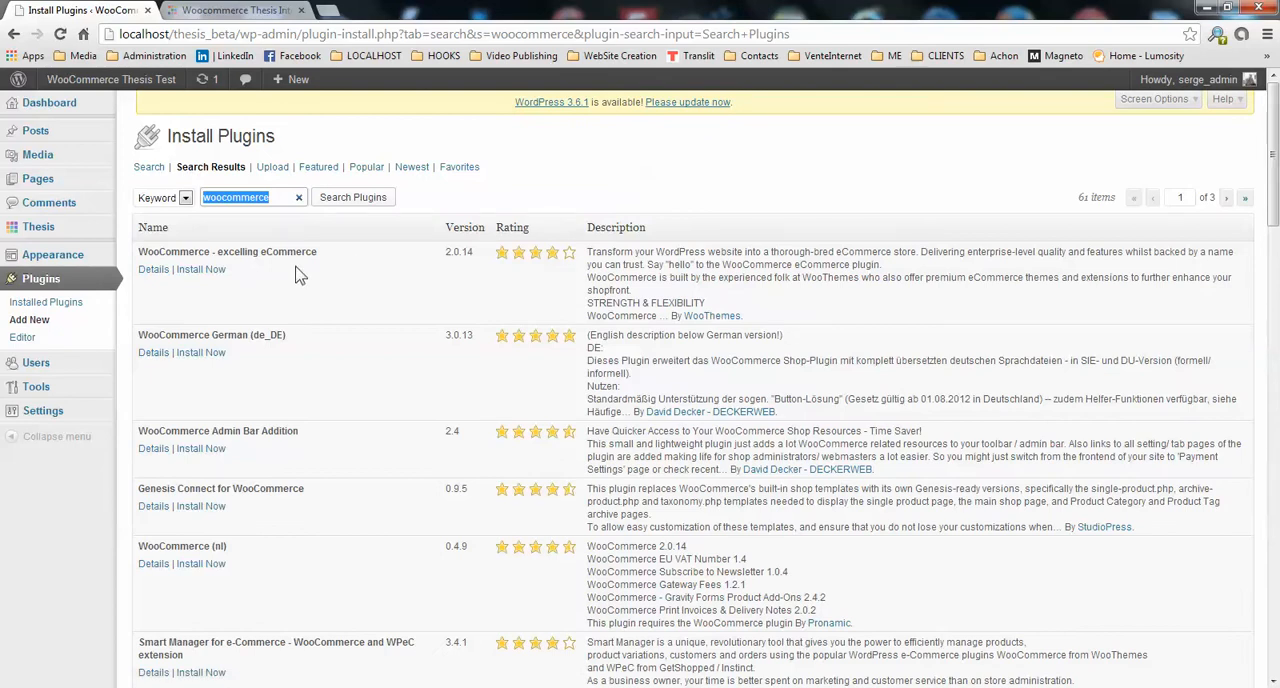
mouse_move(204, 272)
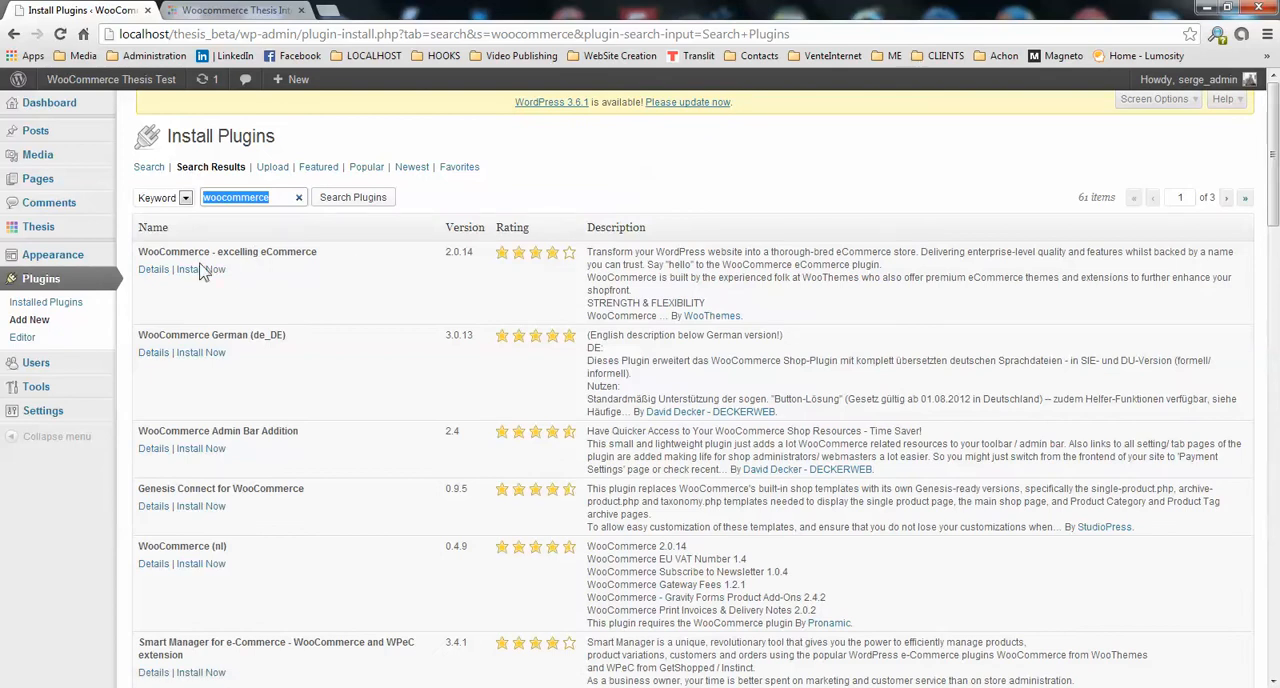
mouse_move(452, 252)
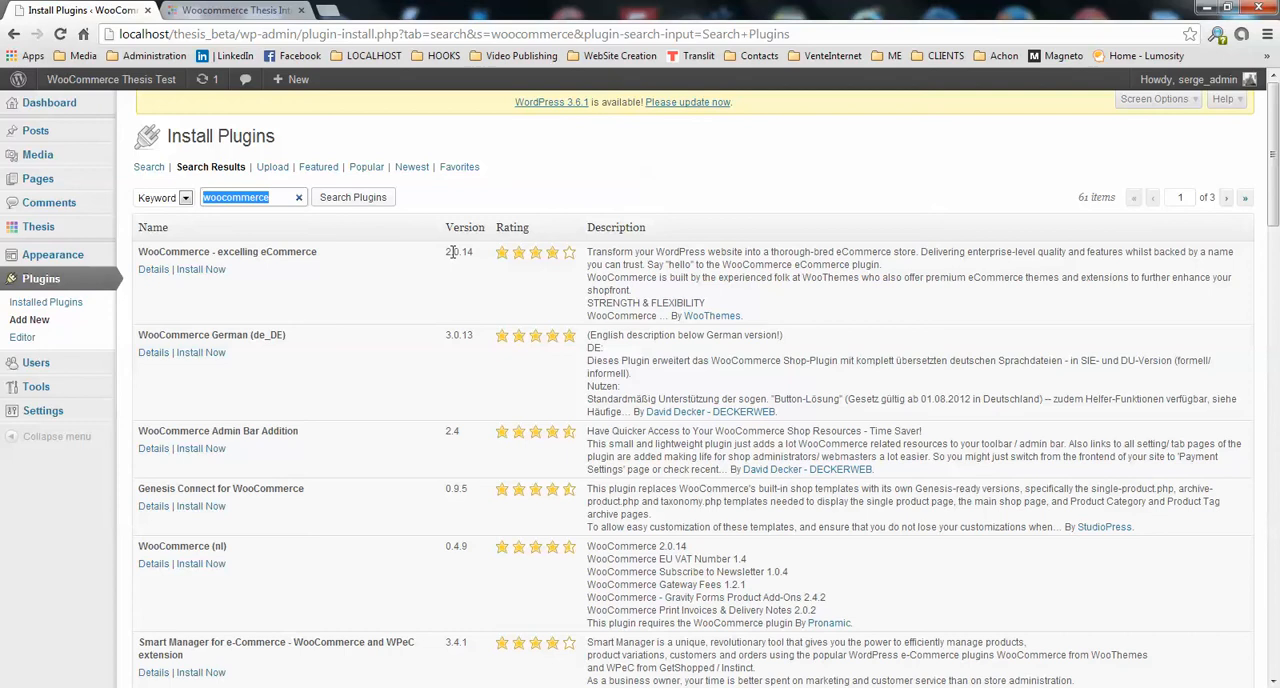
mouse_move(460, 252)
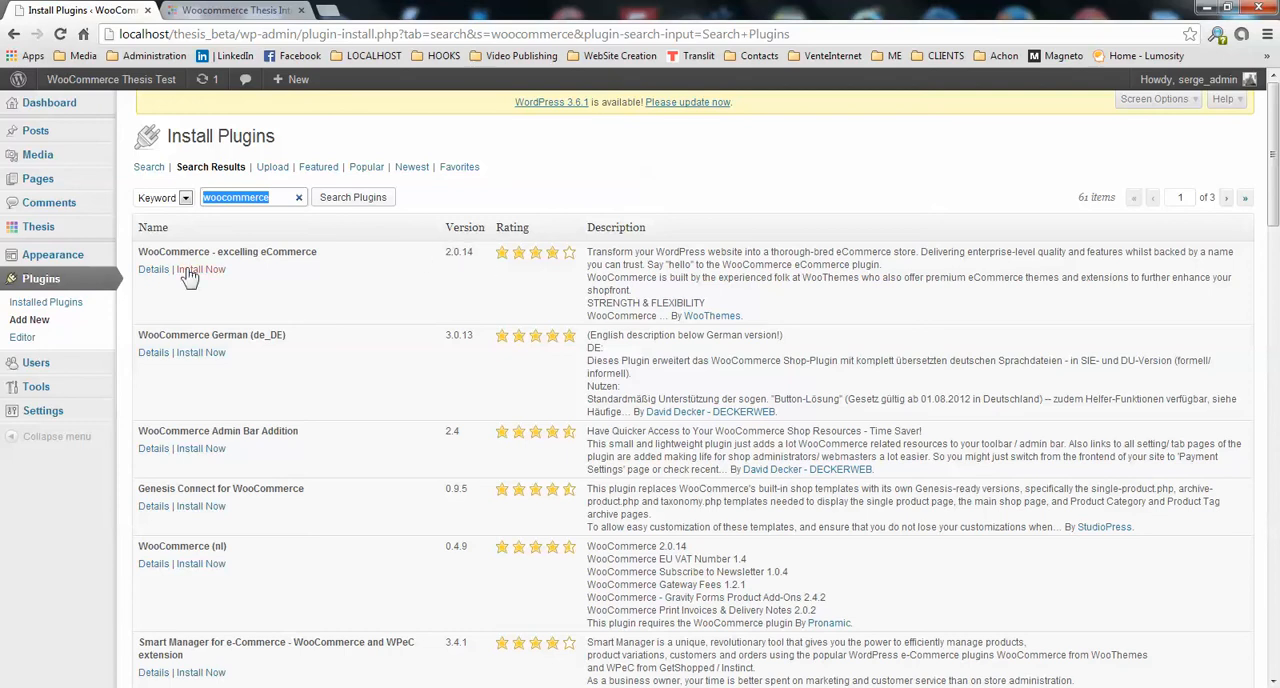
click(200, 268)
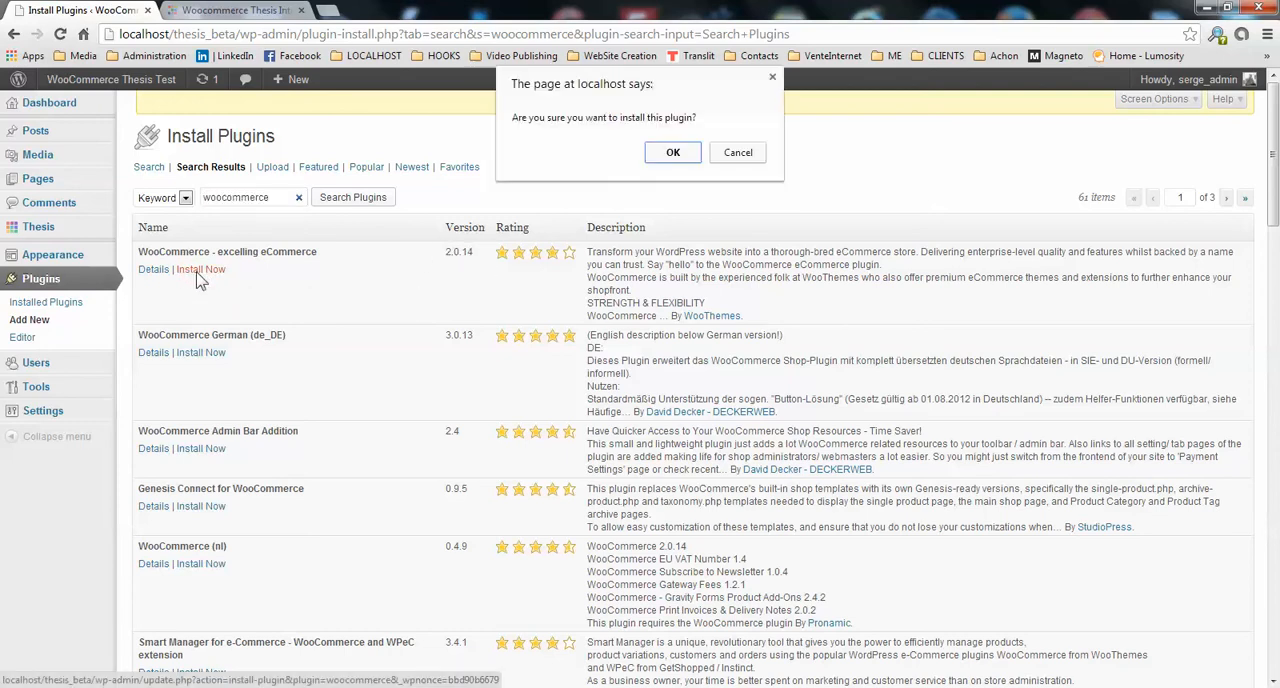
click(672, 152)
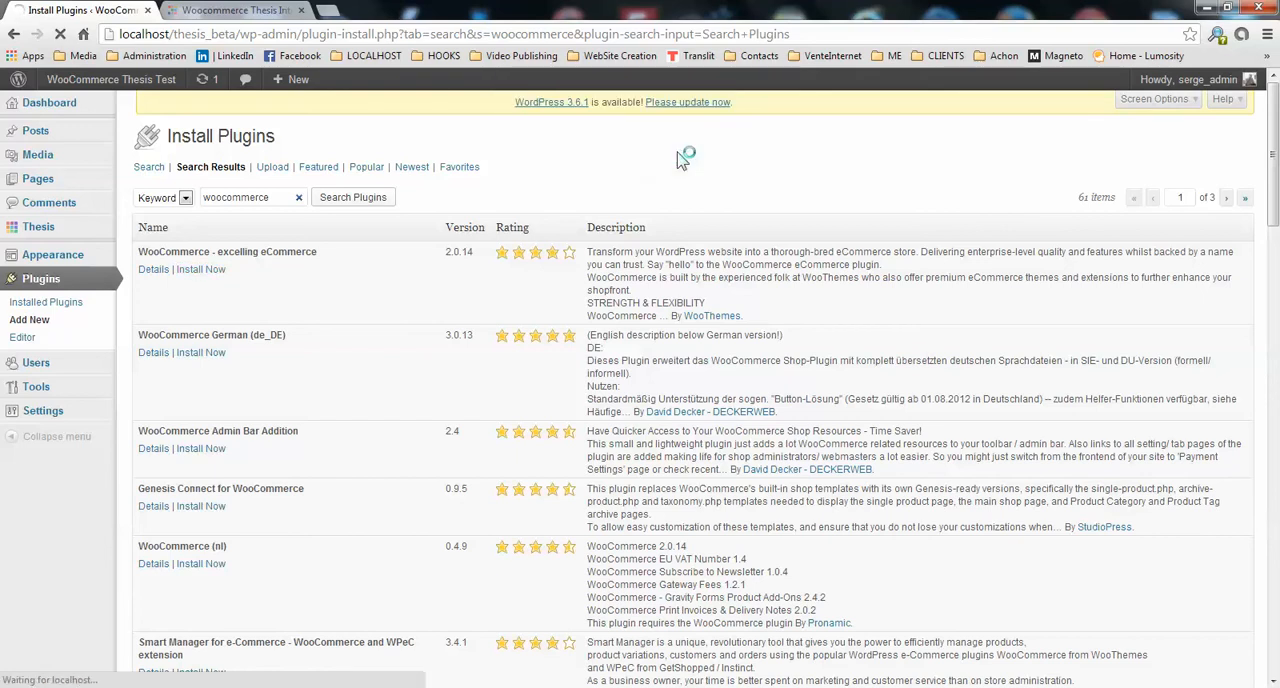
- Install WooCommerce 2.0.14 and let the download, unpacking and install finish
click(200, 268)
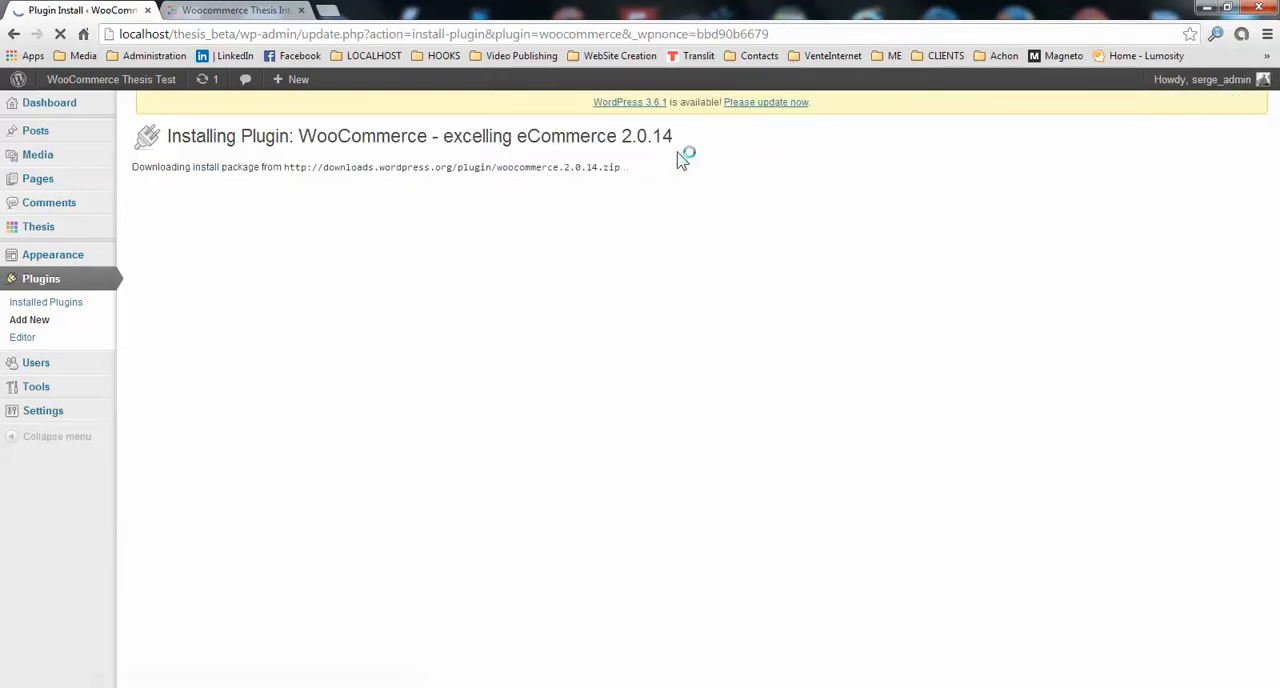
mouse_move(782, 328)
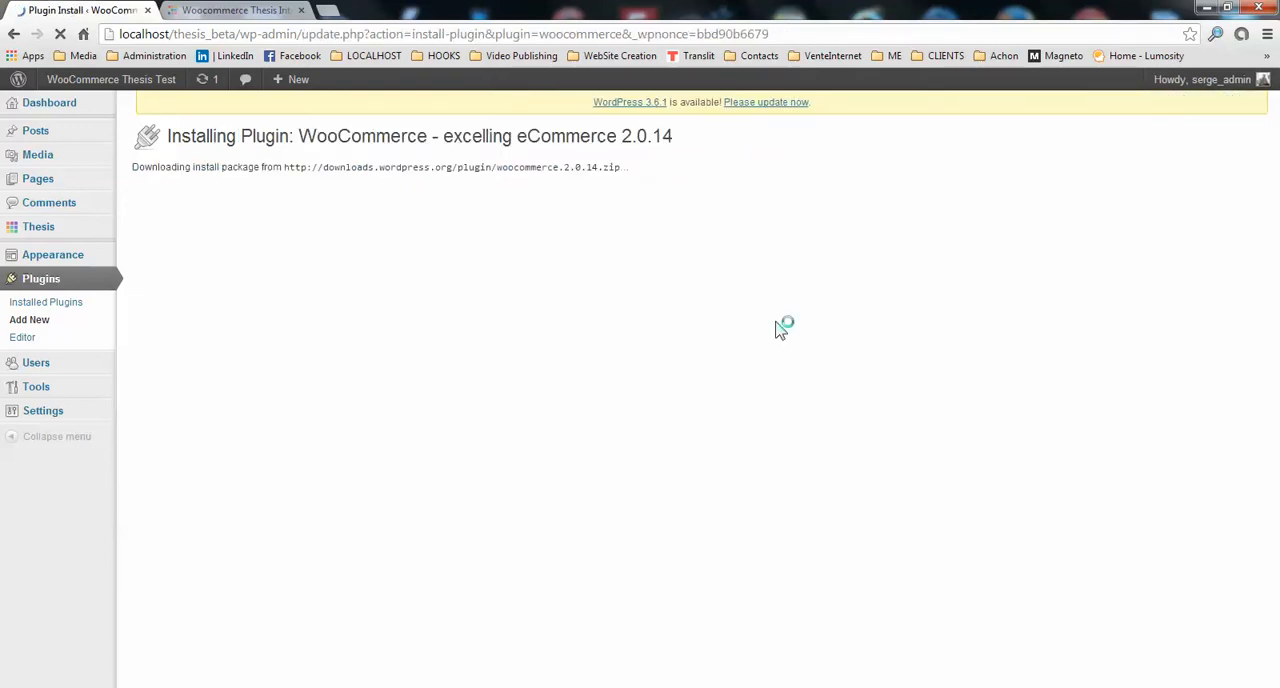
mouse_move(856, 432)
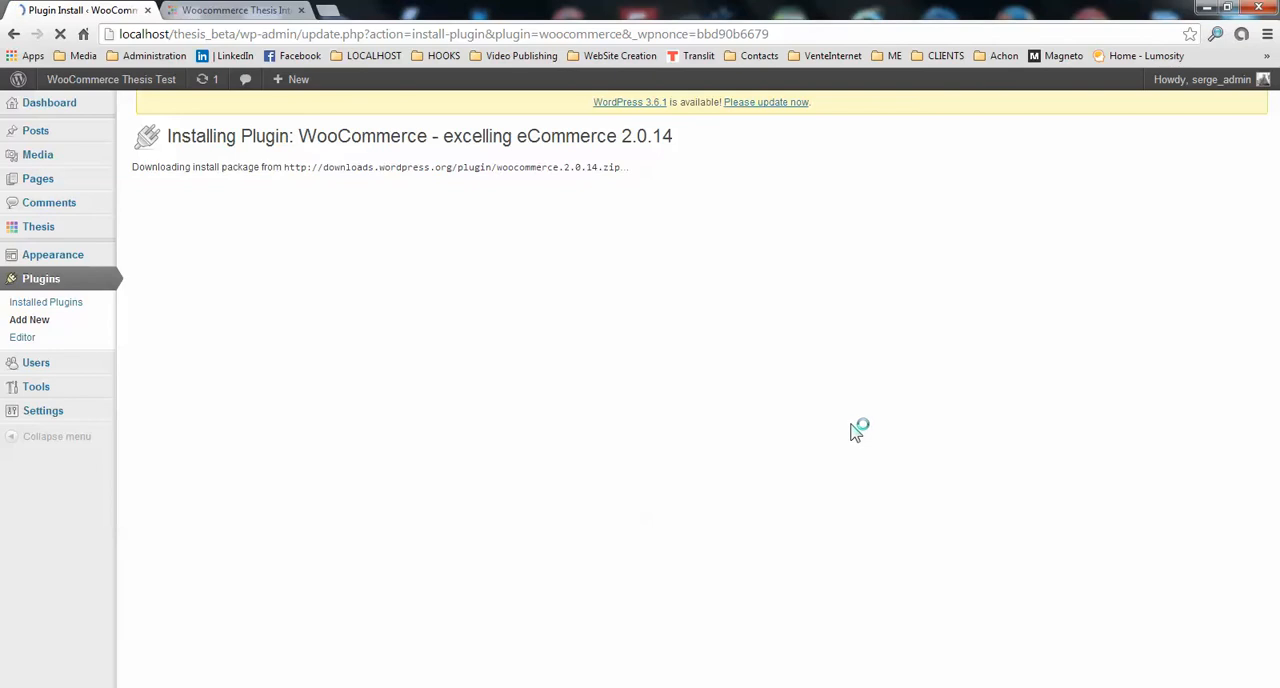
mouse_move(600, 226)
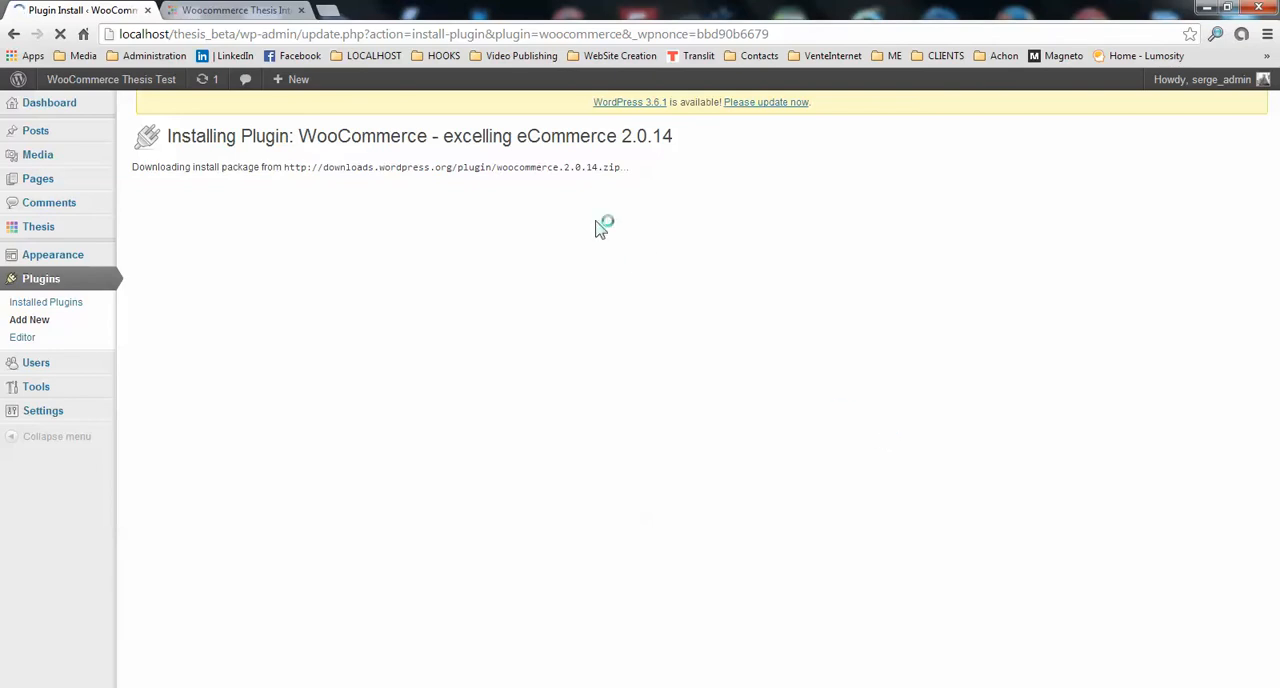
mouse_move(528, 172)
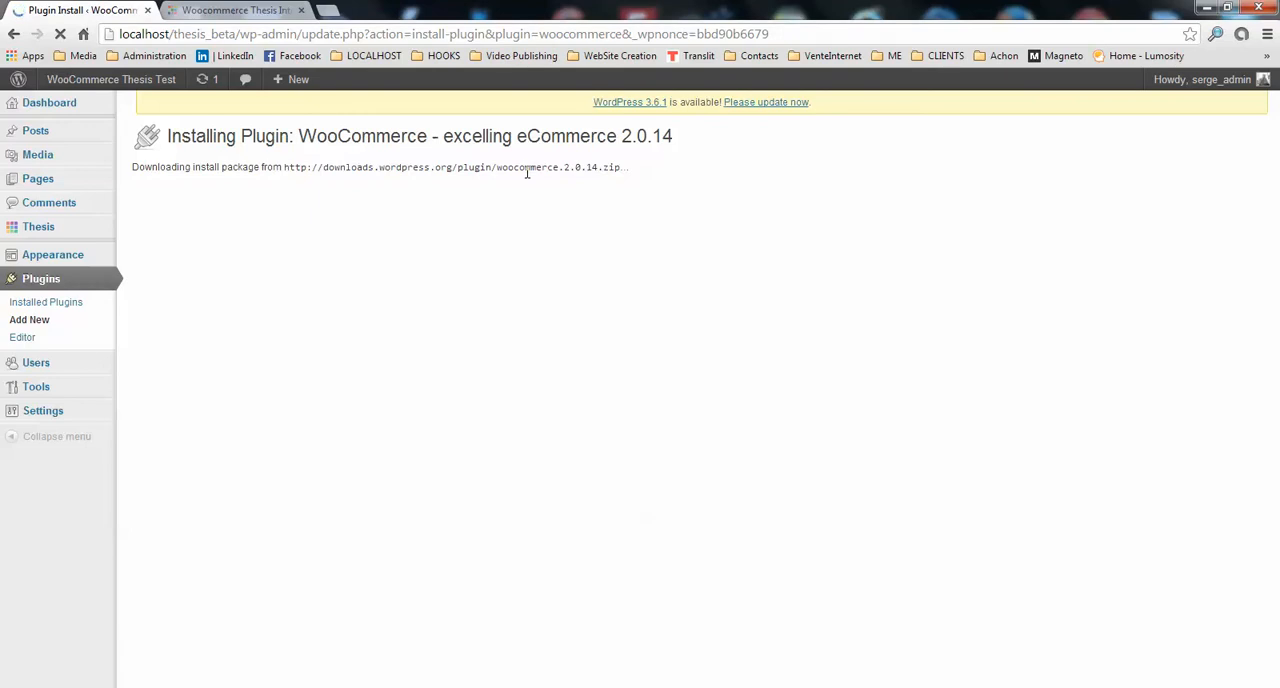
mouse_move(404, 188)
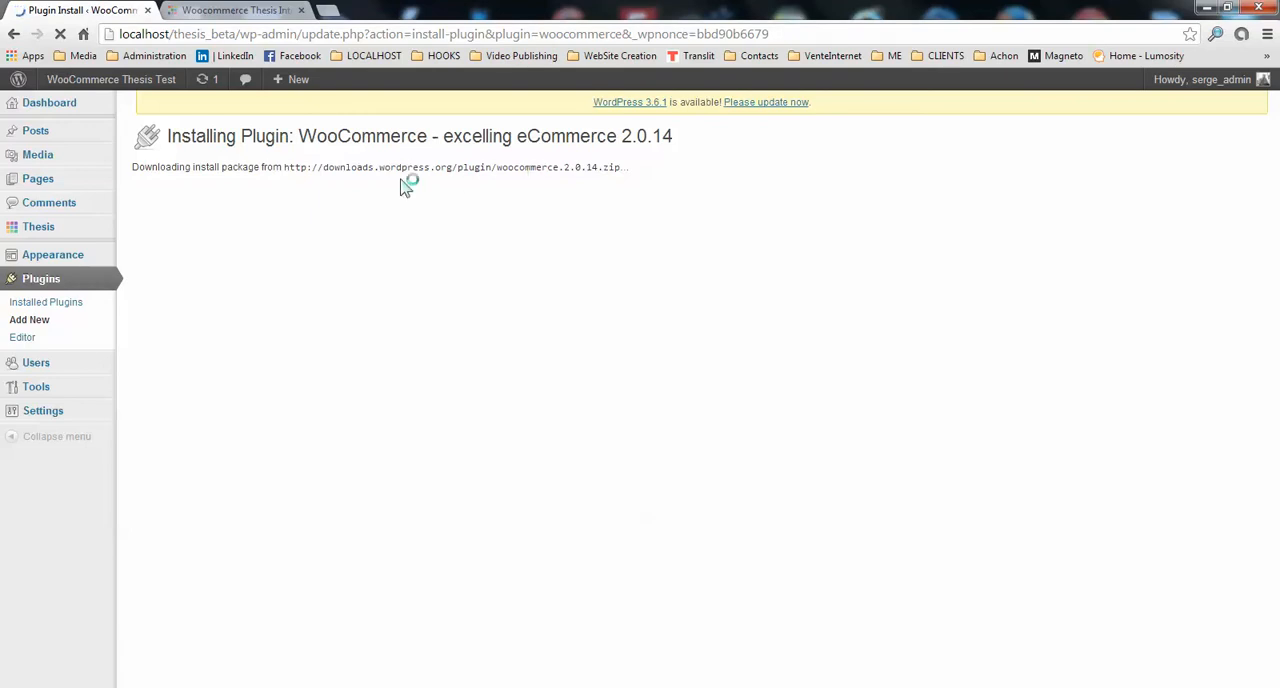
mouse_move(332, 264)
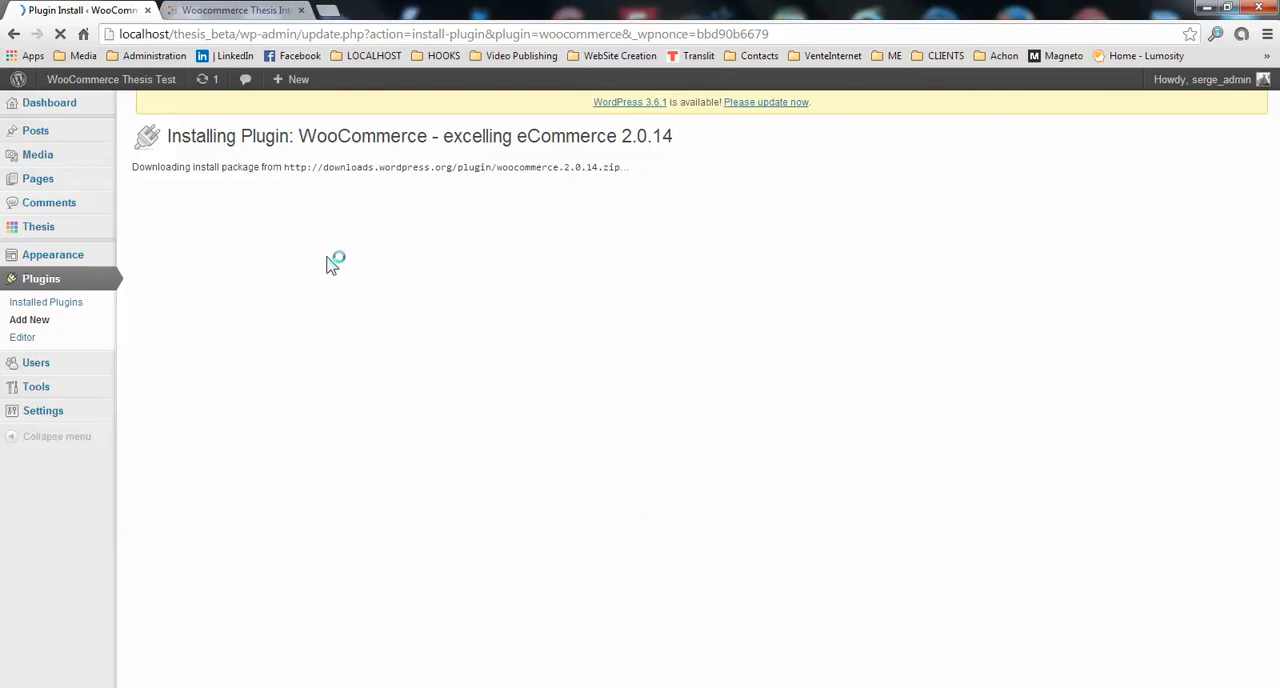
mouse_move(292, 310)
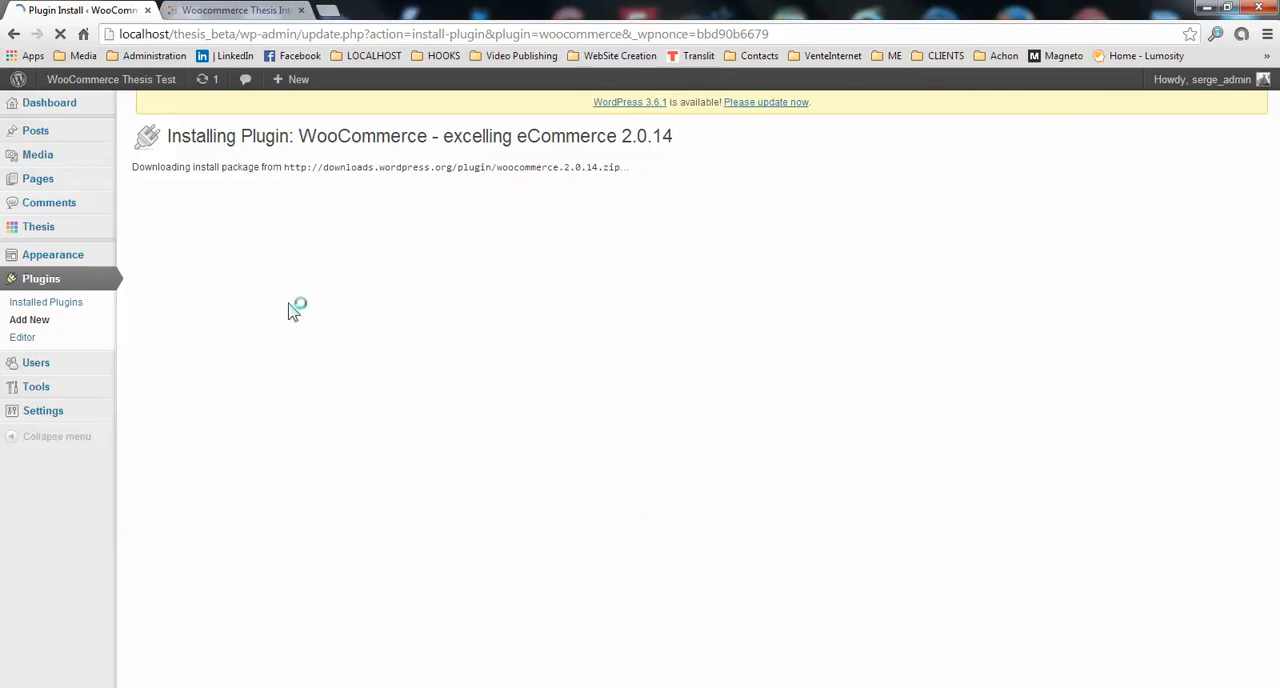
mouse_move(276, 280)
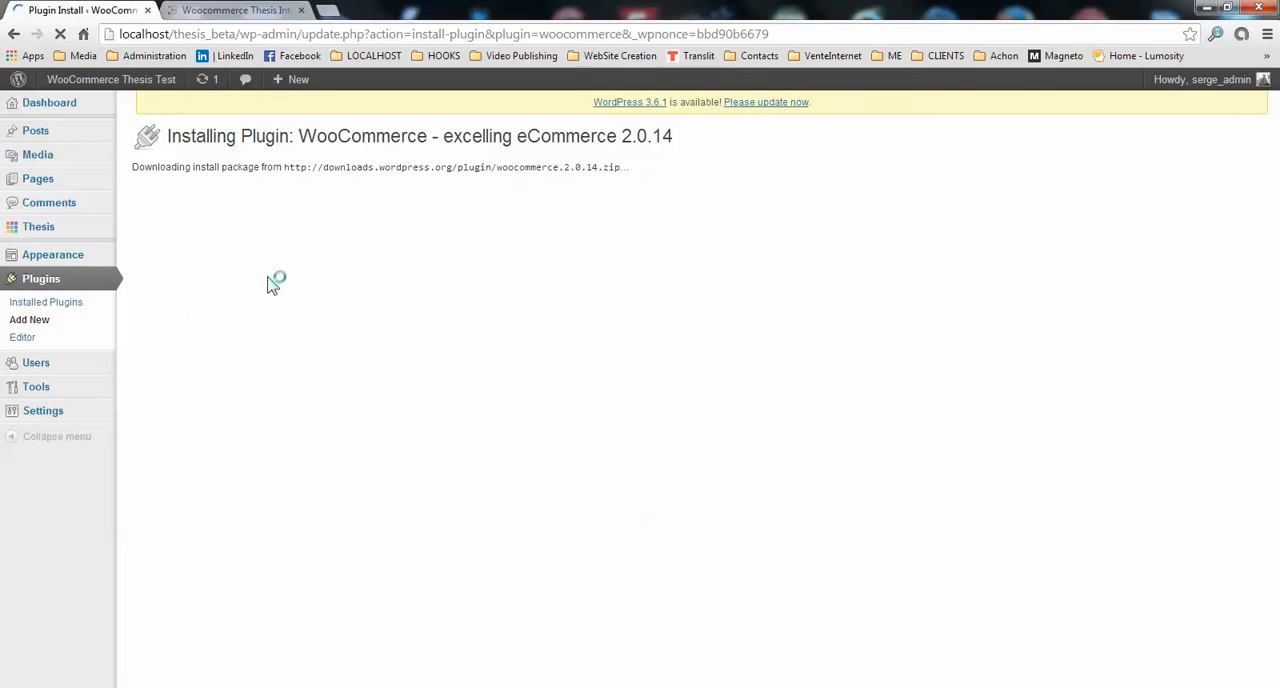
mouse_move(288, 270)
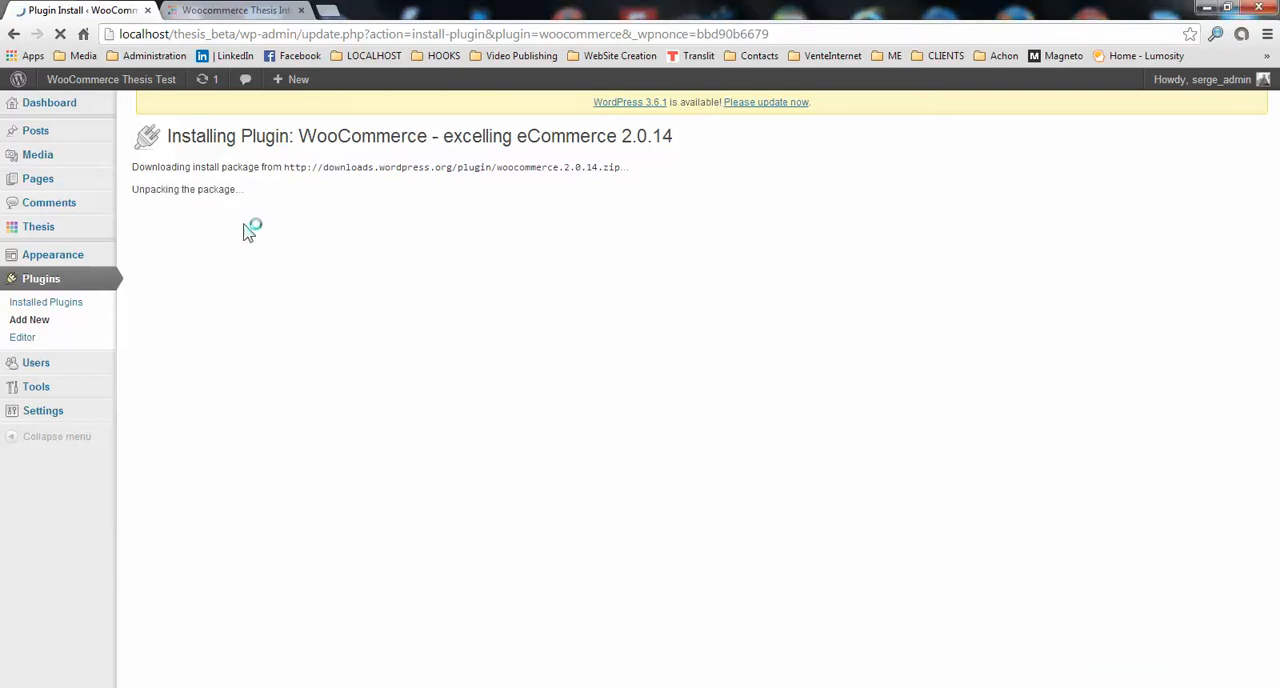
mouse_move(232, 204)
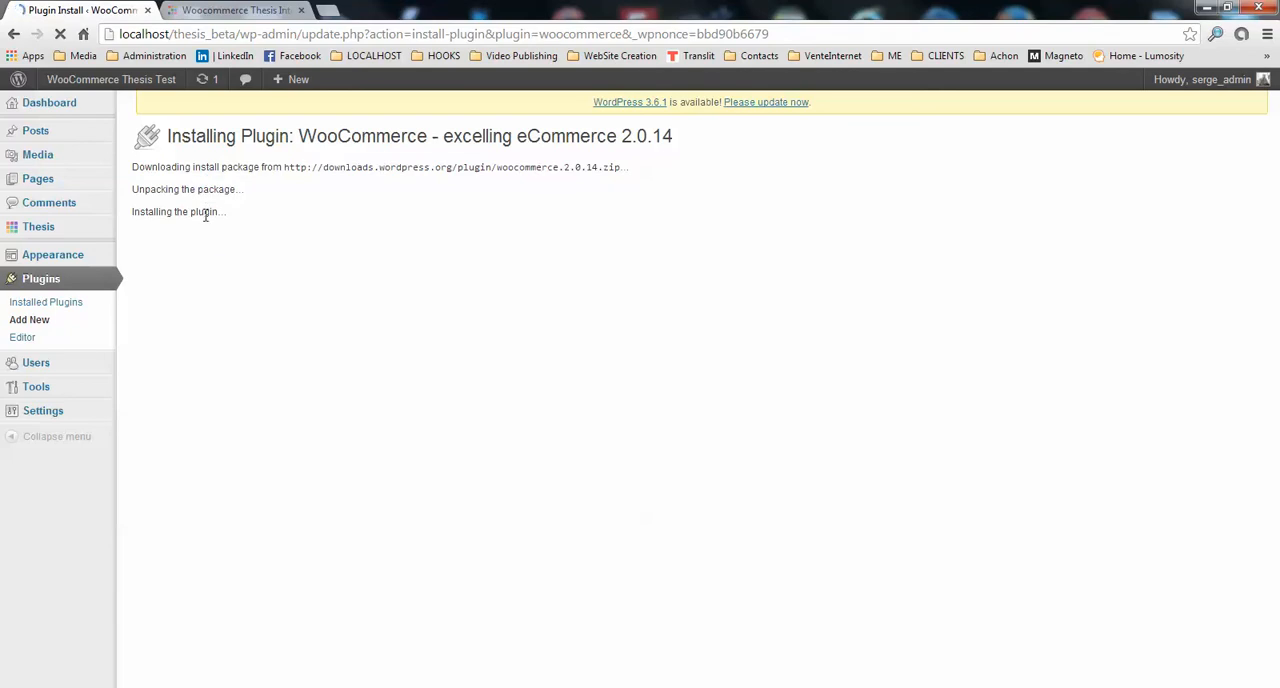
mouse_move(216, 220)
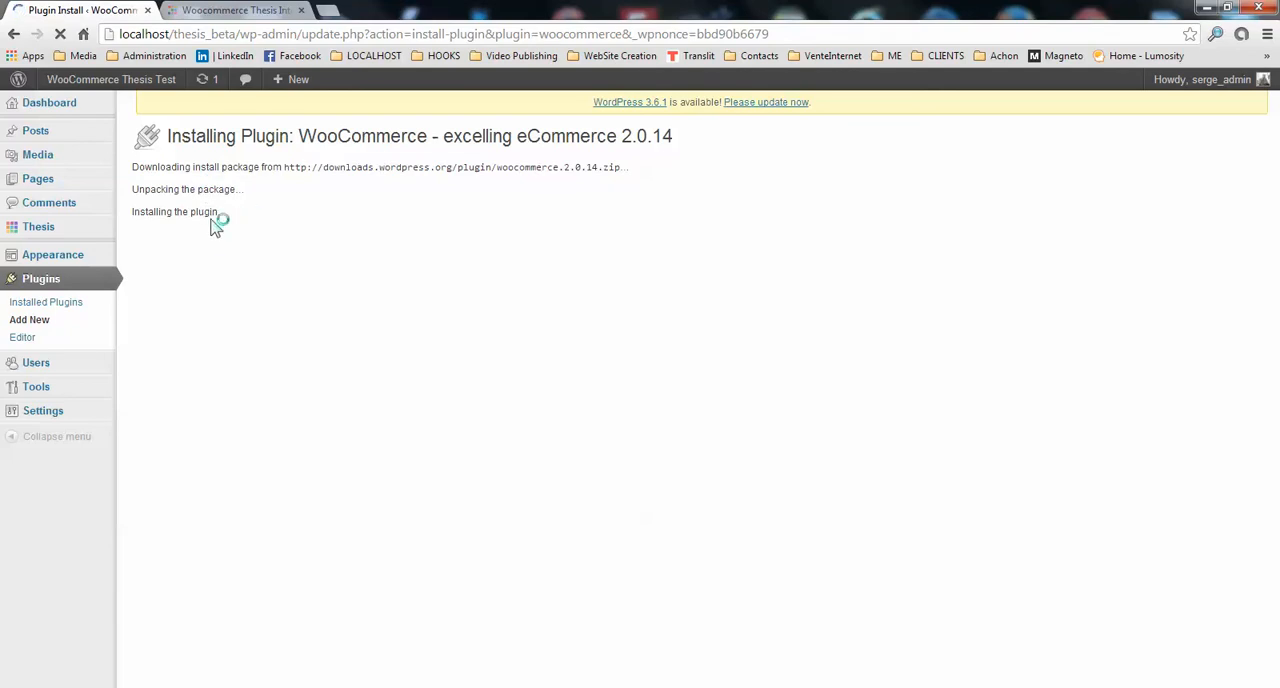
mouse_move(272, 278)
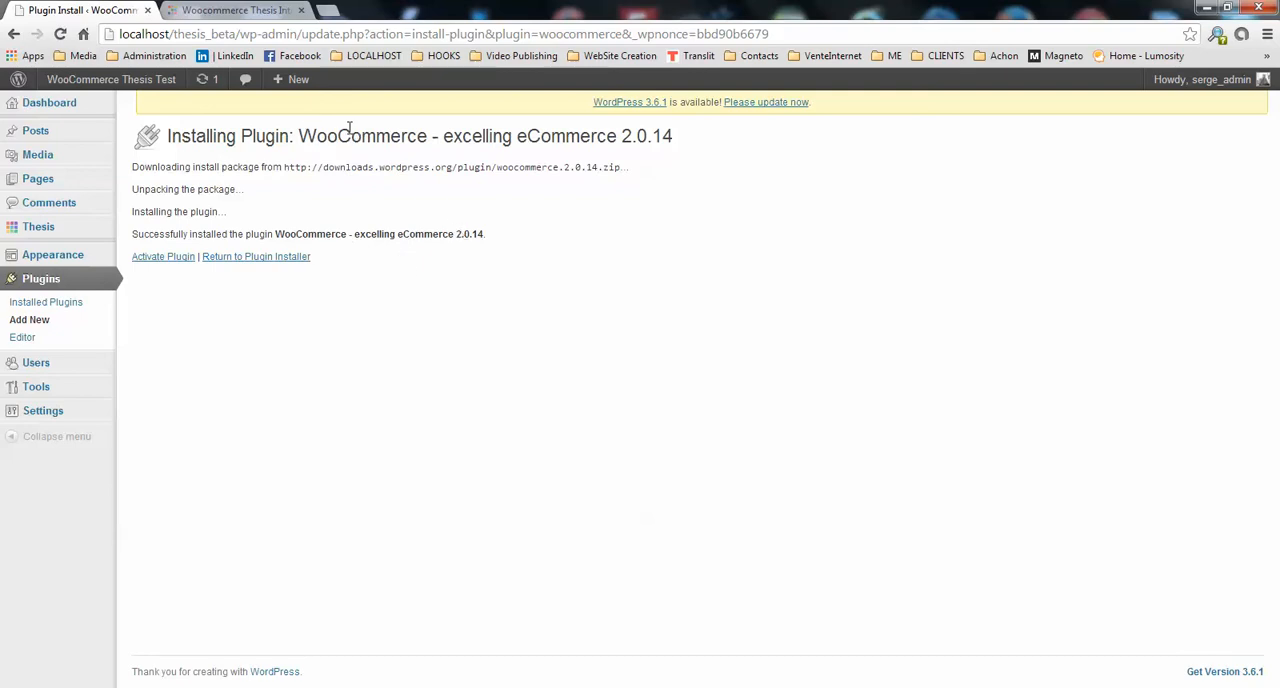
mouse_move(164, 256)
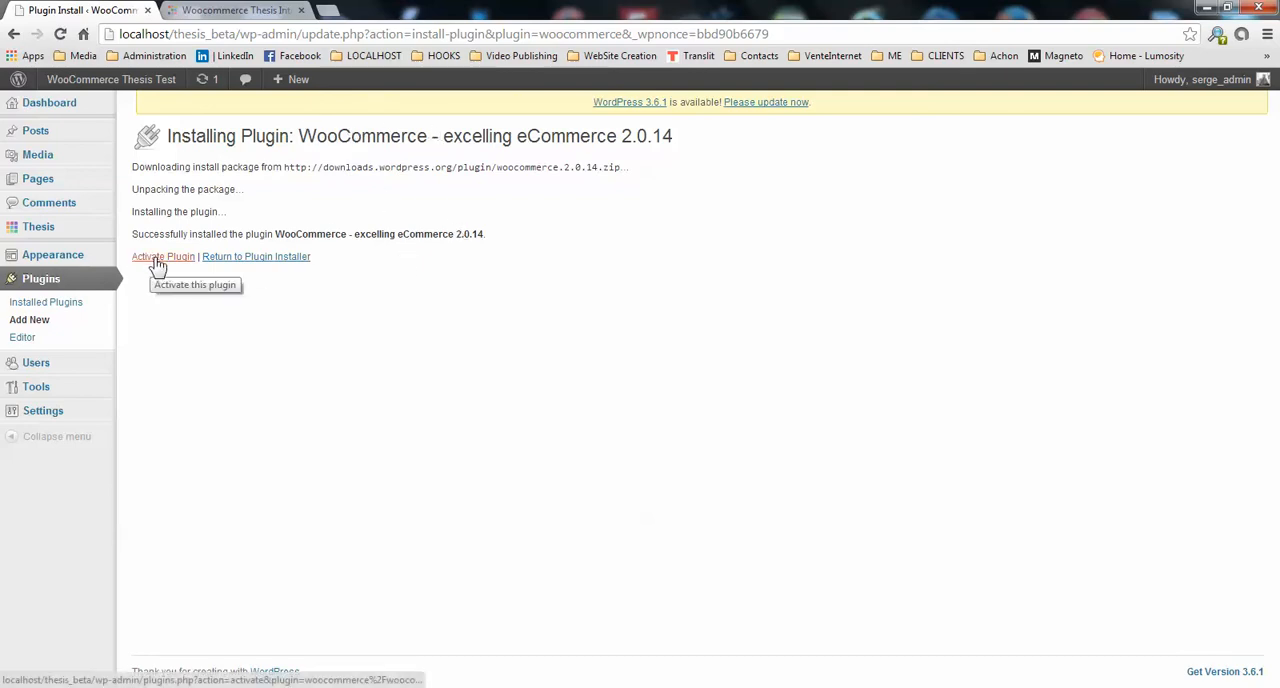
- Activate the freshly installed WooCommerce plugin from the install results page
click(162, 256)
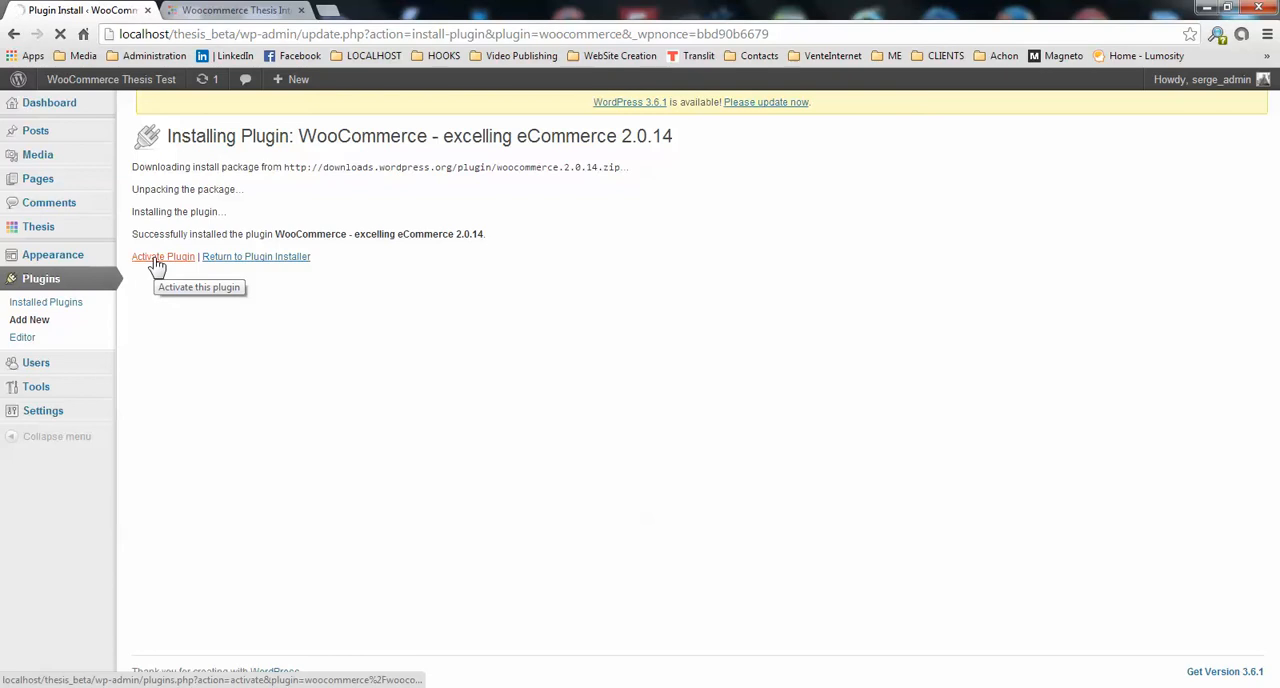
click(164, 256)
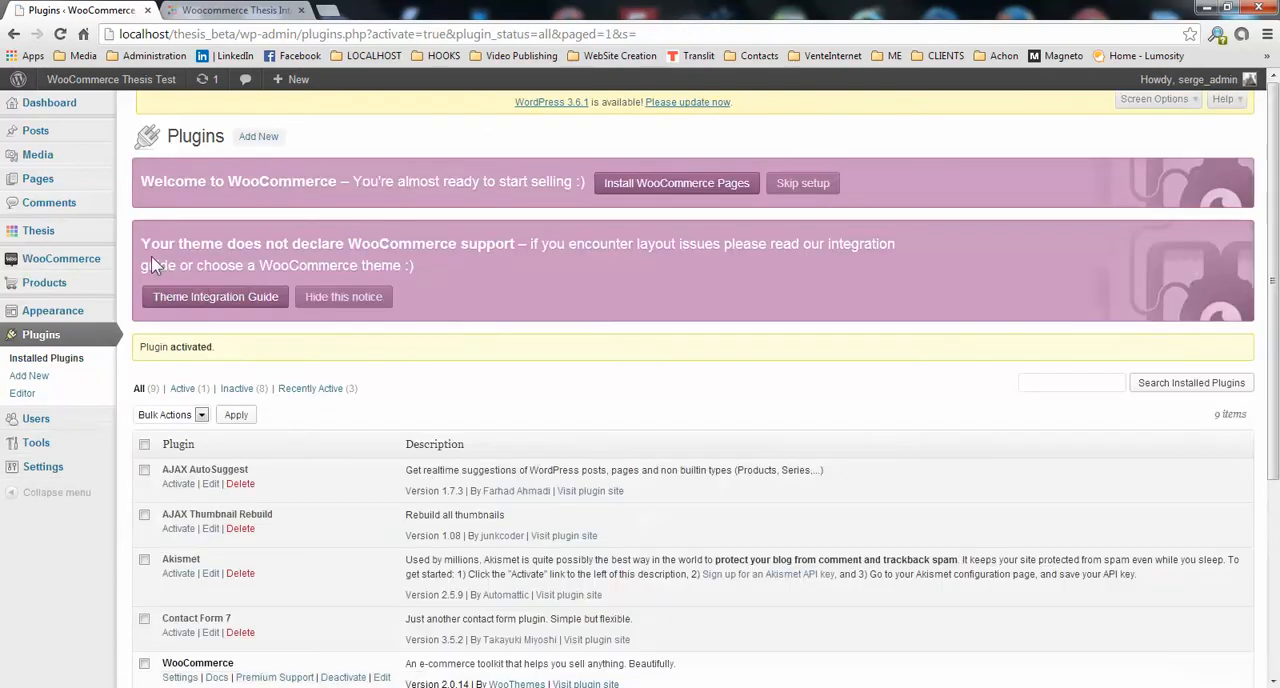
mouse_move(616, 384)
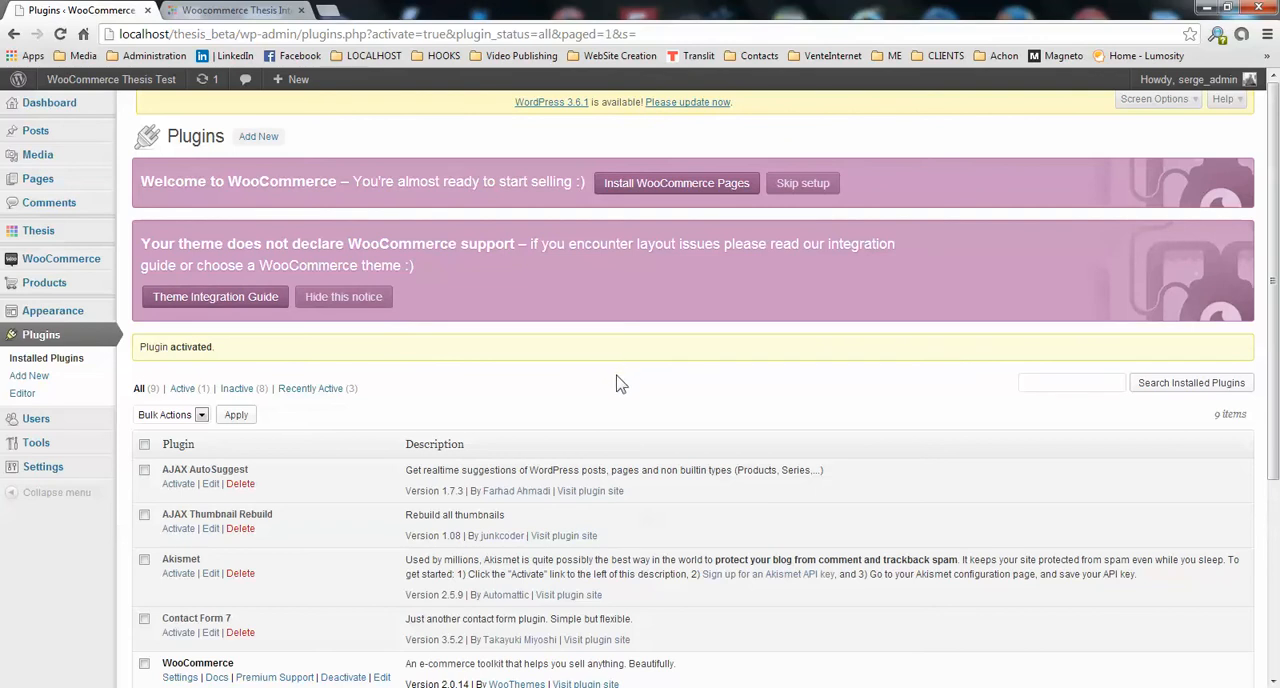
mouse_move(516, 168)
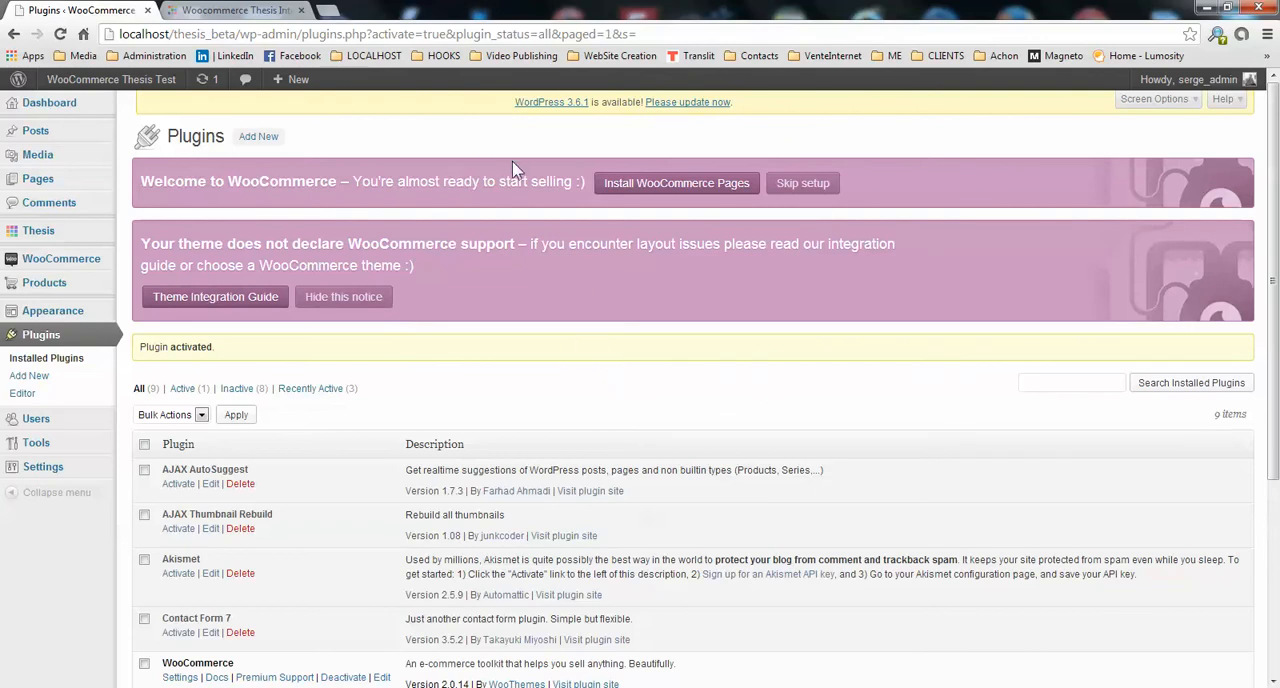
mouse_move(516, 208)
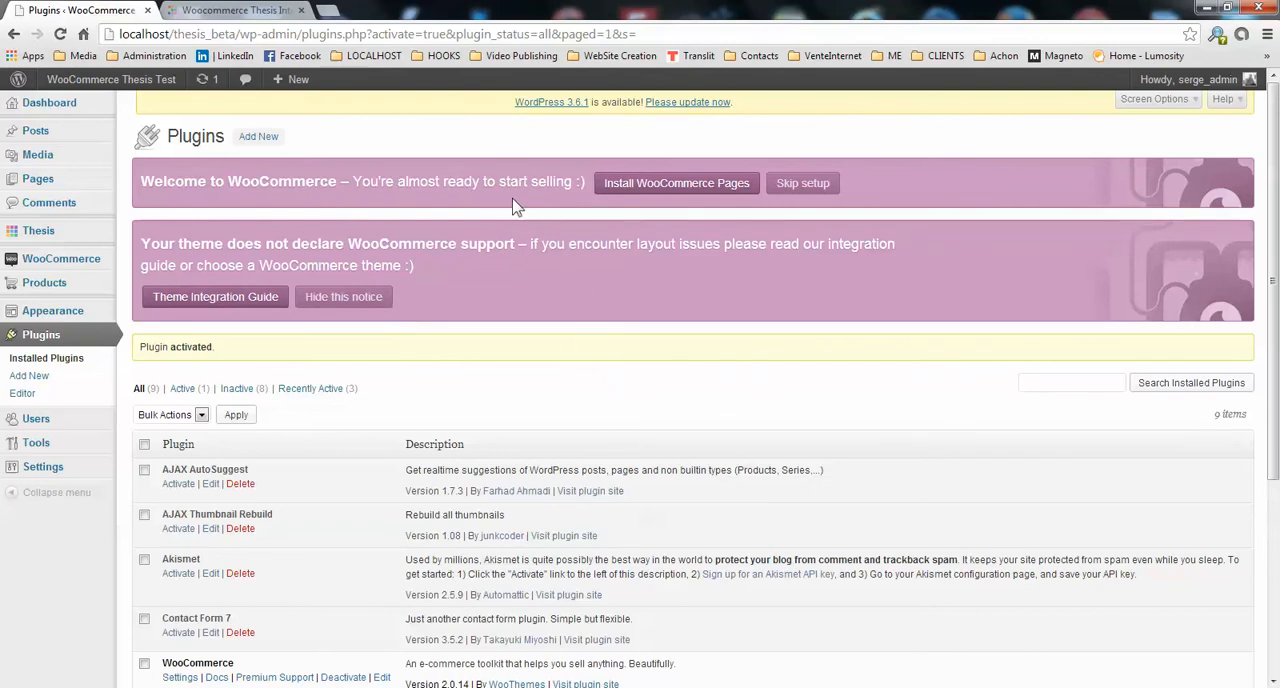
mouse_move(644, 410)
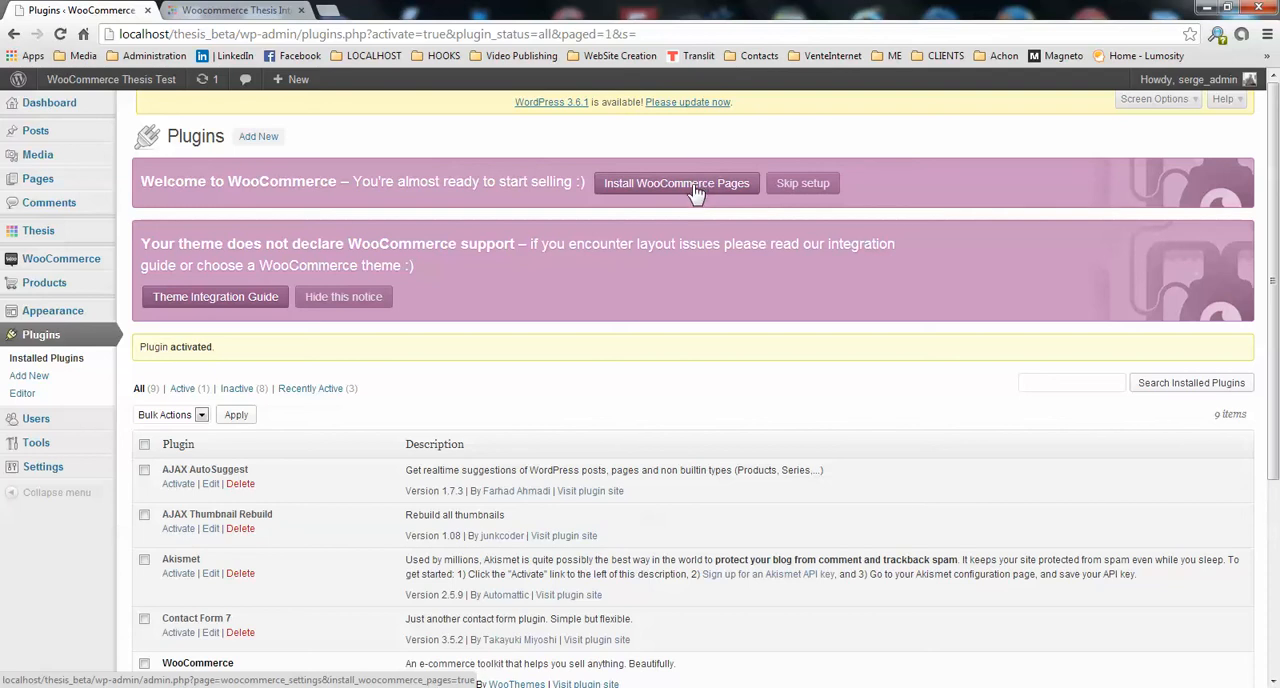
- Install the default WooCommerce store pages and review the Welcome to WooCommerce 2.0 page
click(676, 182)
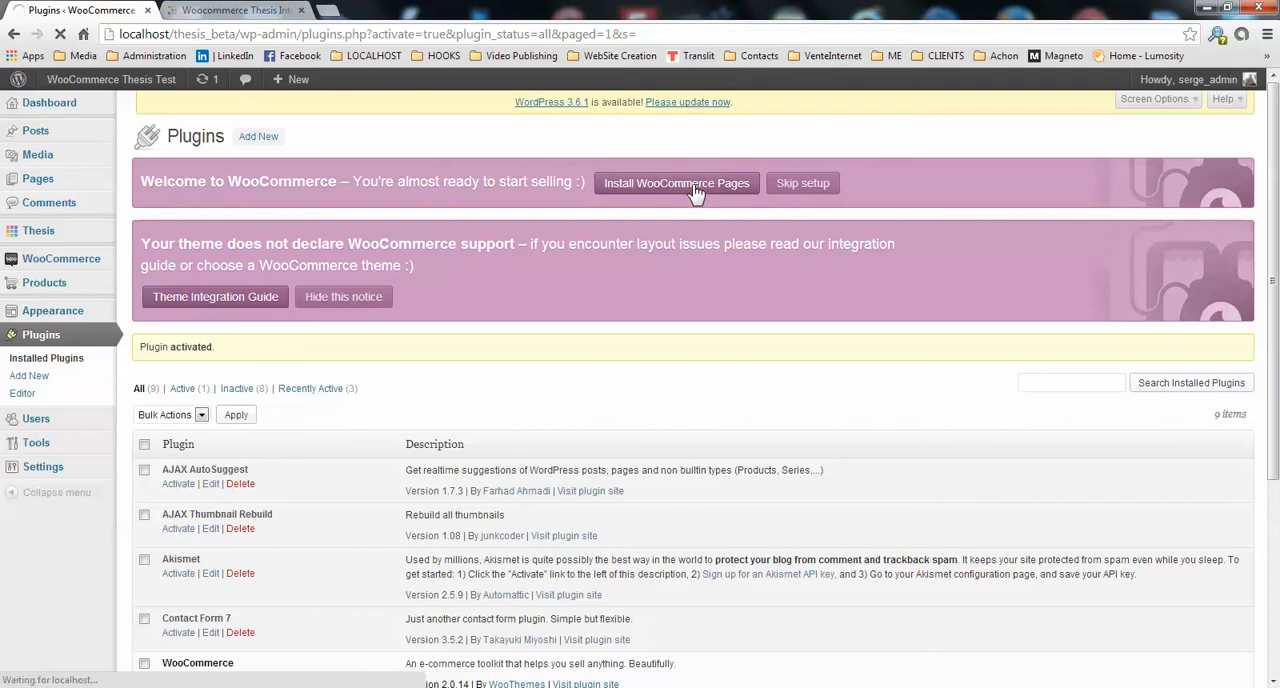
mouse_move(676, 182)
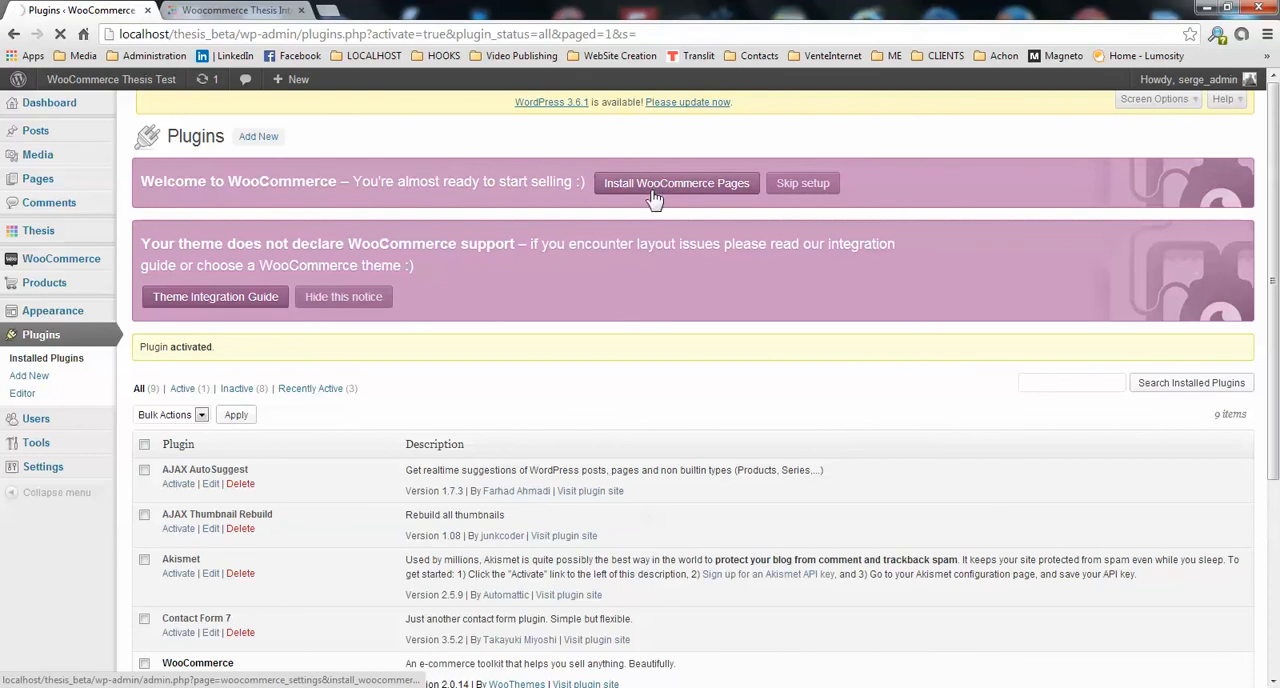
click(676, 182)
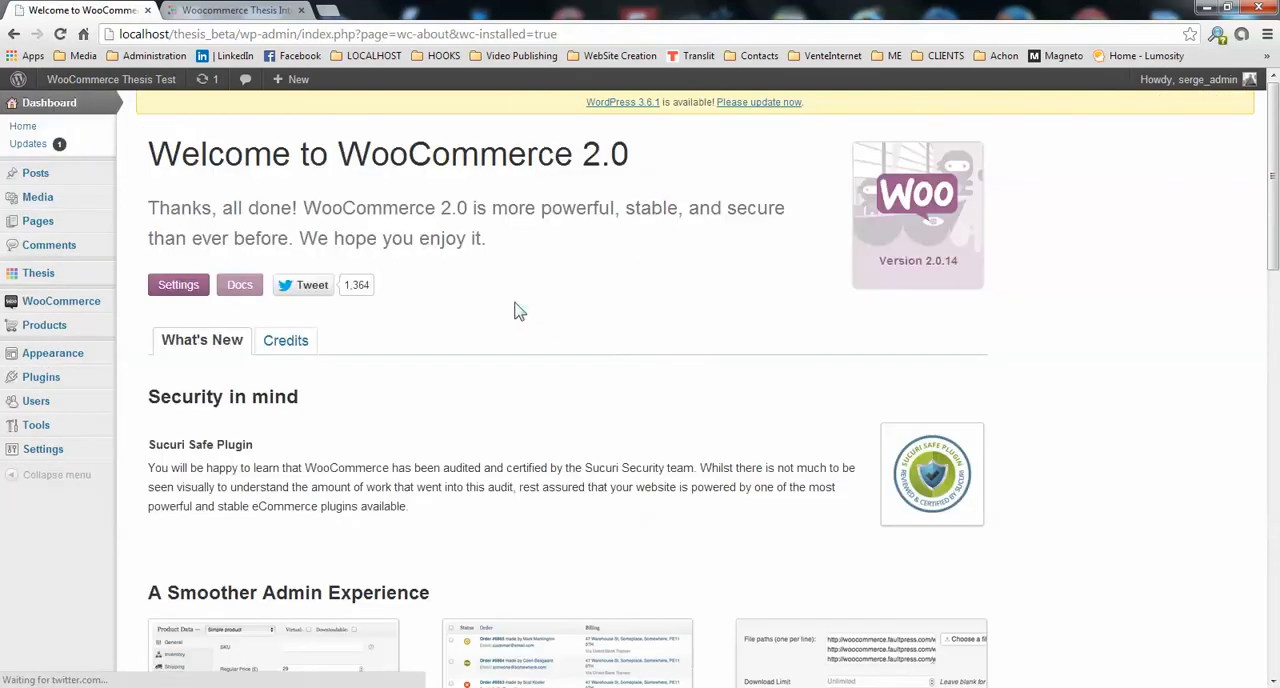
mouse_move(646, 216)
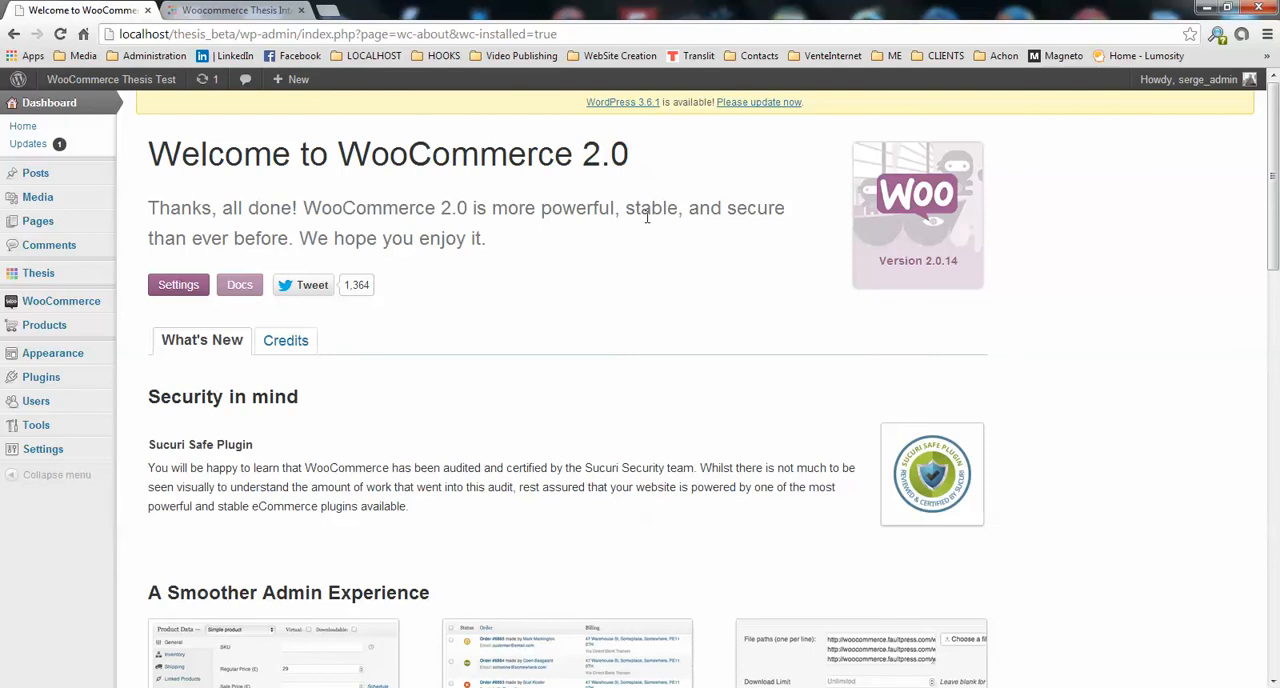
scroll(down, 3)
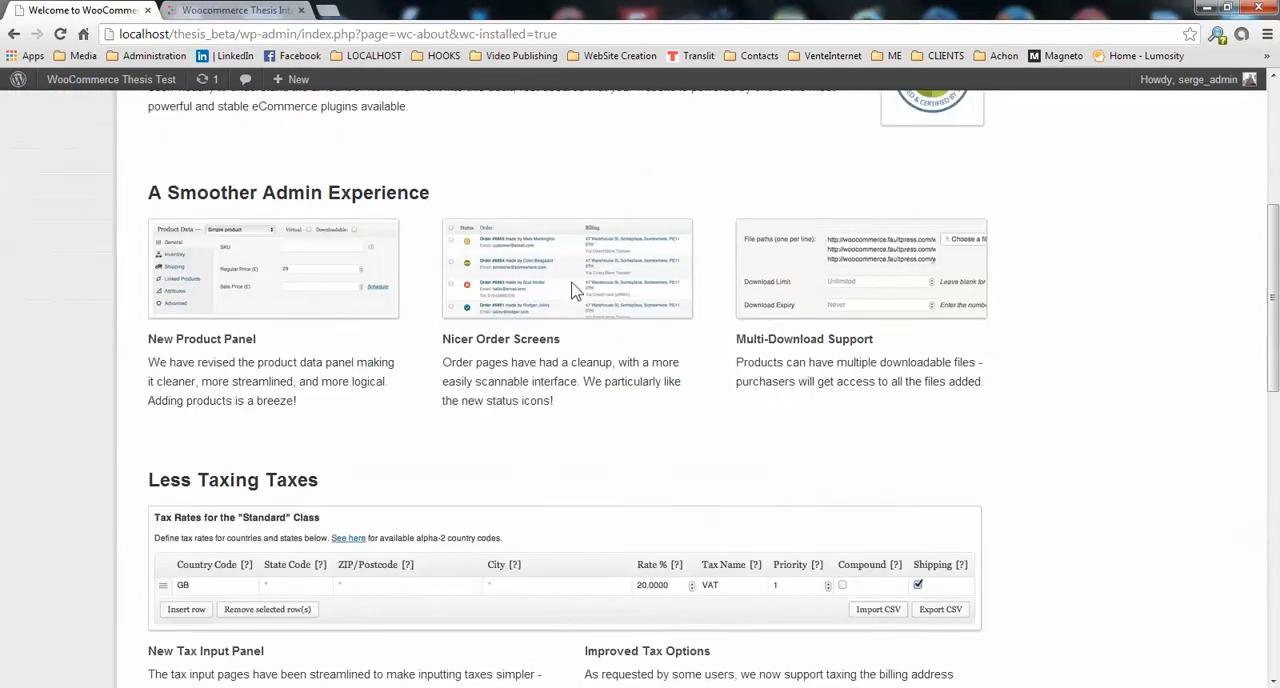
scroll(down, 3)
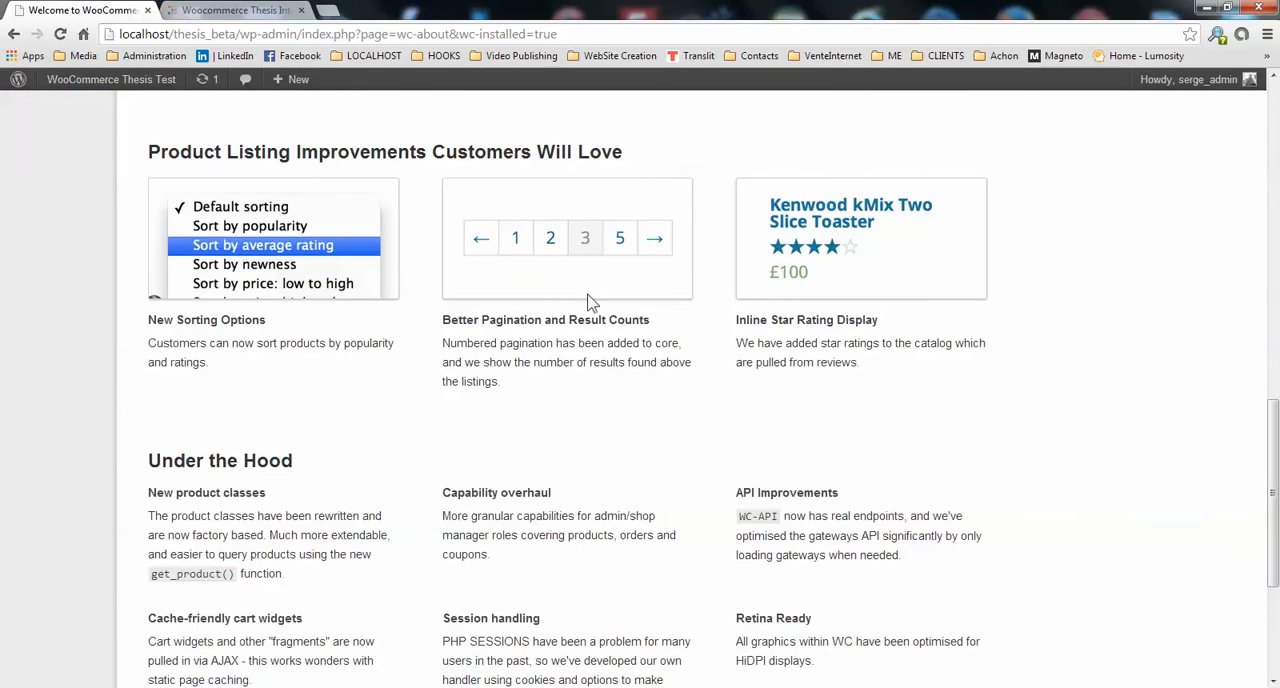
scroll(down, 3)
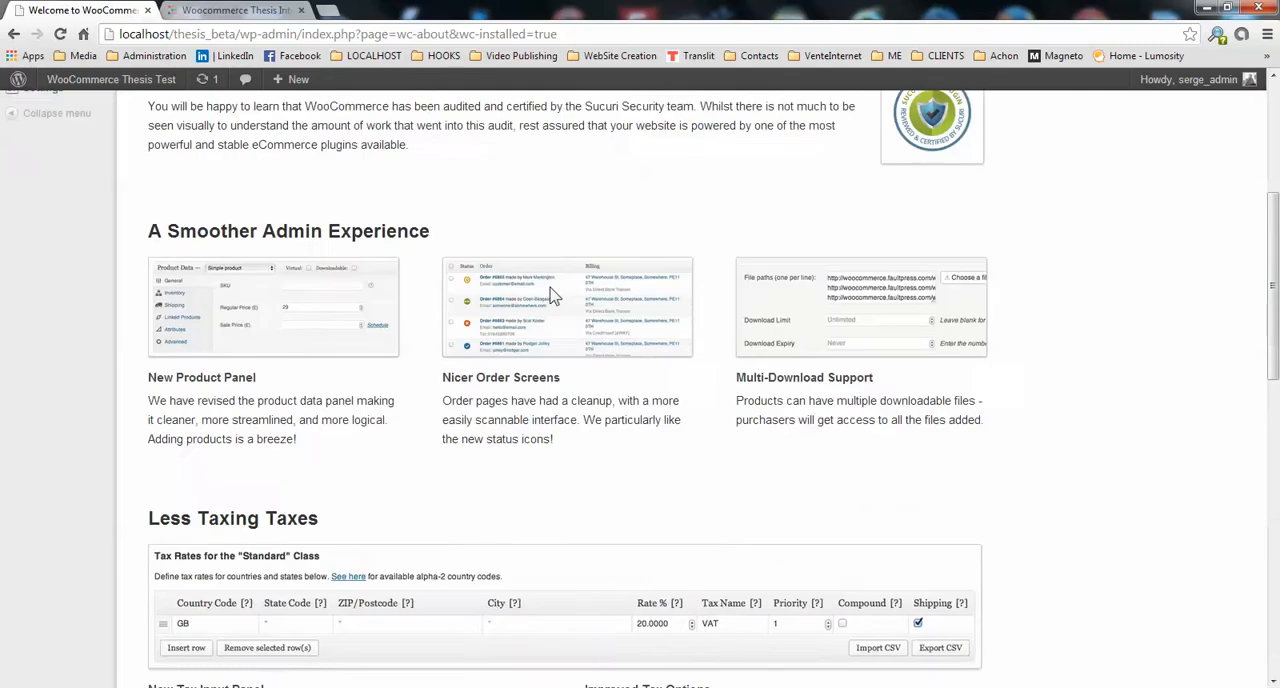
scroll(up, 3)
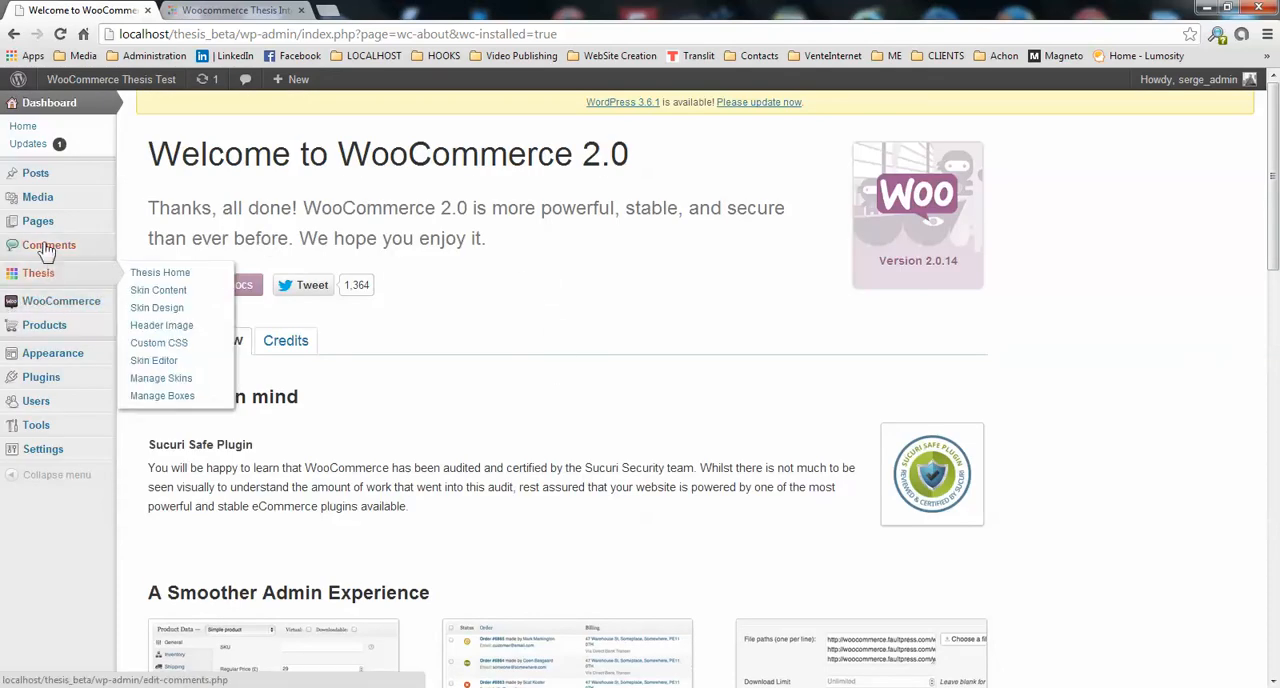
mouse_move(40, 376)
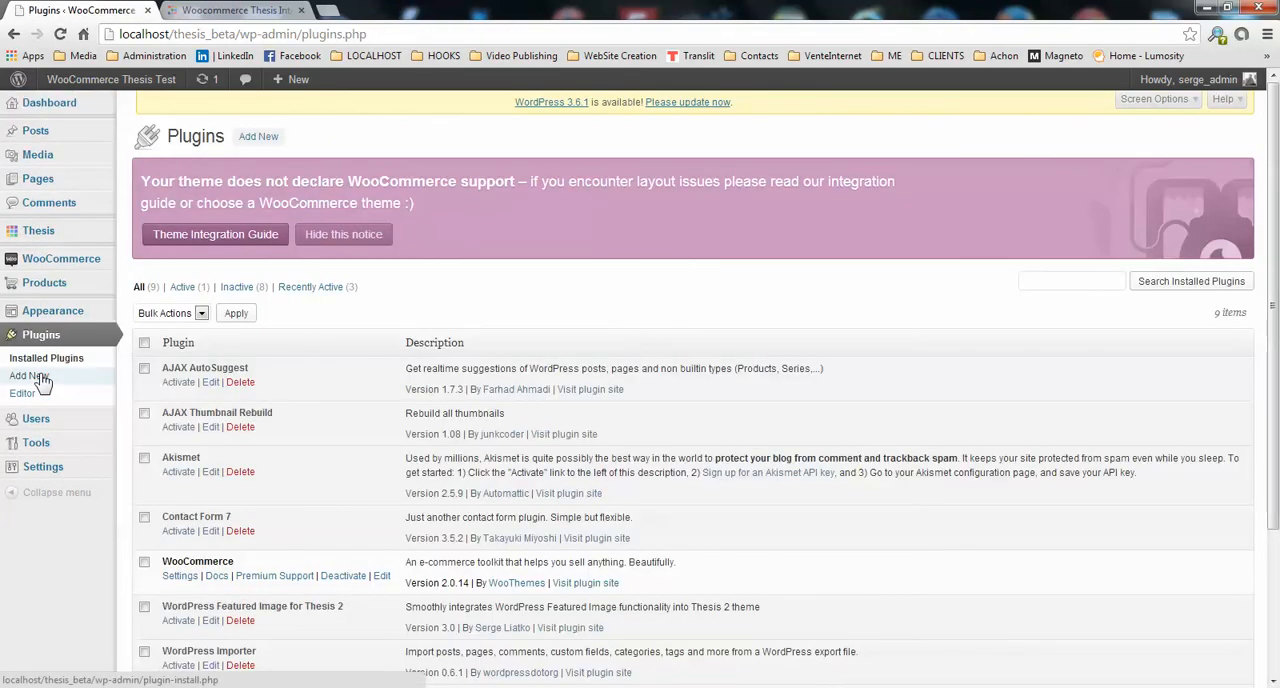
mouse_move(700, 200)
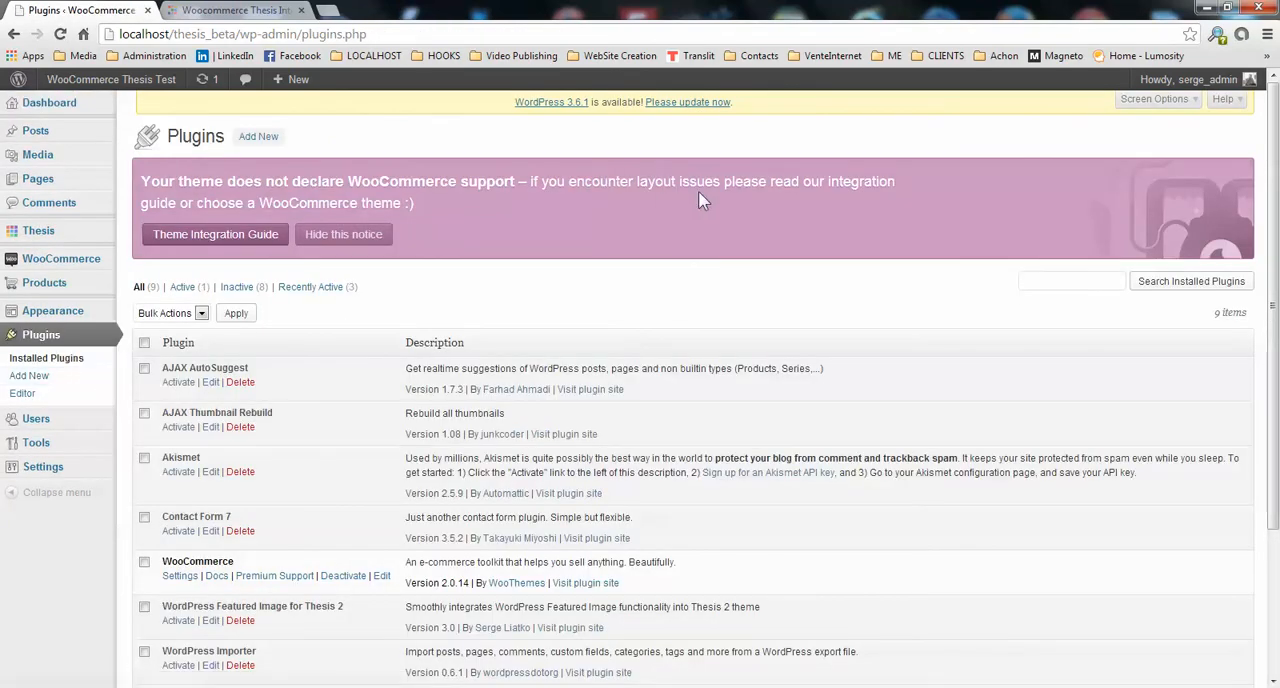
mouse_move(736, 208)
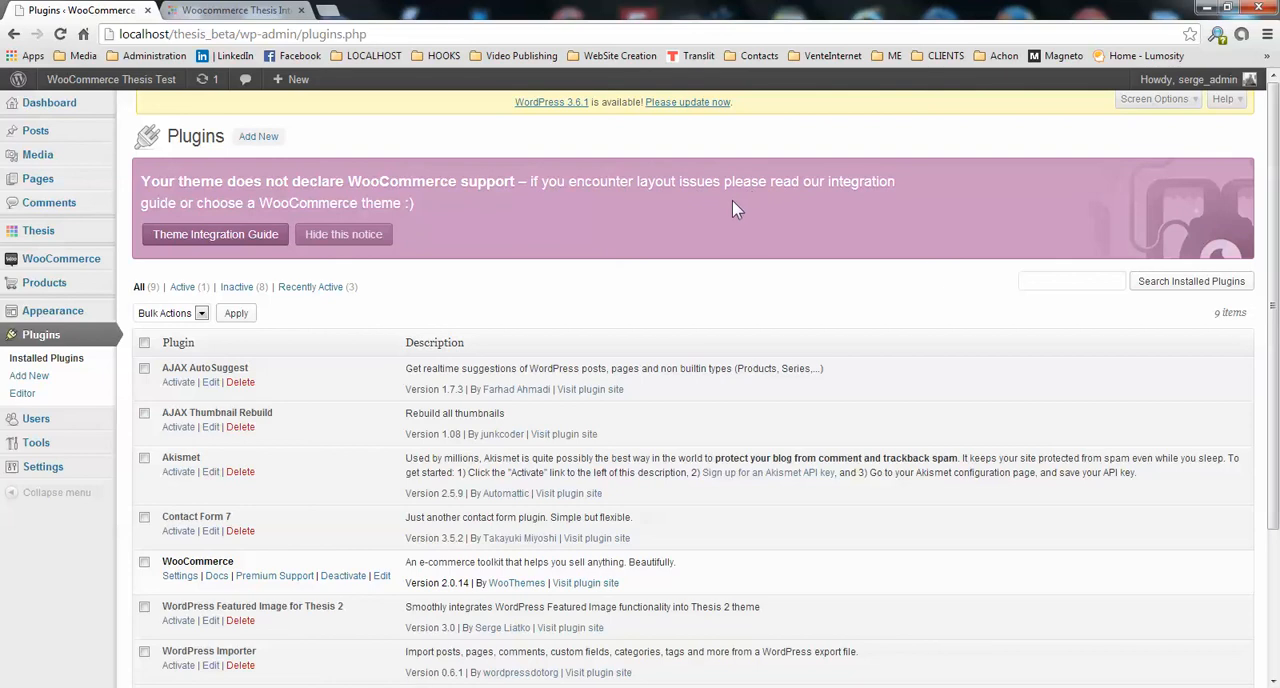
mouse_move(358, 186)
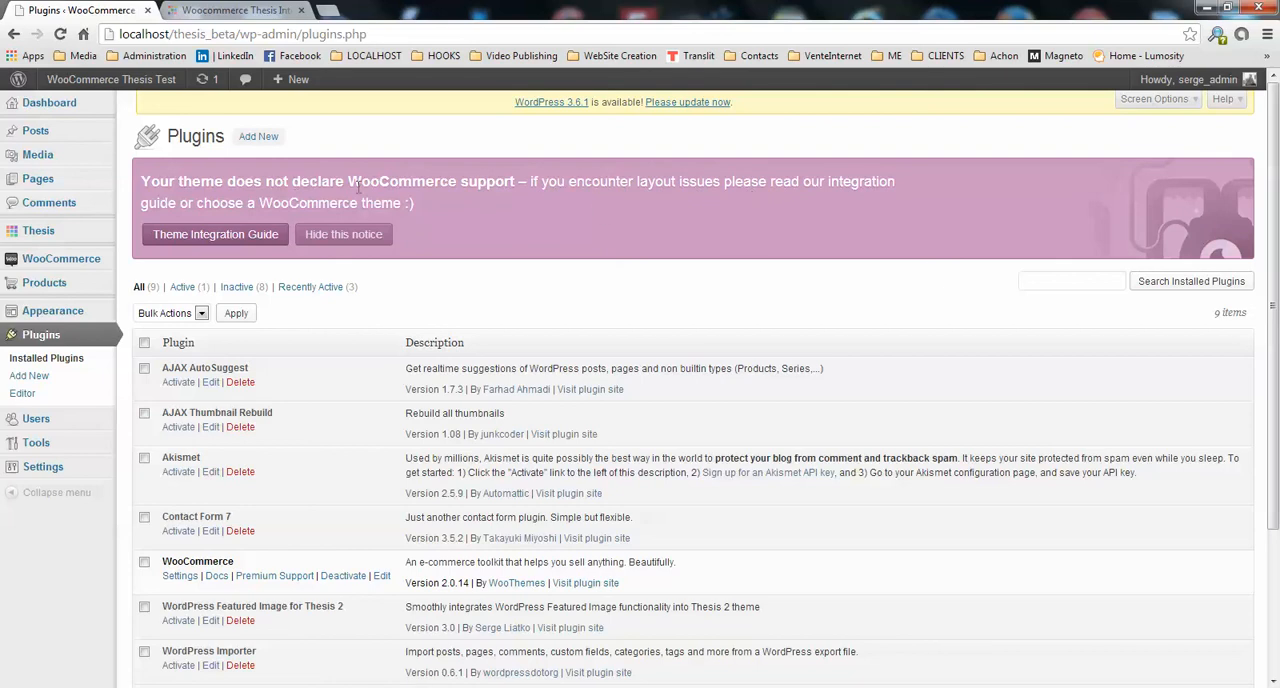
mouse_move(252, 28)
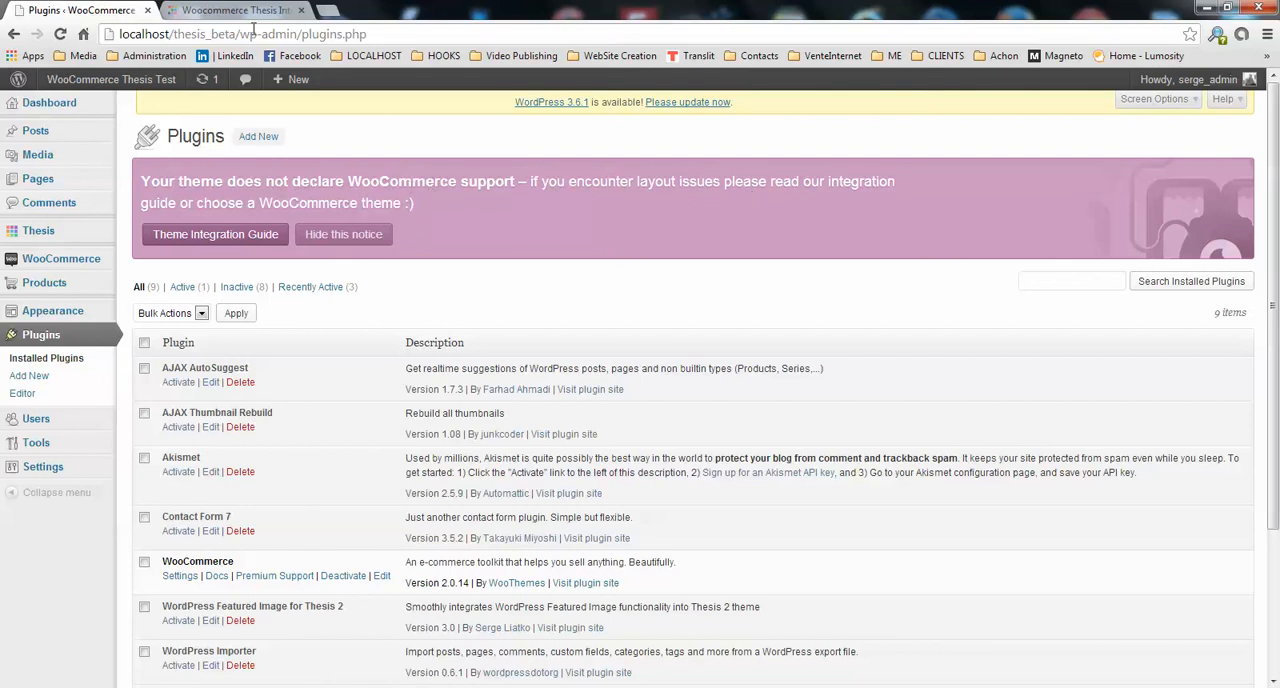
- Log in to the WooCommerce Thesis Integrator clients area to reach the Clients Home downloads
click(236, 10)
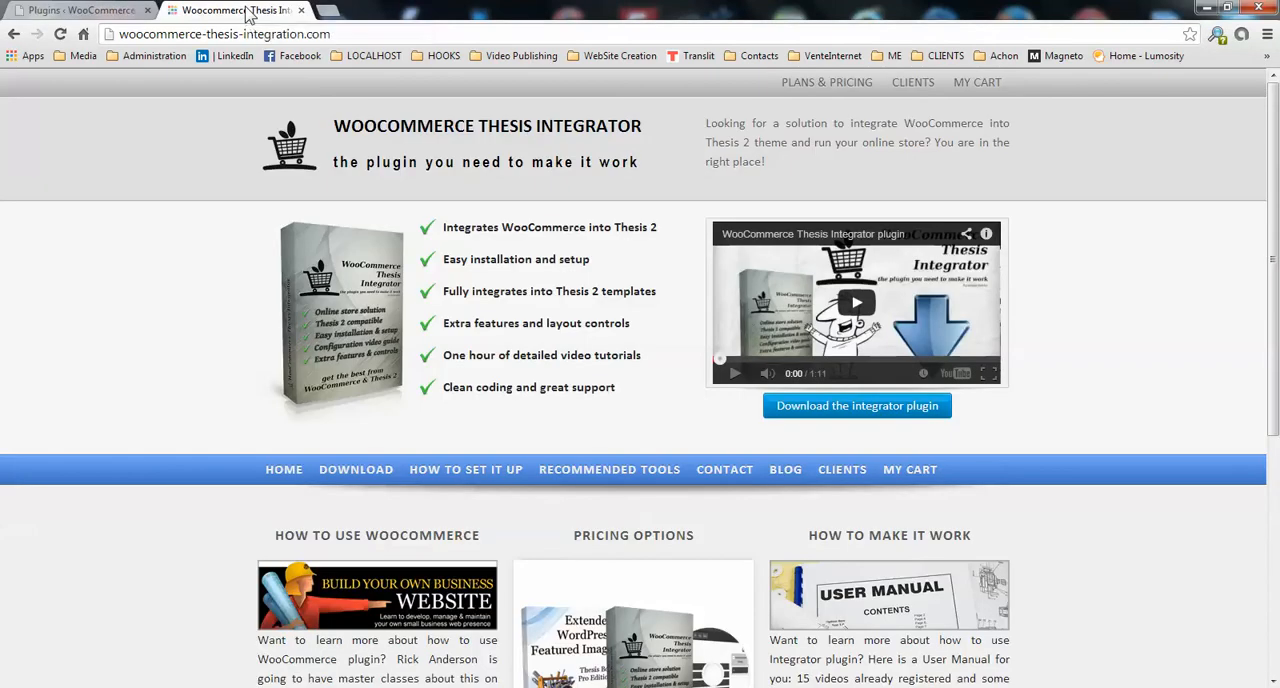
mouse_move(536, 136)
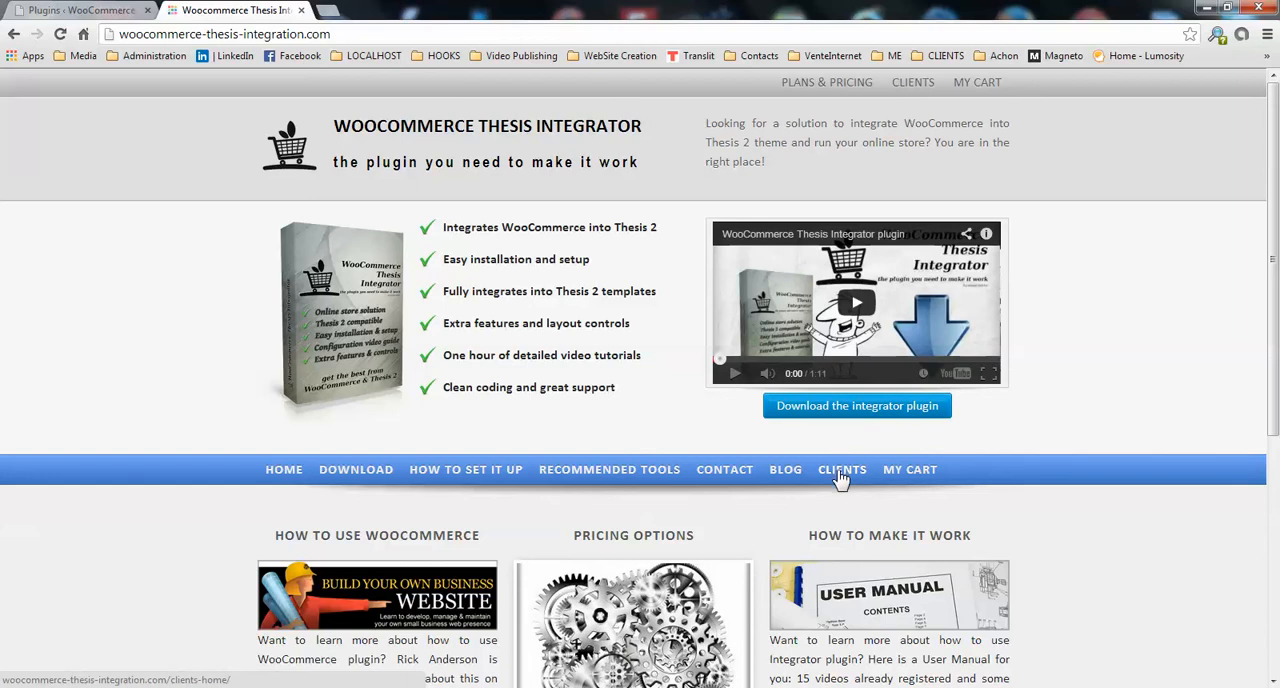
click(842, 468)
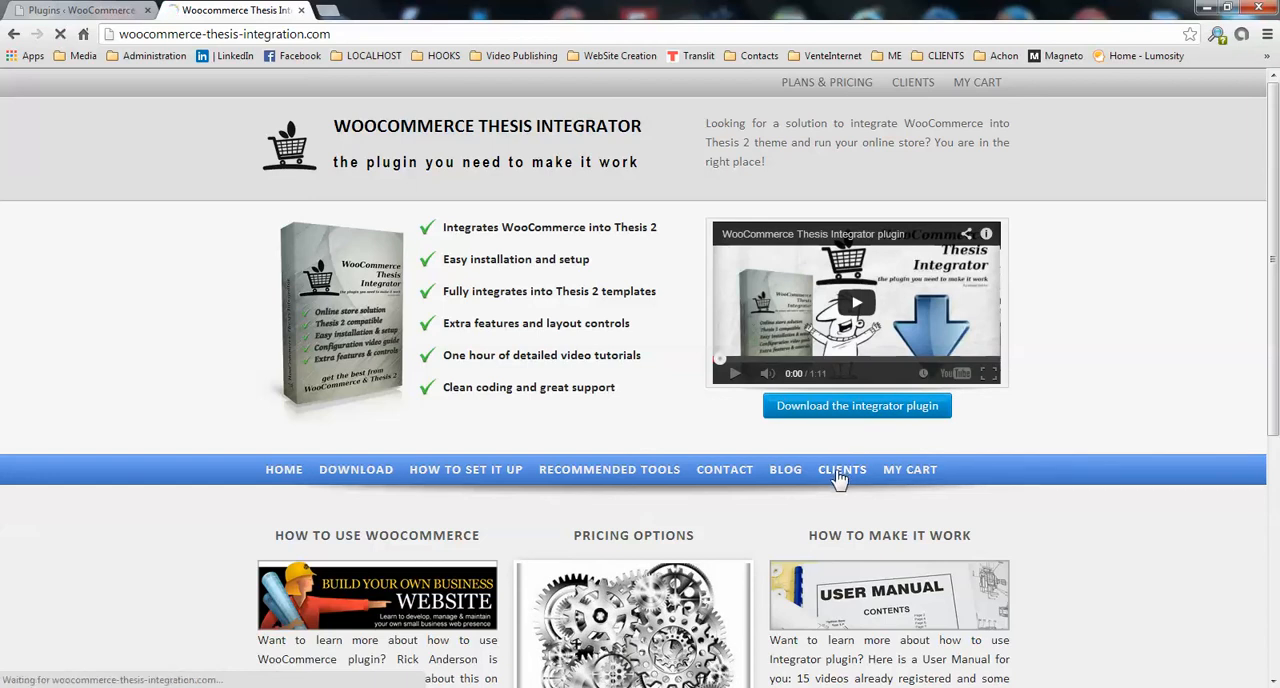
click(842, 468)
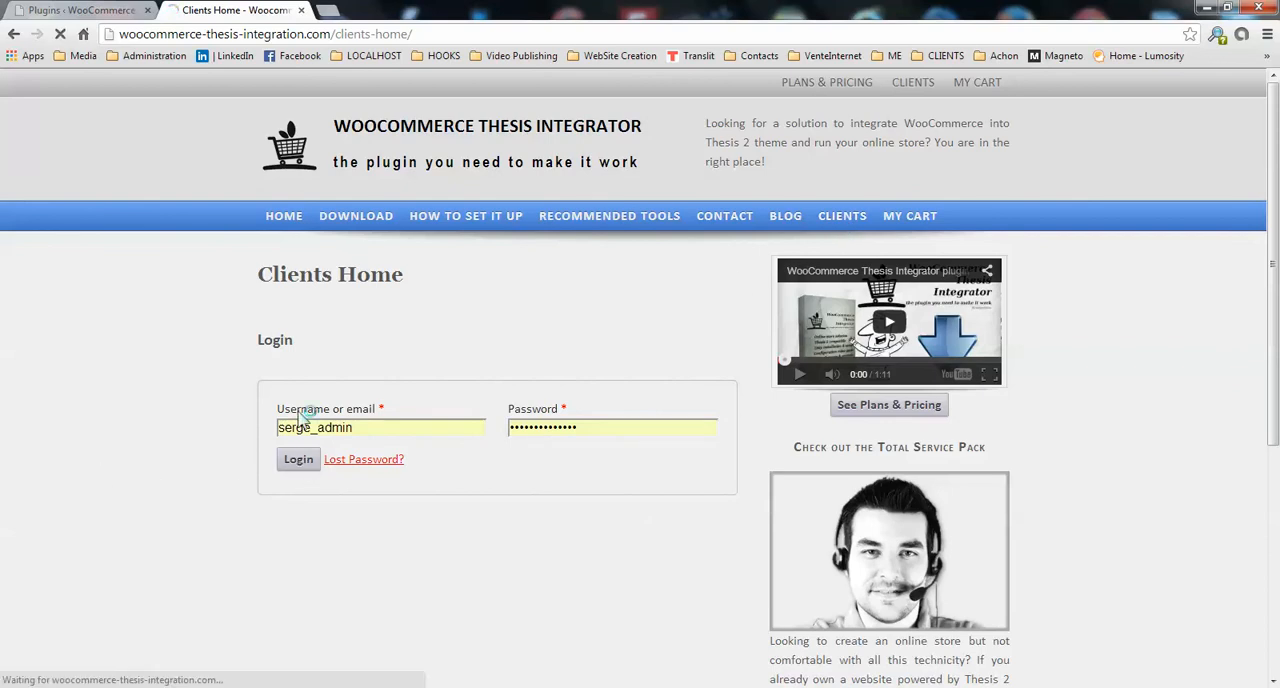
click(298, 460)
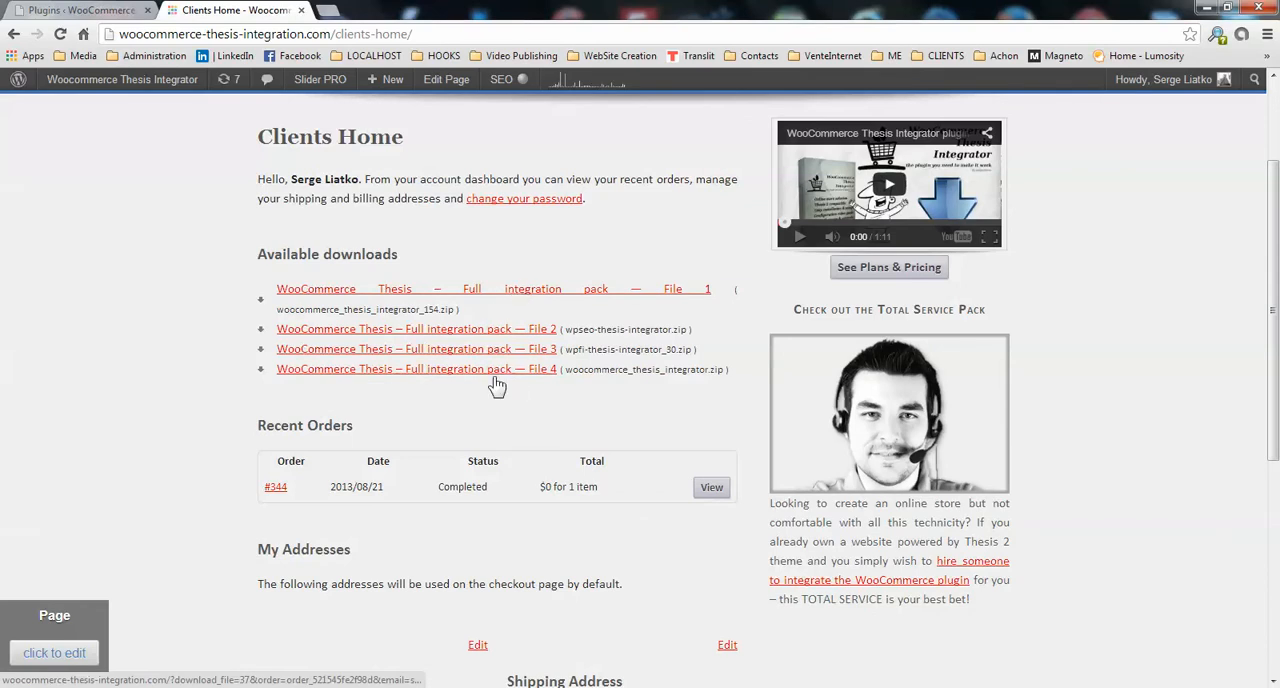
mouse_move(540, 322)
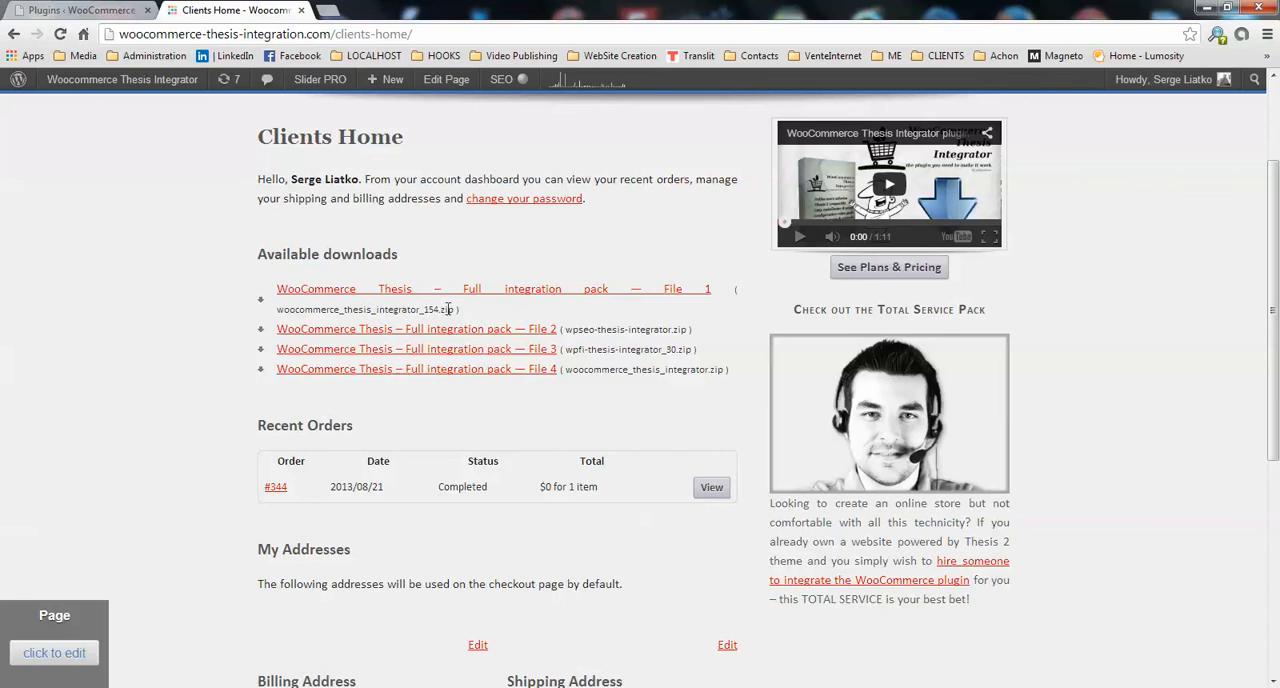
mouse_move(456, 298)
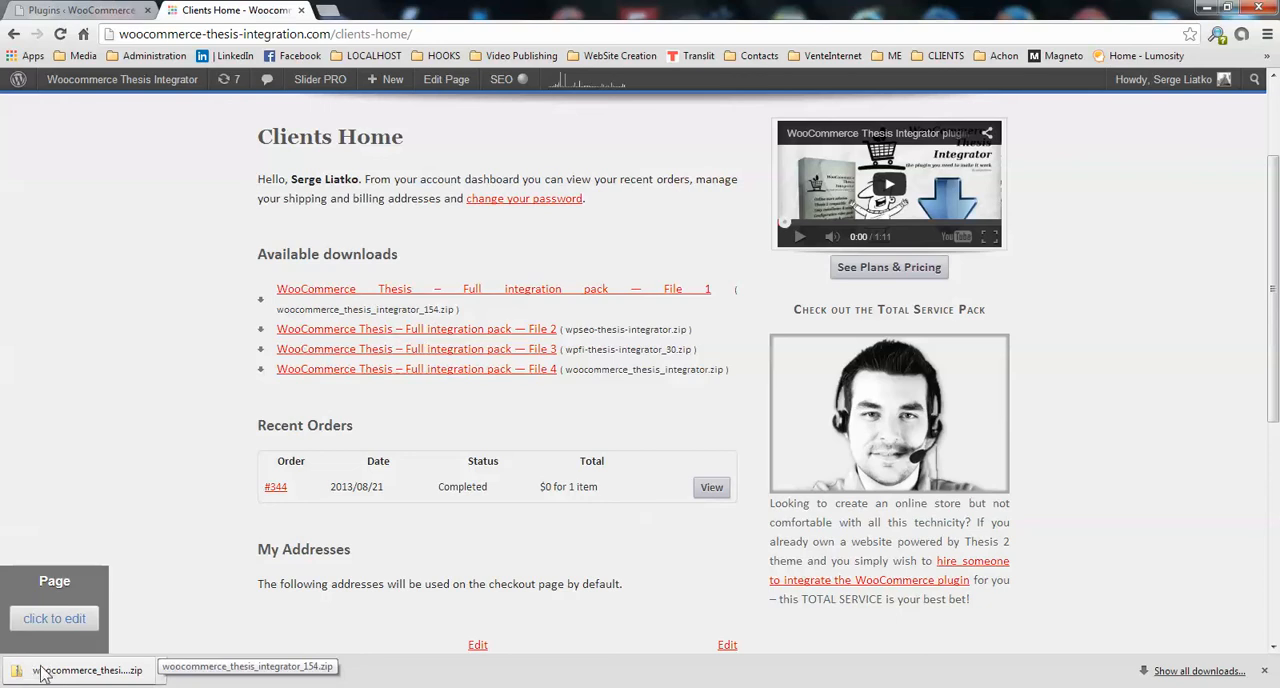
mouse_move(100, 670)
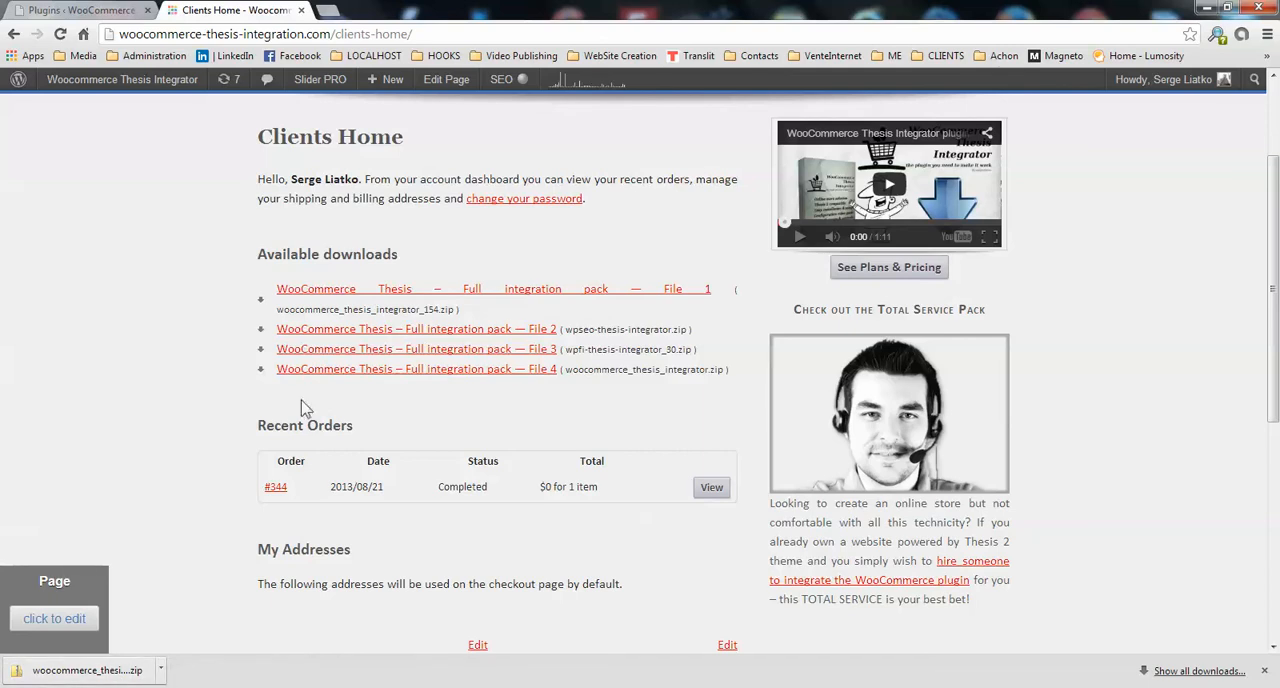
mouse_move(164, 268)
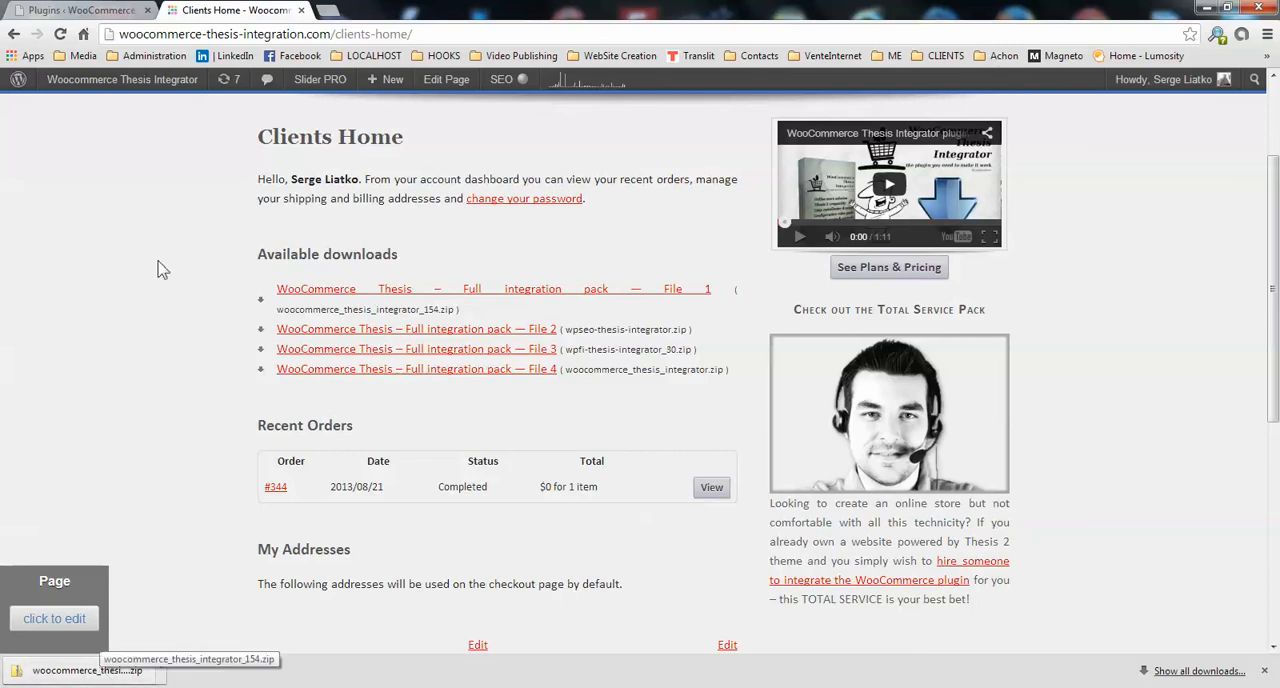
- Bring up the Upload form on WordPress's Install Plugins page for a zip install
click(80, 10)
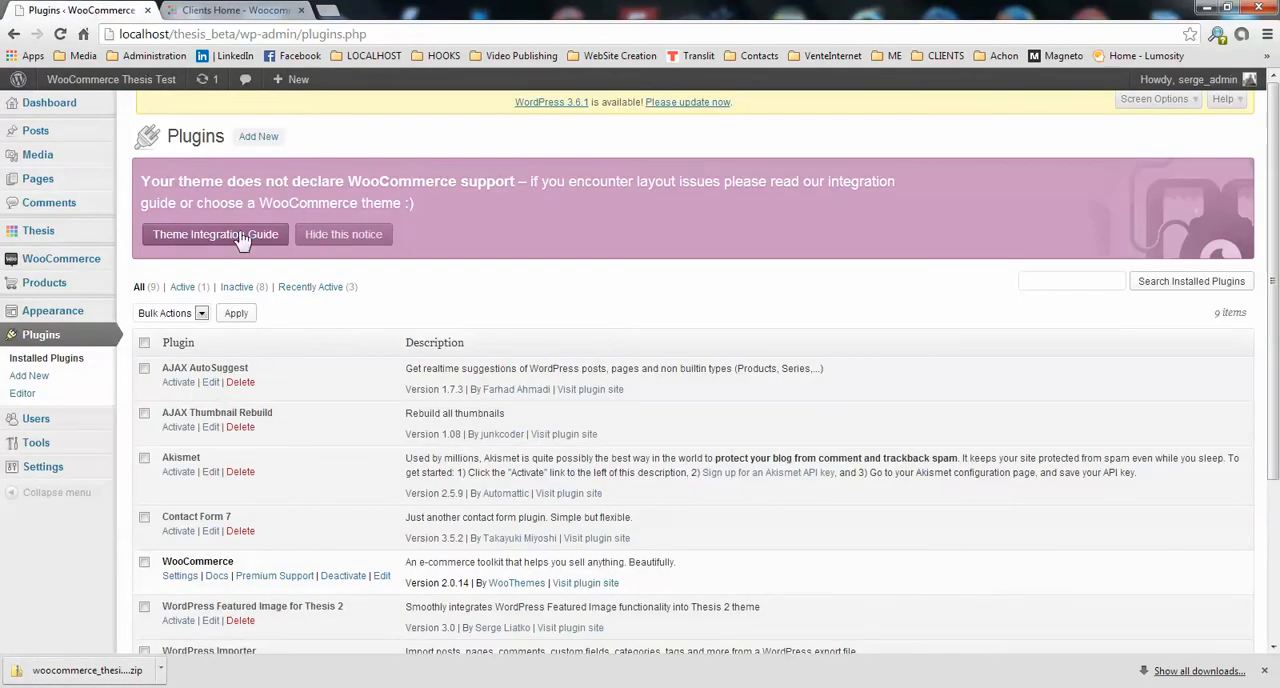
mouse_move(258, 136)
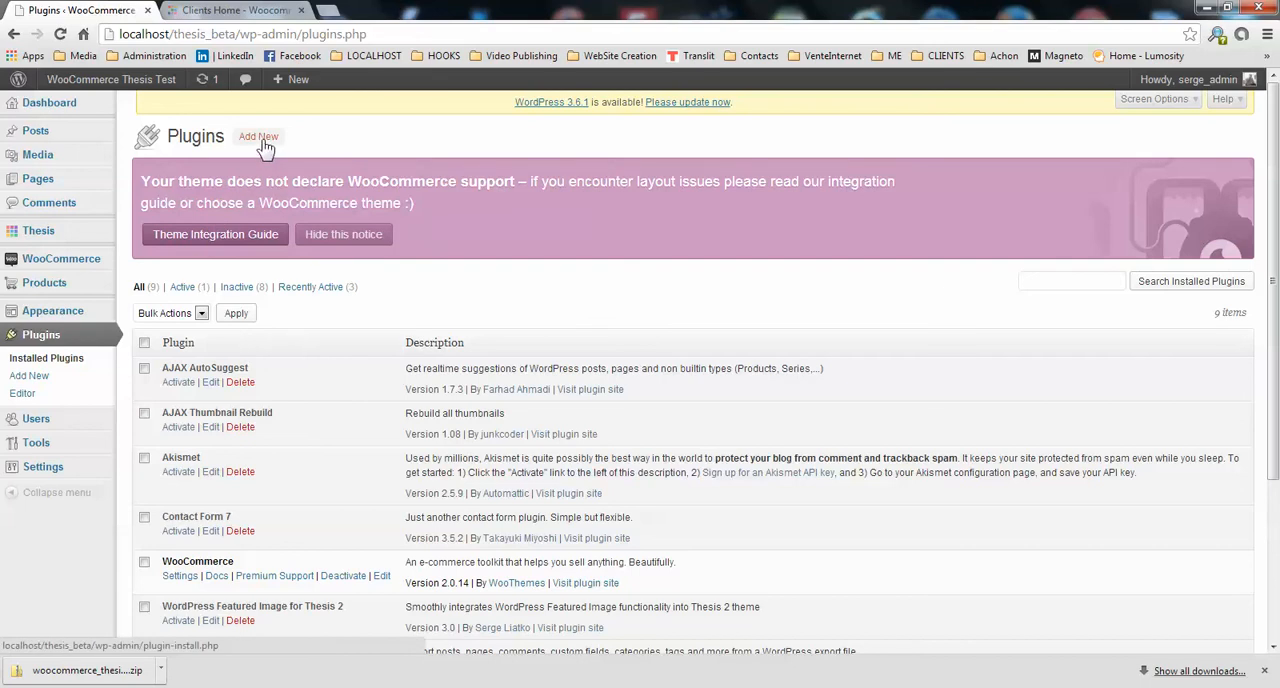
click(258, 136)
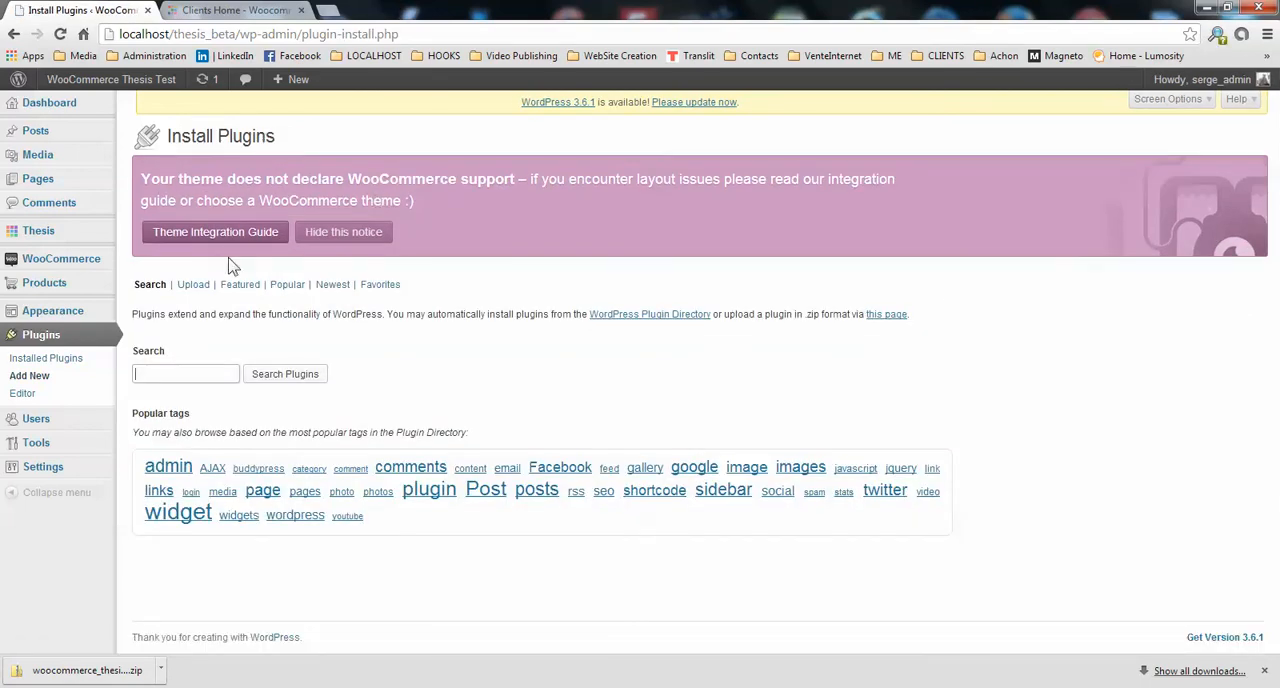
click(192, 284)
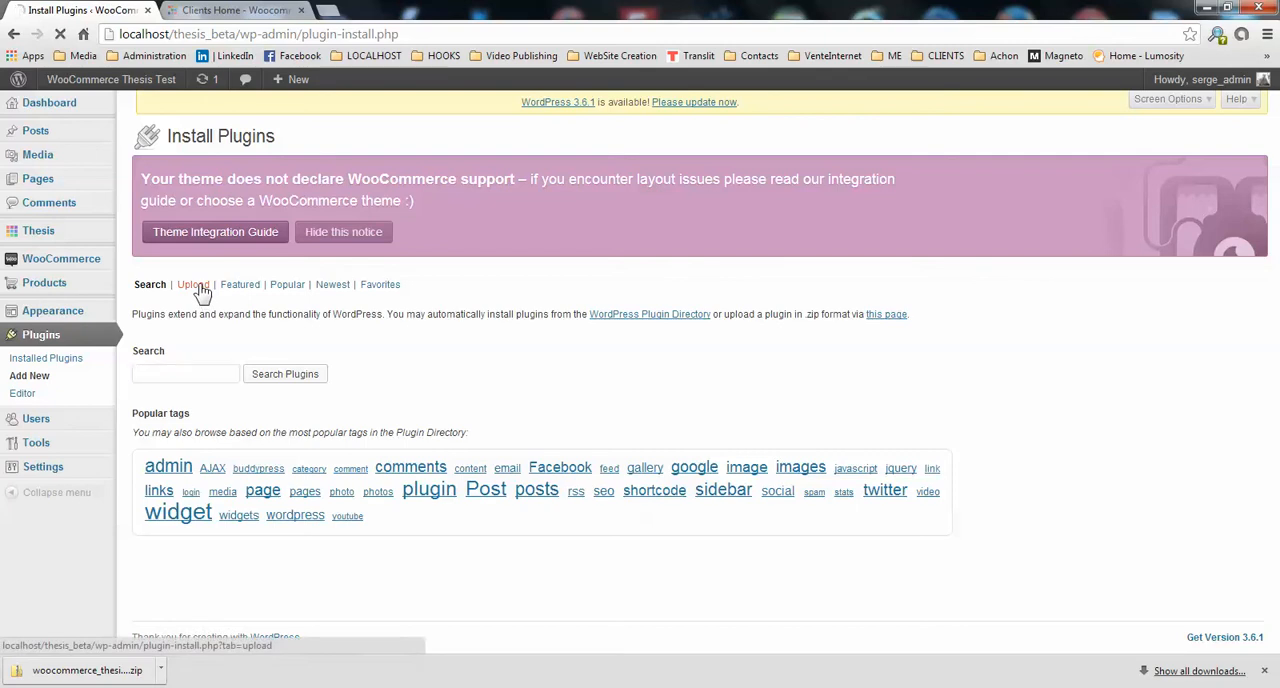
click(192, 284)
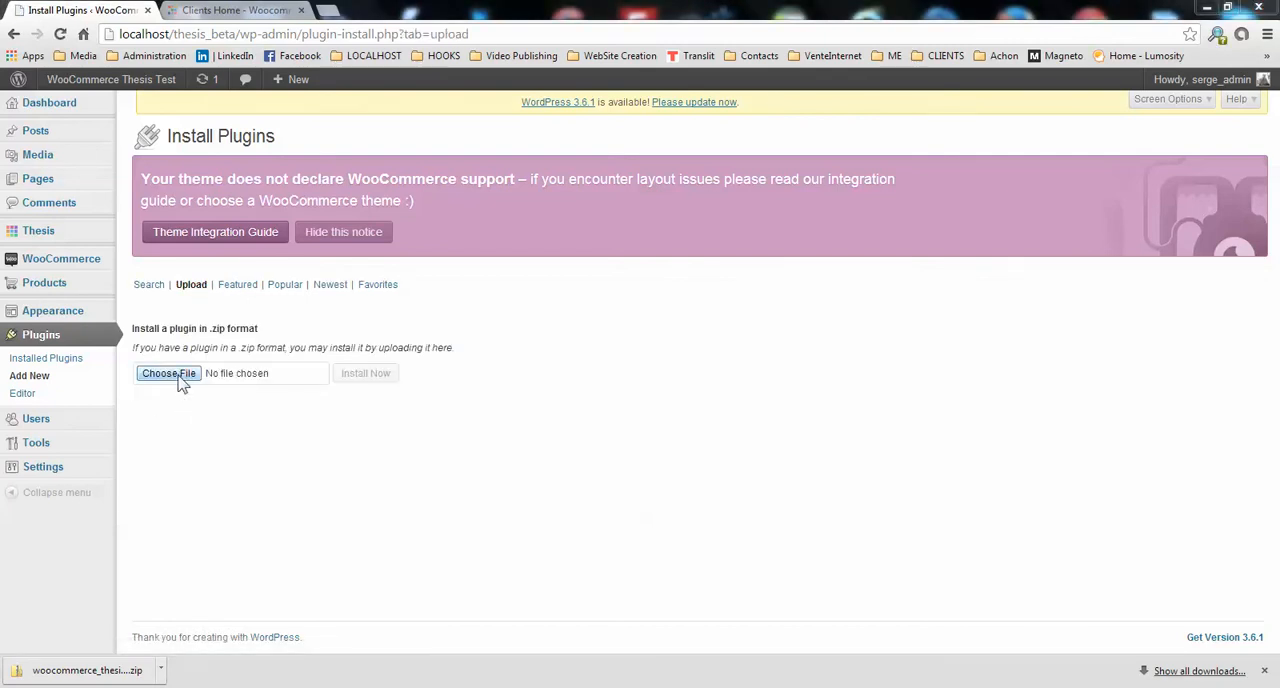
- Choose woocommerce_thesis_integrator_154.zip from the Téléchargements folder in the file dialog
click(168, 372)
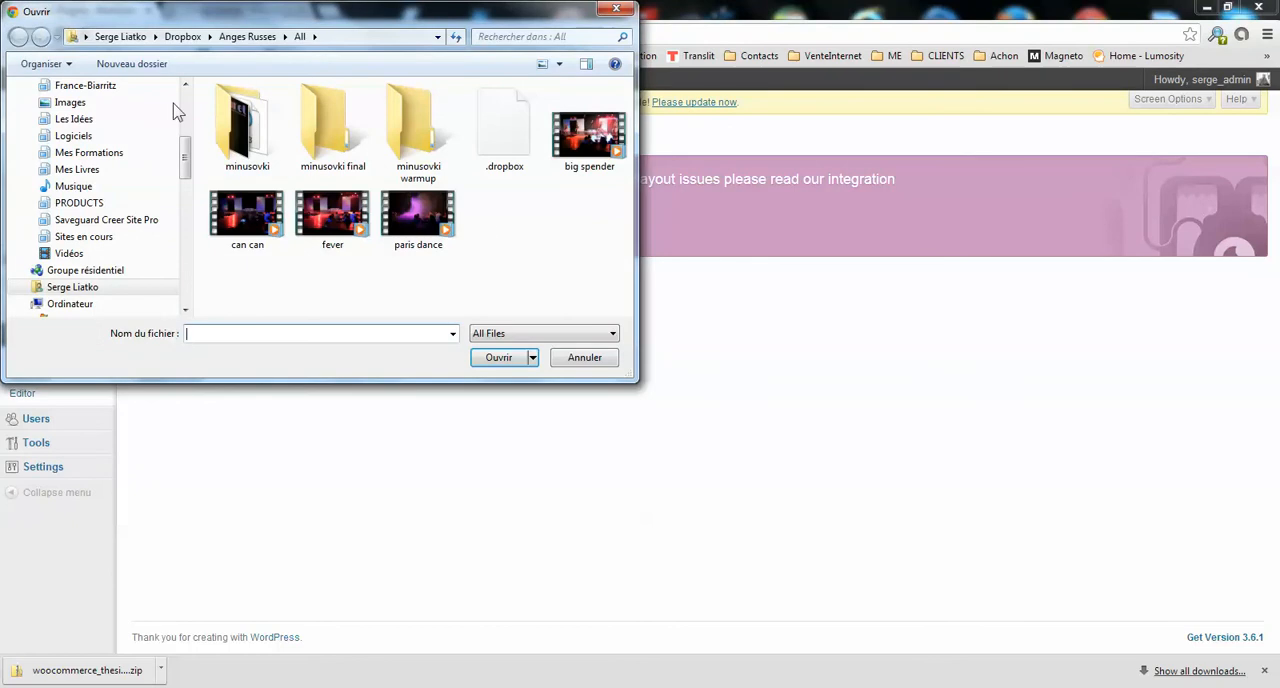
scroll(up, 3)
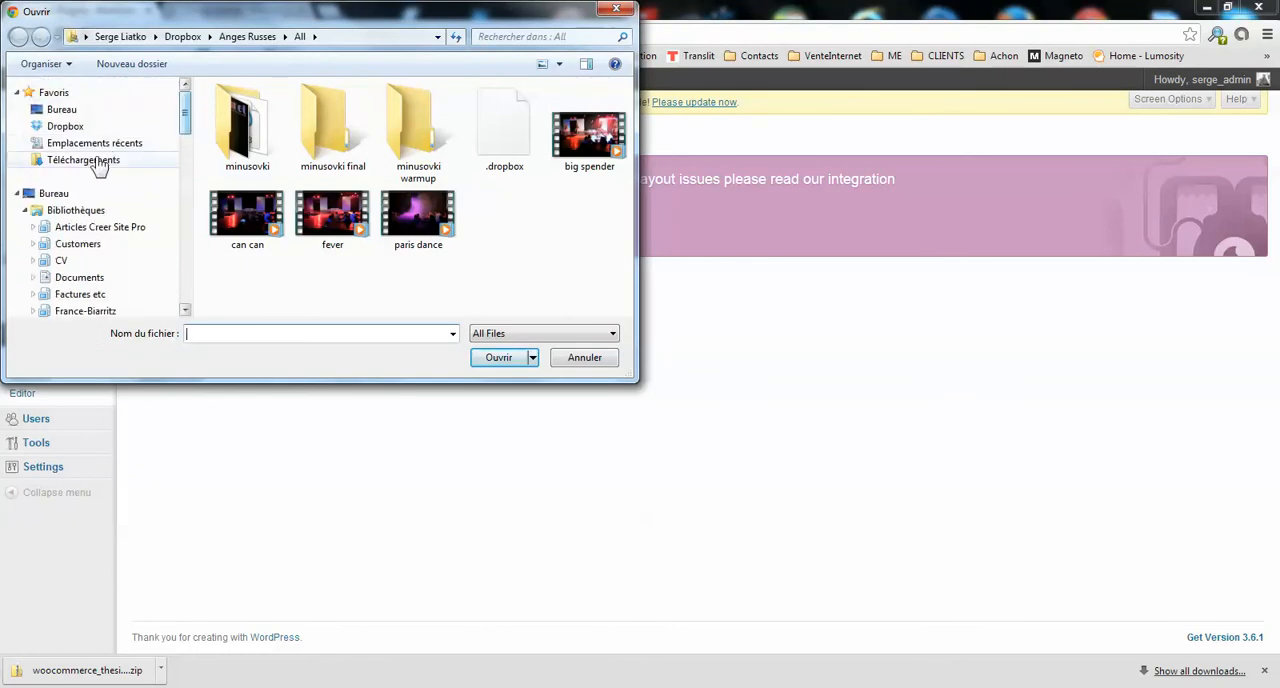
click(84, 160)
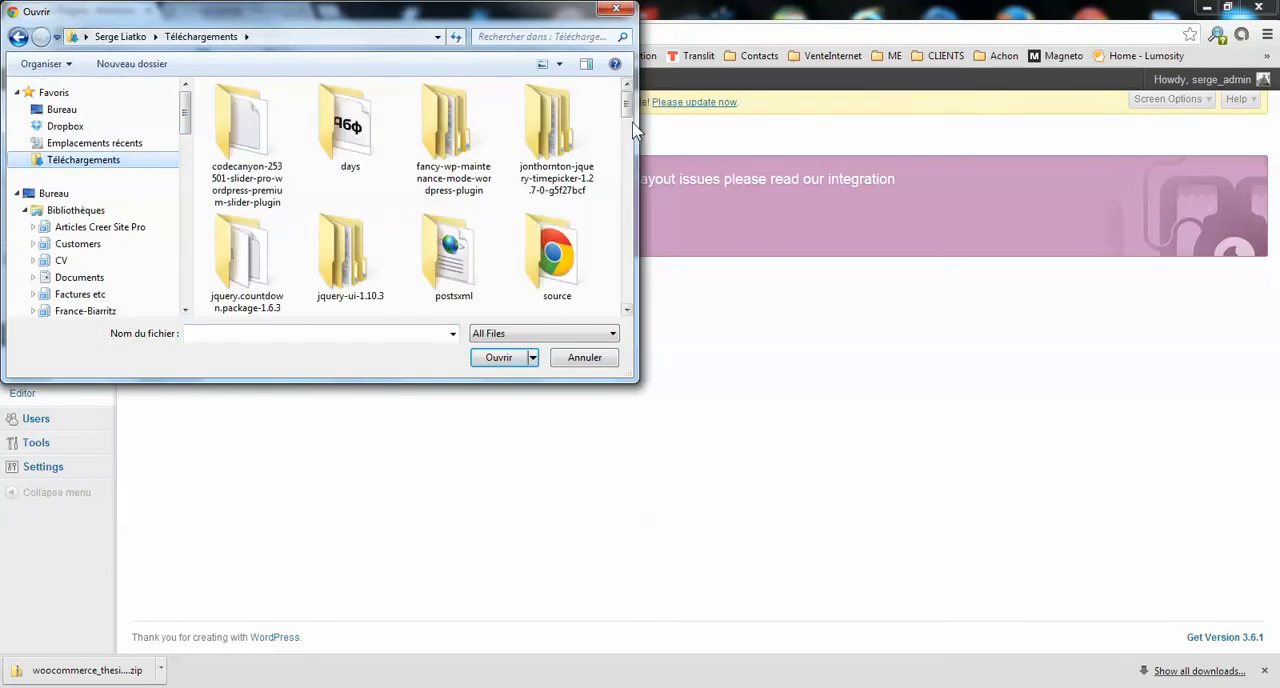
click(320, 332)
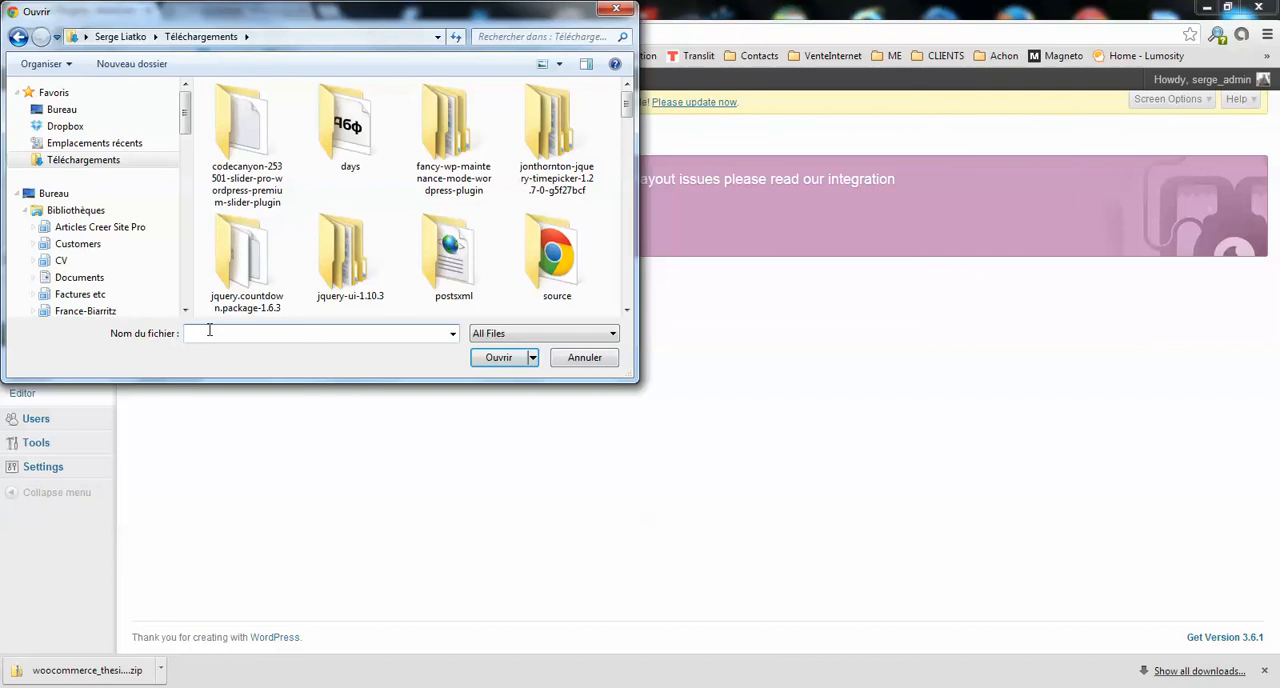
text(woo)
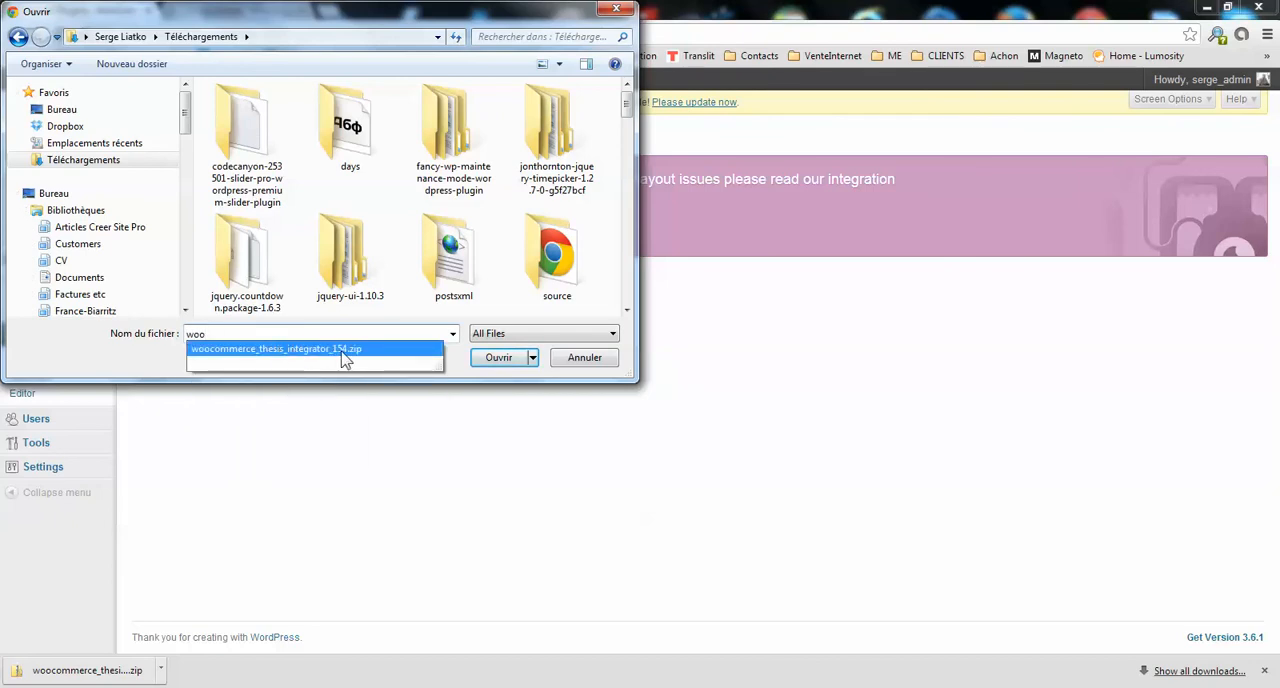
click(276, 348)
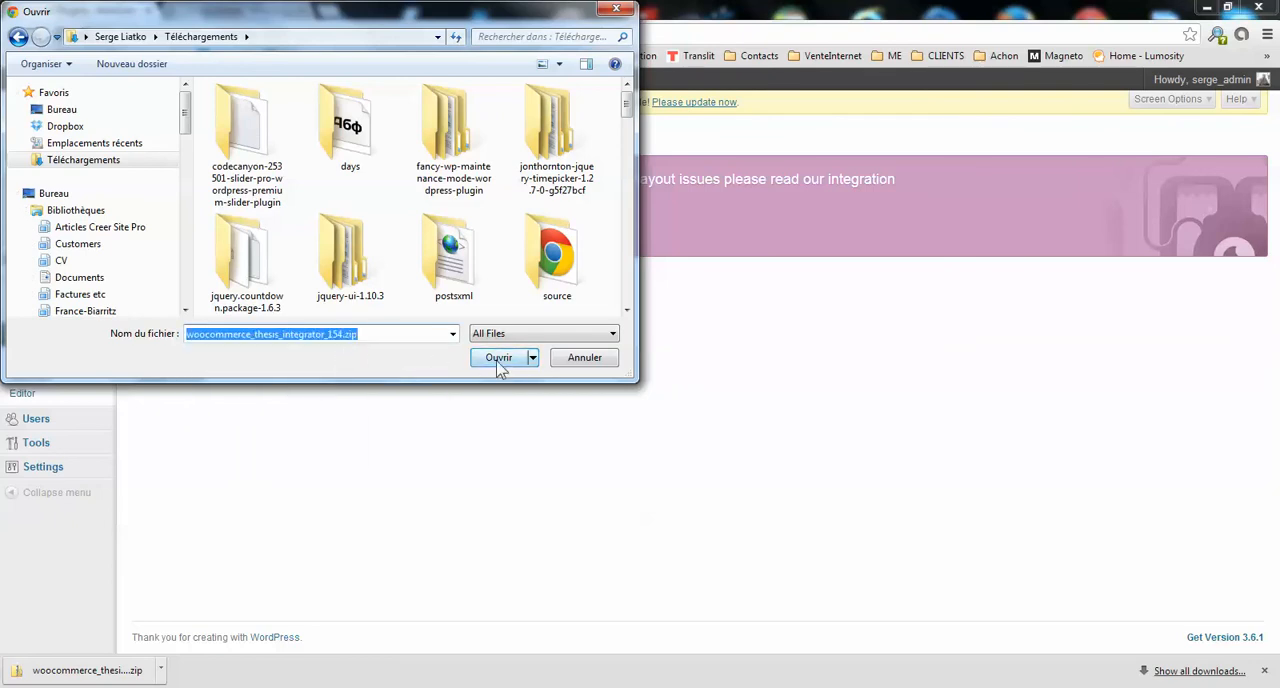
- Upload the chosen zip and install WooCommerce Thesis Integrator 1.5.4 from it
click(498, 356)
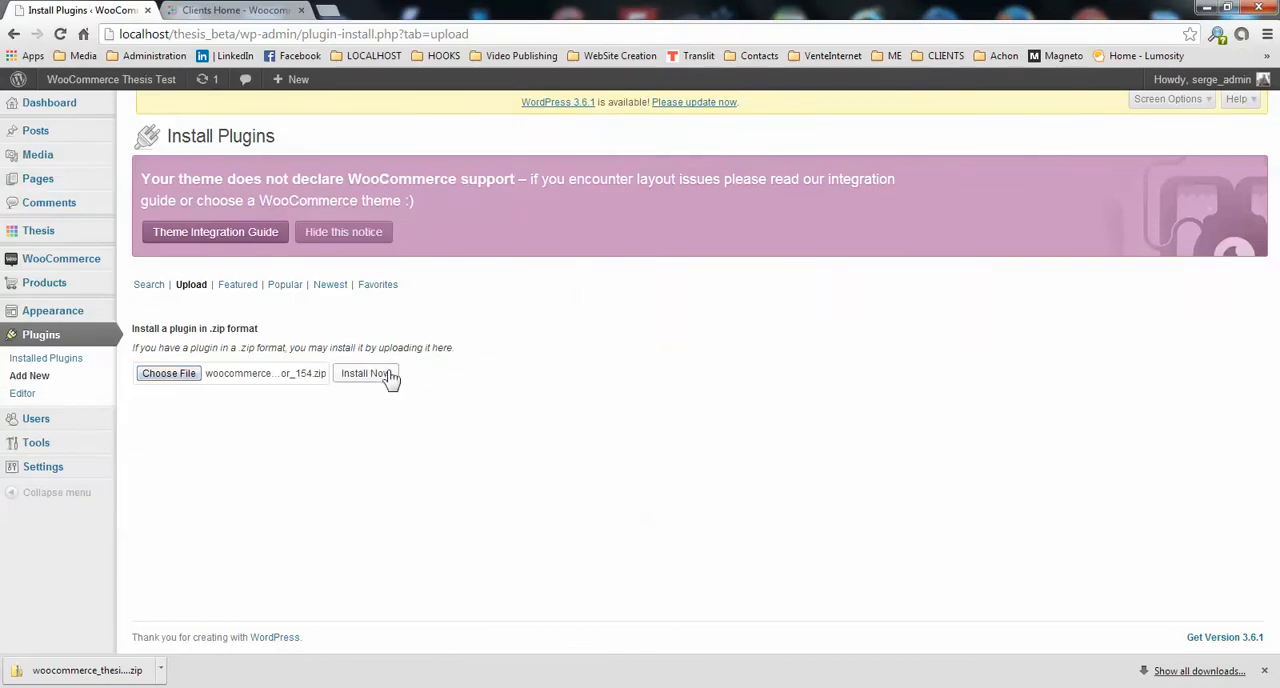
click(364, 372)
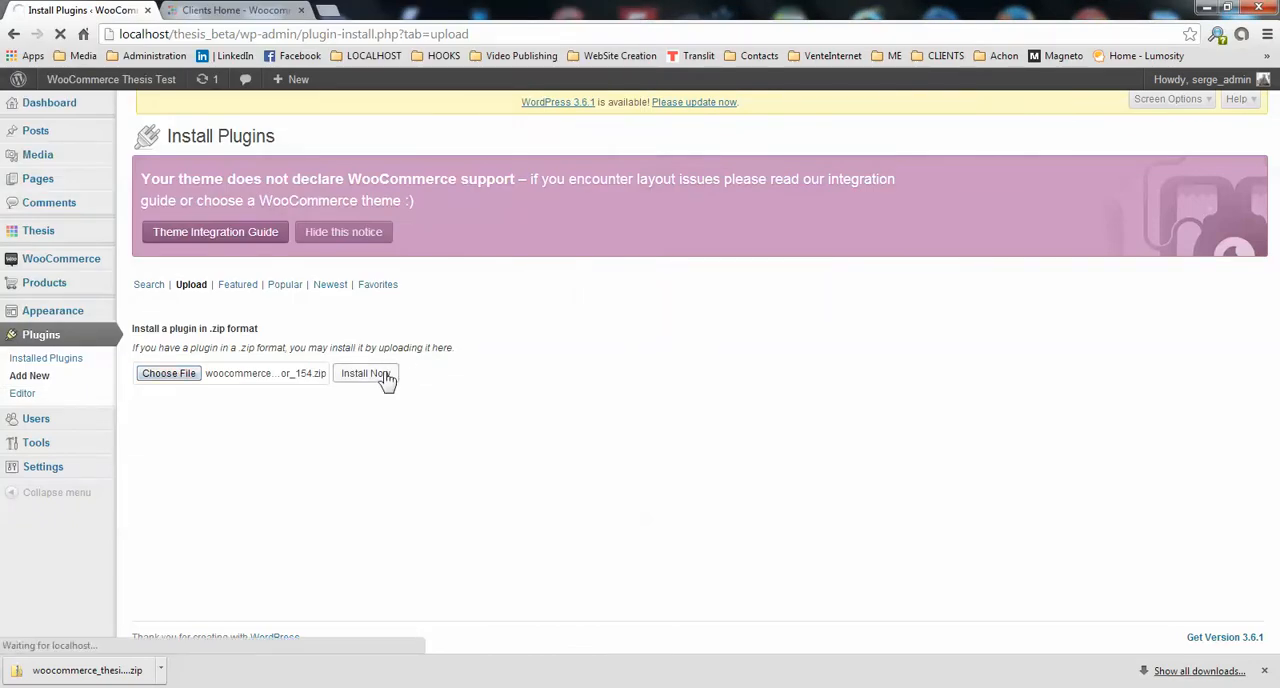
click(364, 372)
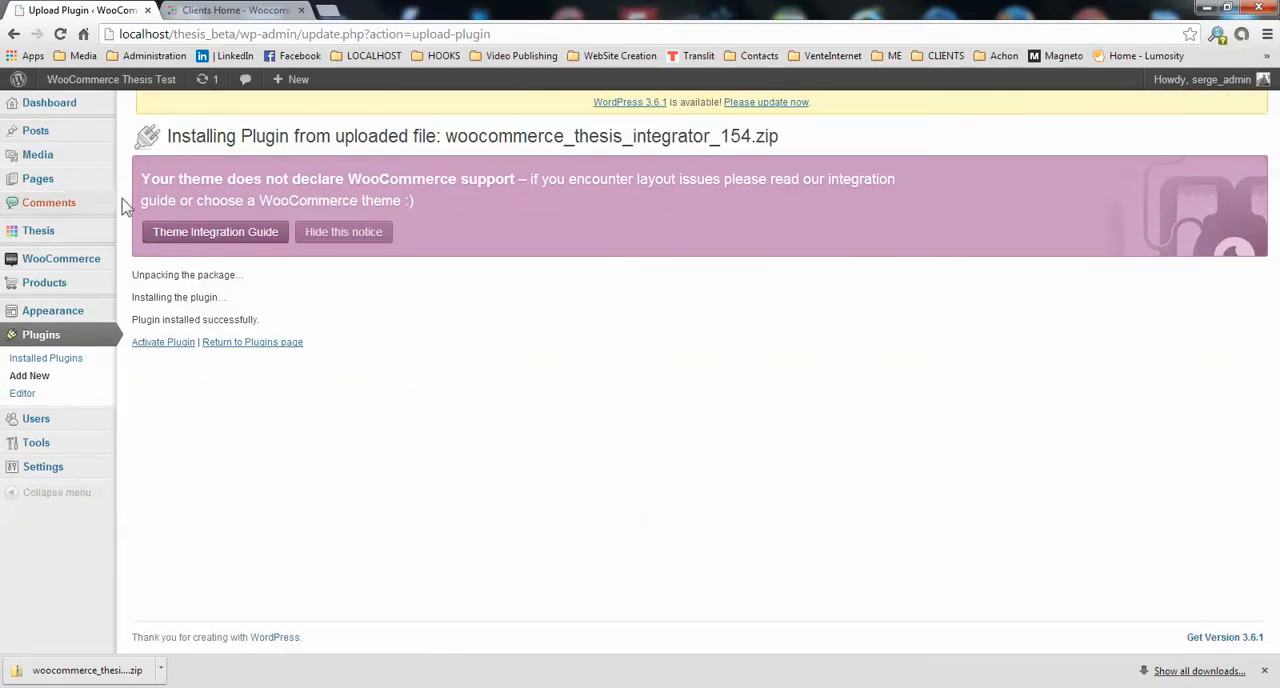
- Activate WooCommerce Thesis Integrator so it appears among the active plugins
click(164, 342)
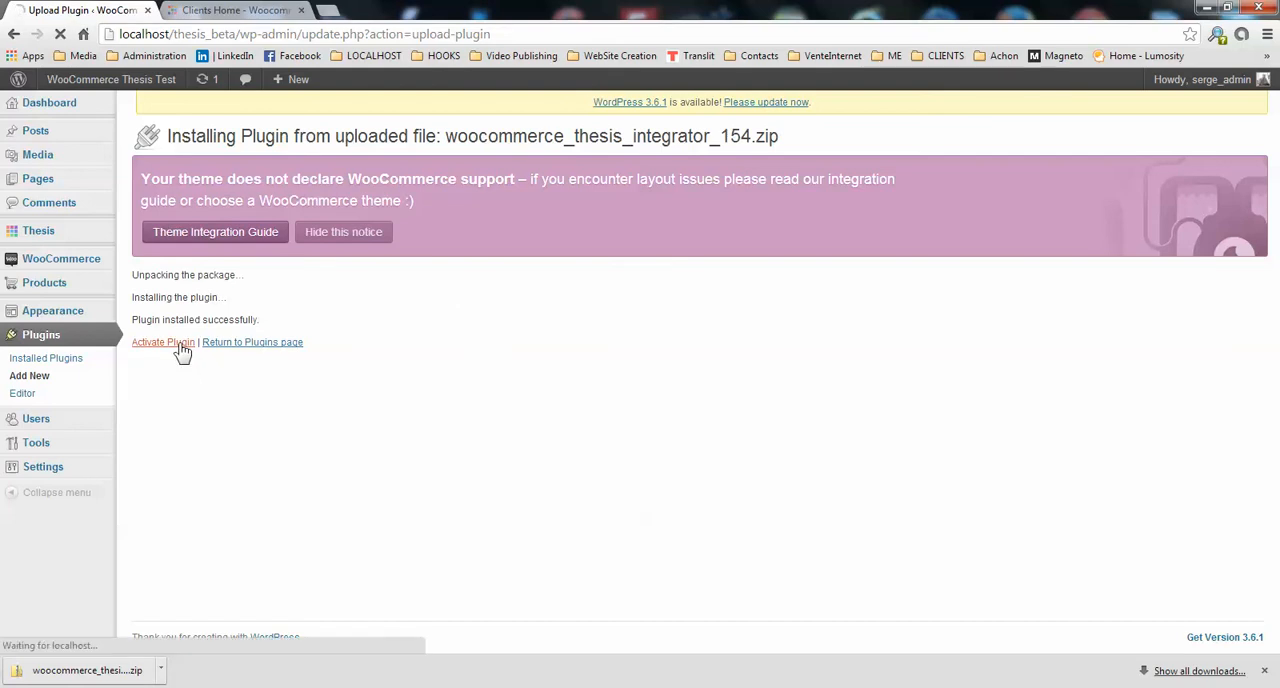
click(164, 342)
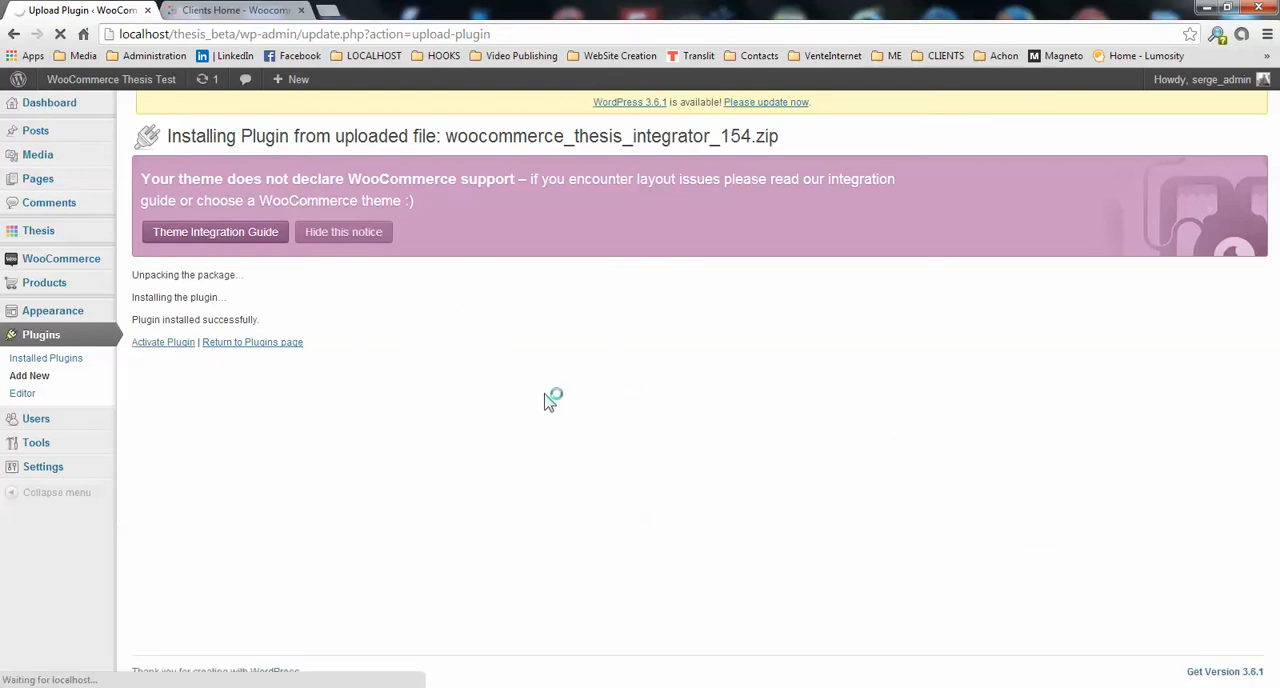
click(164, 342)
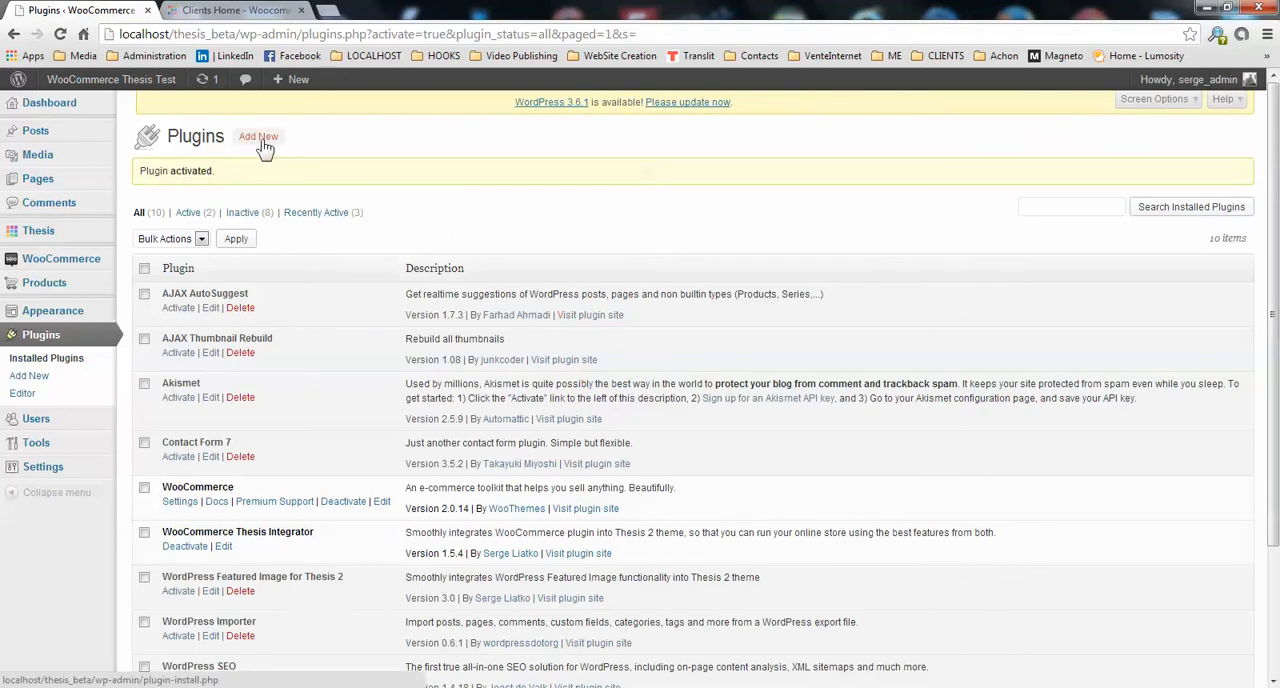
mouse_move(540, 216)
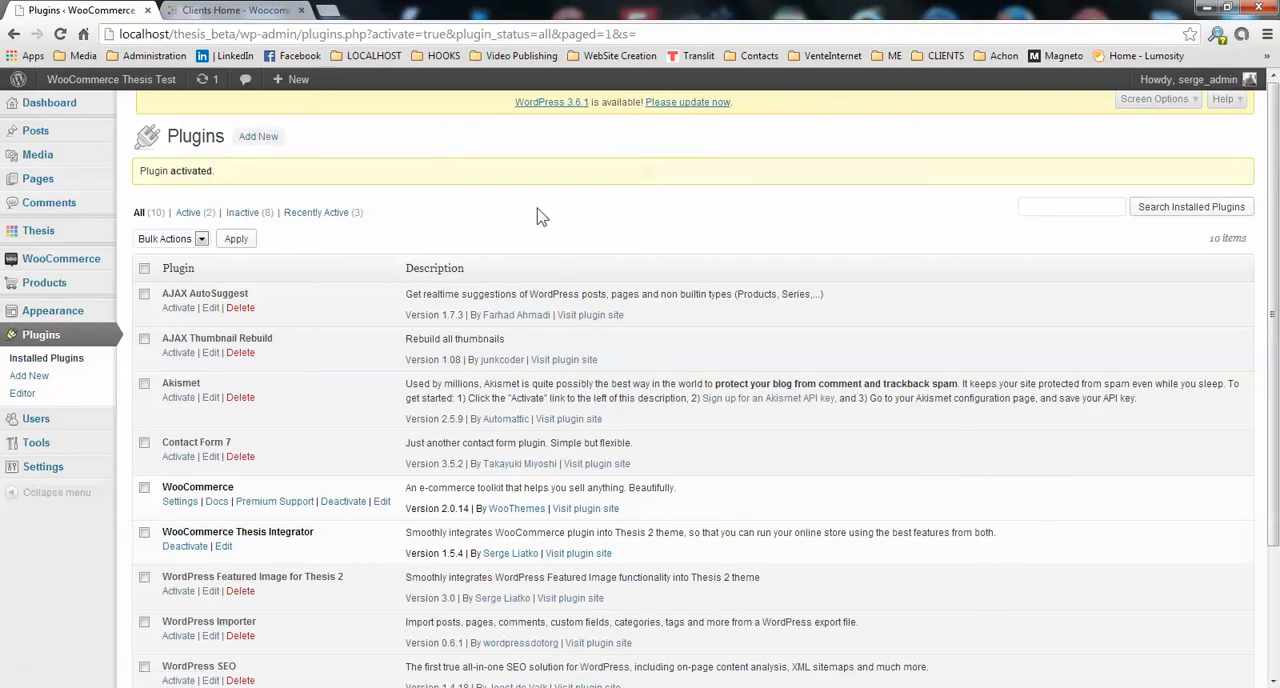
mouse_move(322, 240)
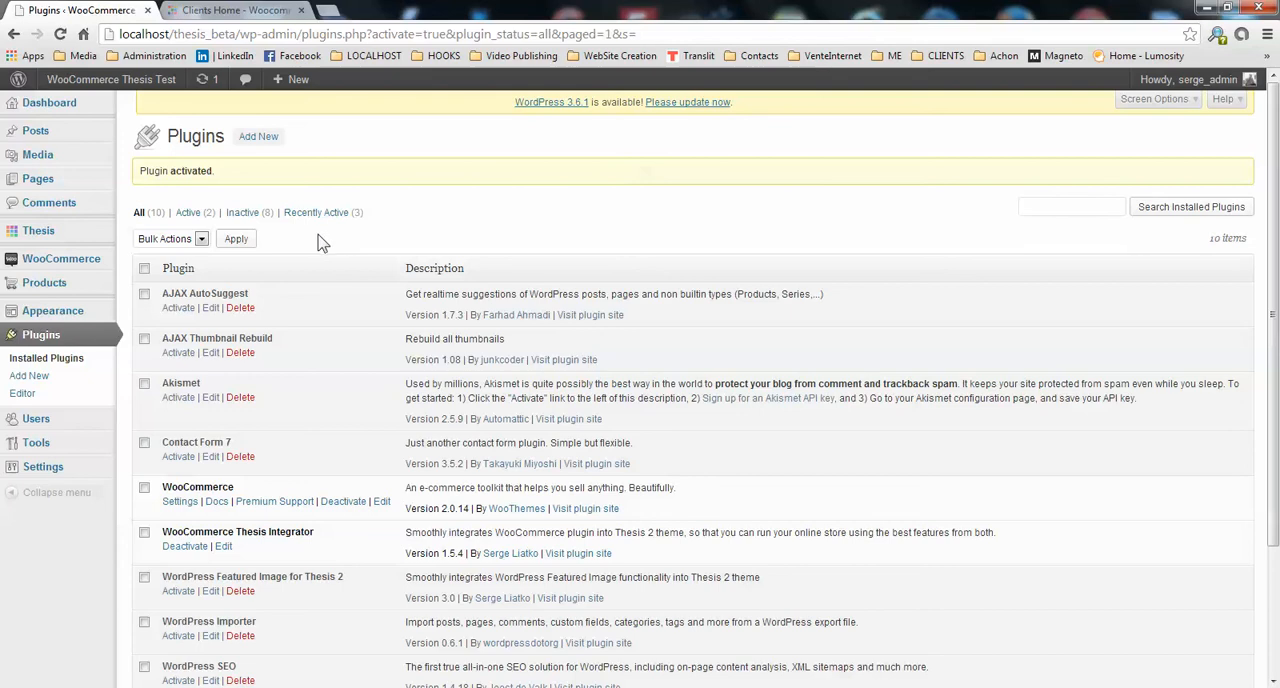
mouse_move(316, 212)
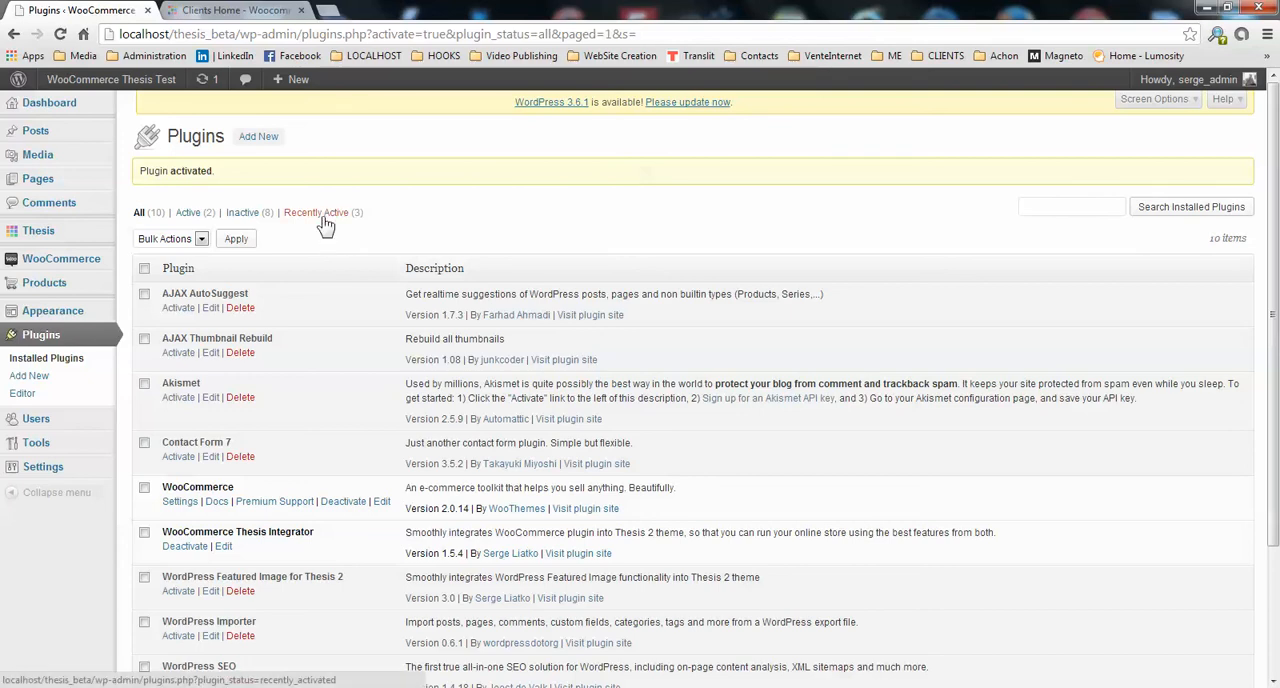
mouse_move(100, 344)
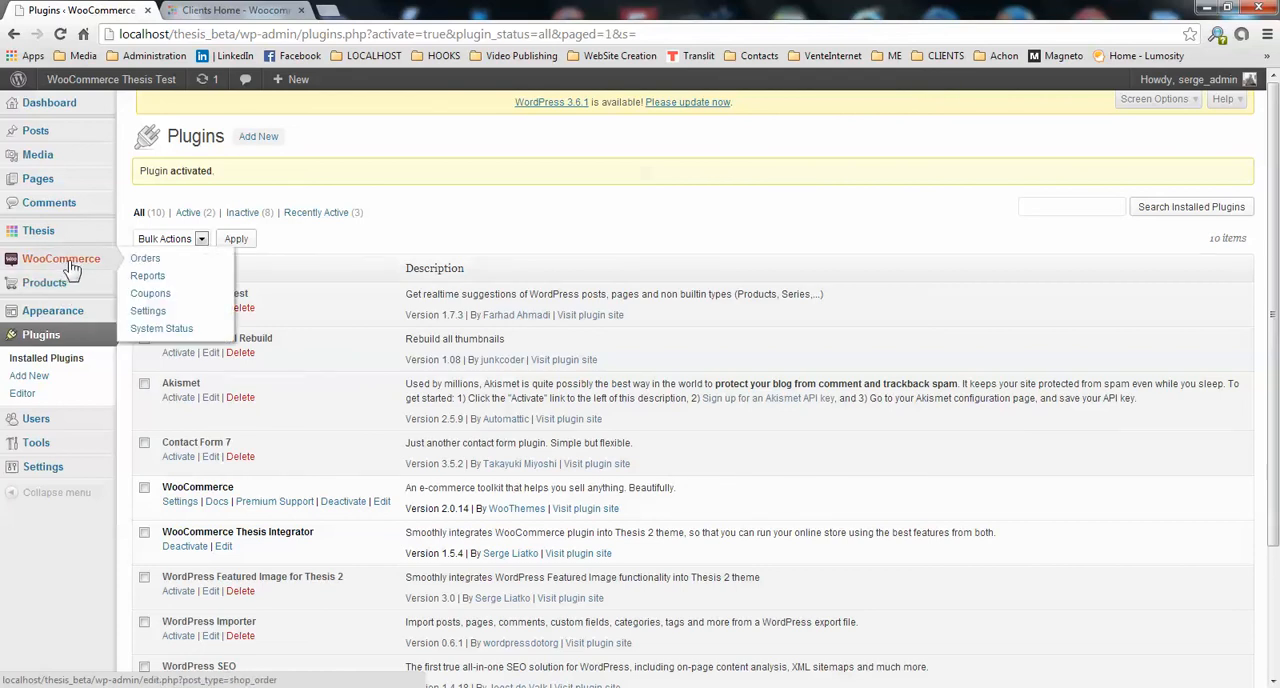
- Show the Thesis Help section of the WooCommerce settings with its tutorials and support links
click(148, 312)
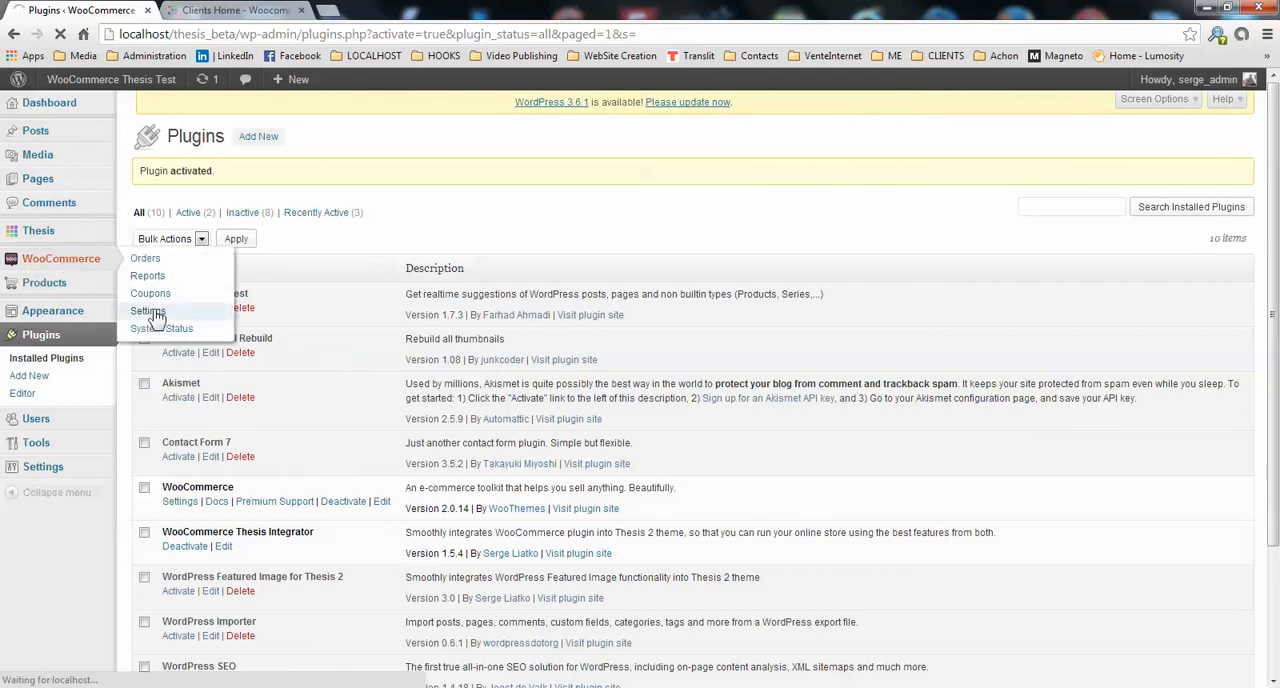
click(144, 312)
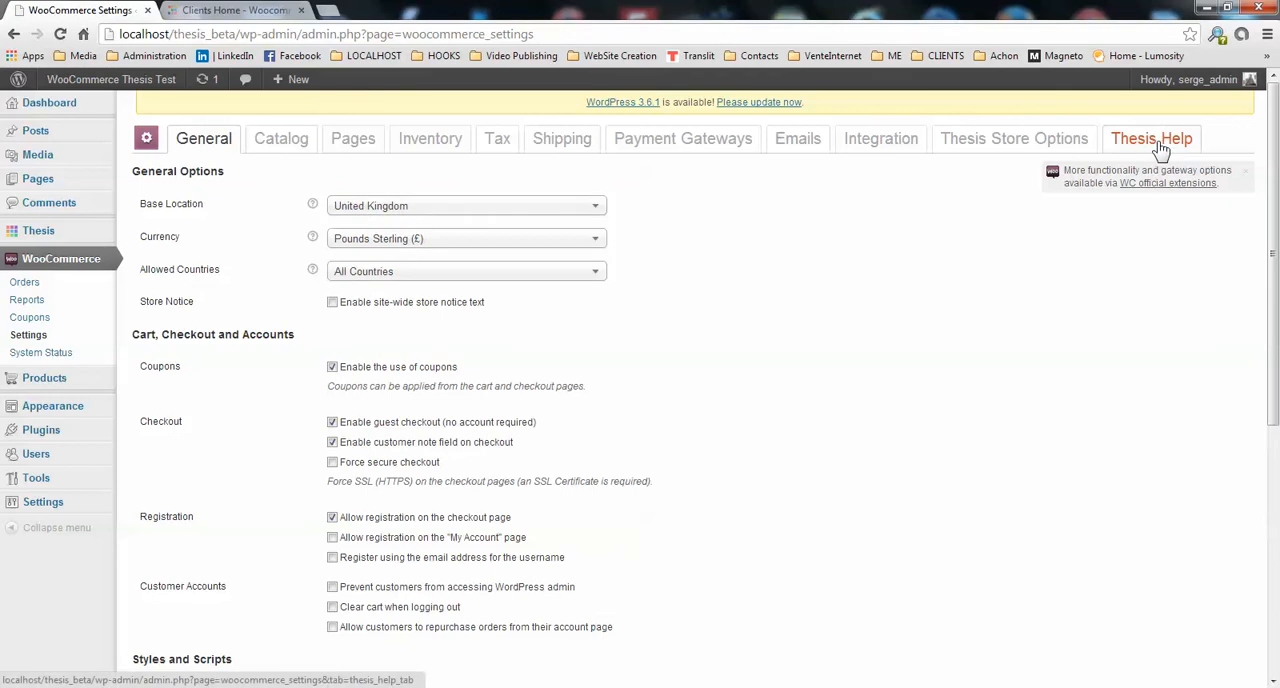
click(1152, 138)
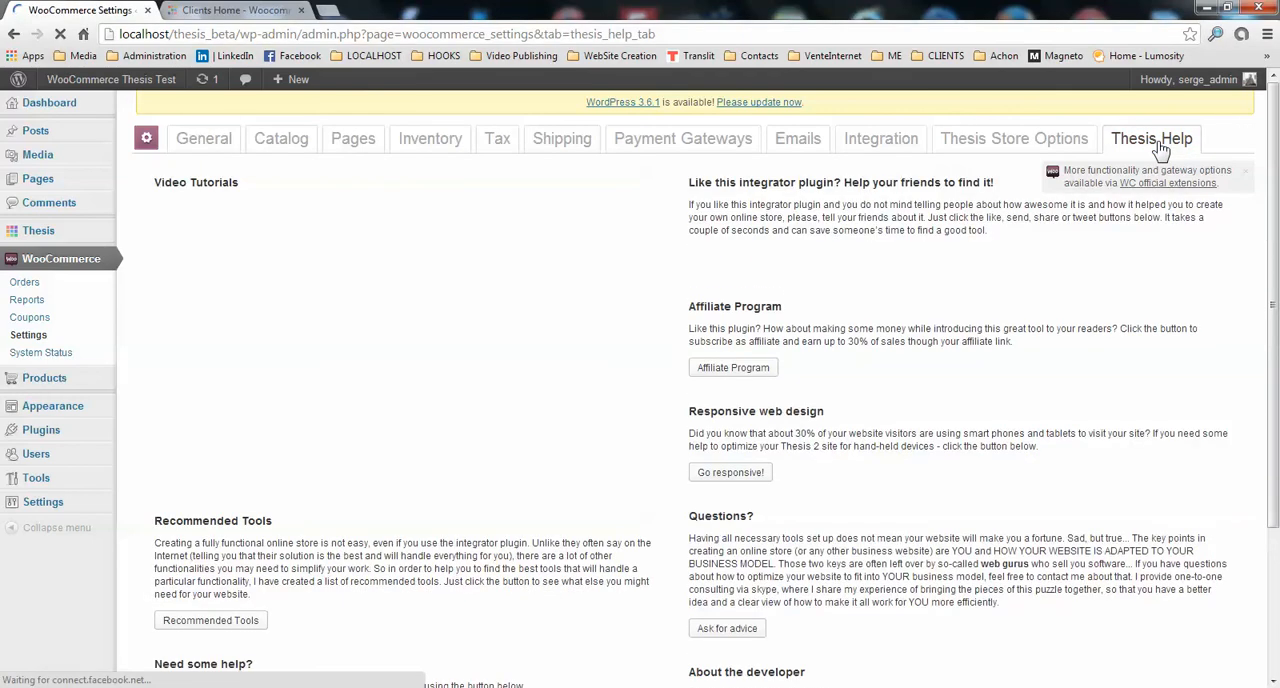